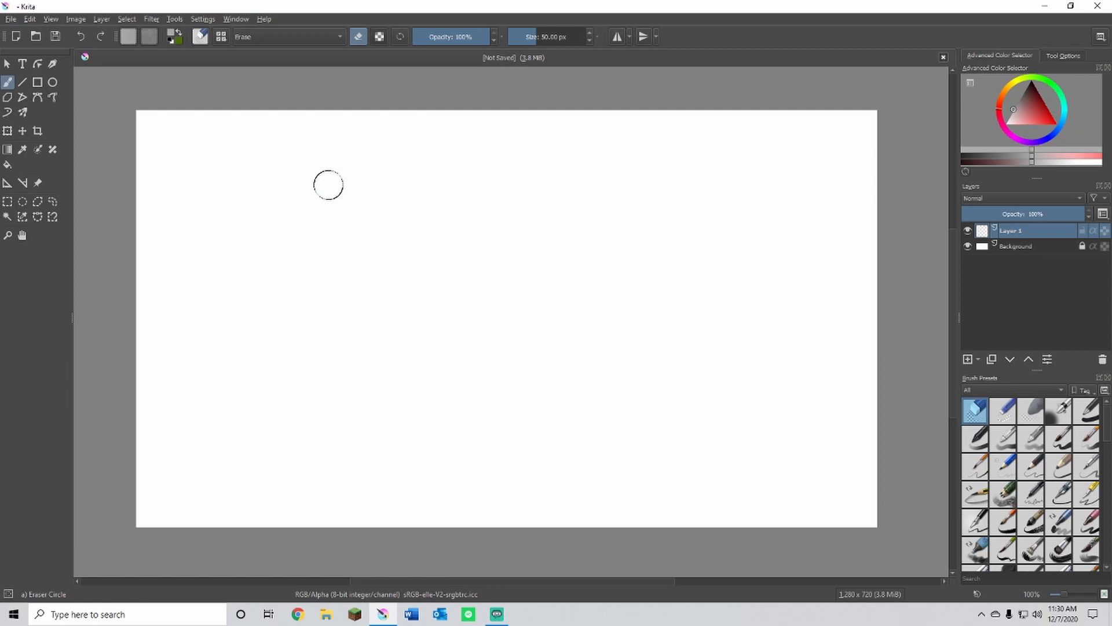
mouse_move(337, 178)
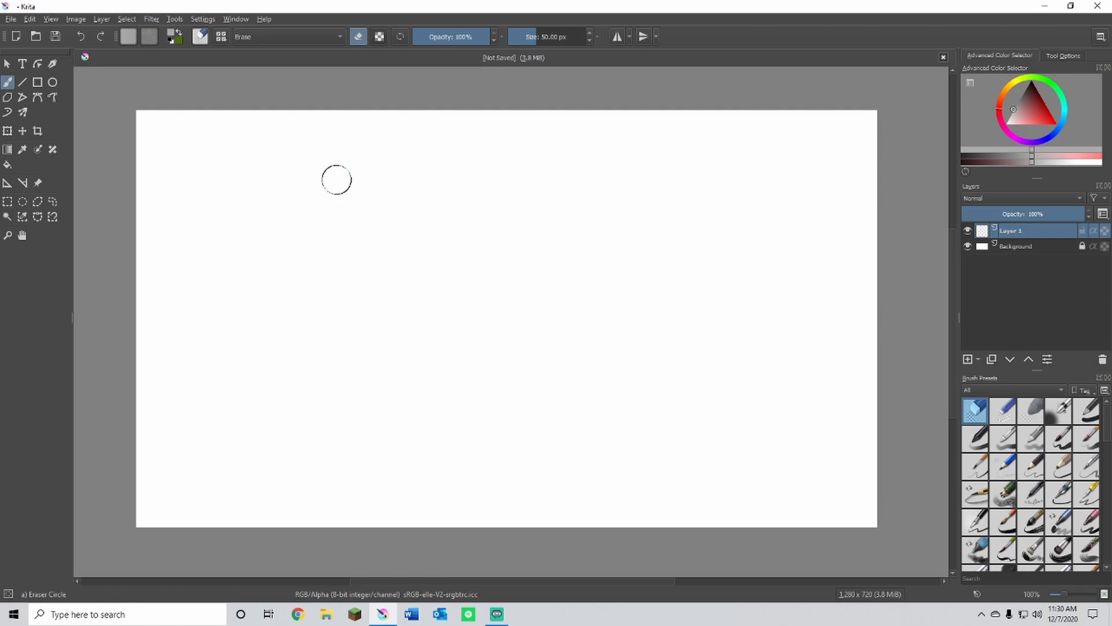
mouse_move(361, 241)
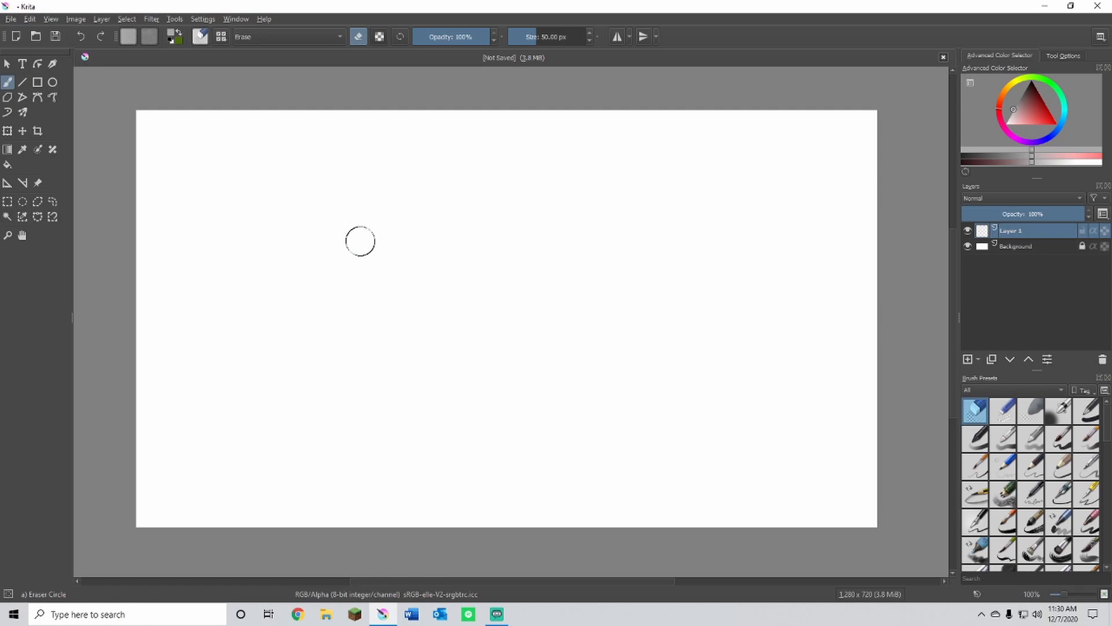
mouse_move(360, 246)
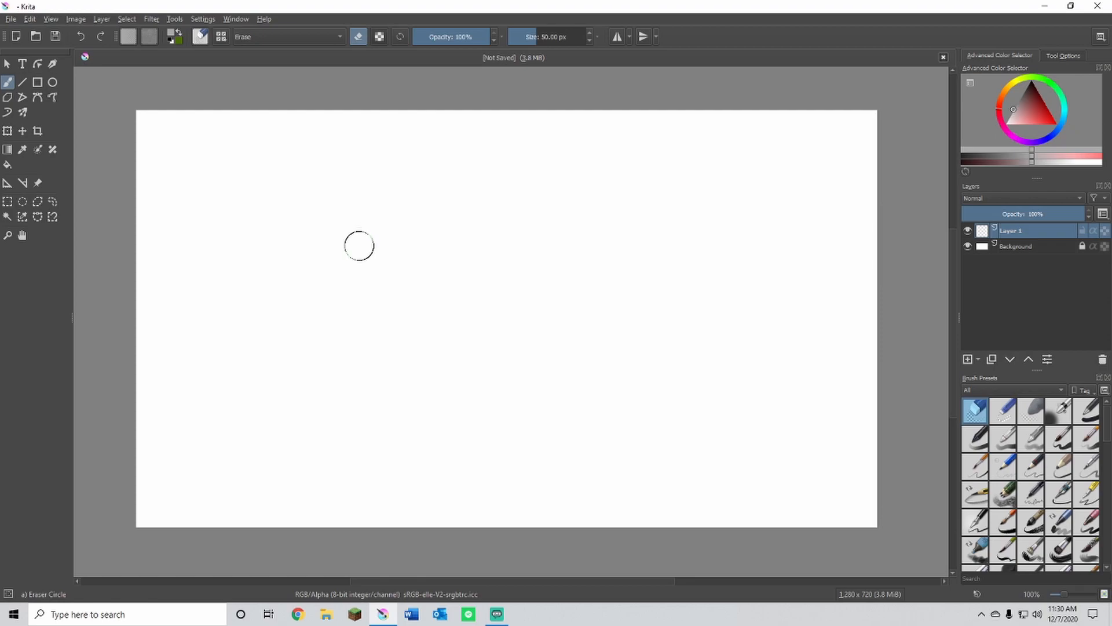
mouse_move(365, 229)
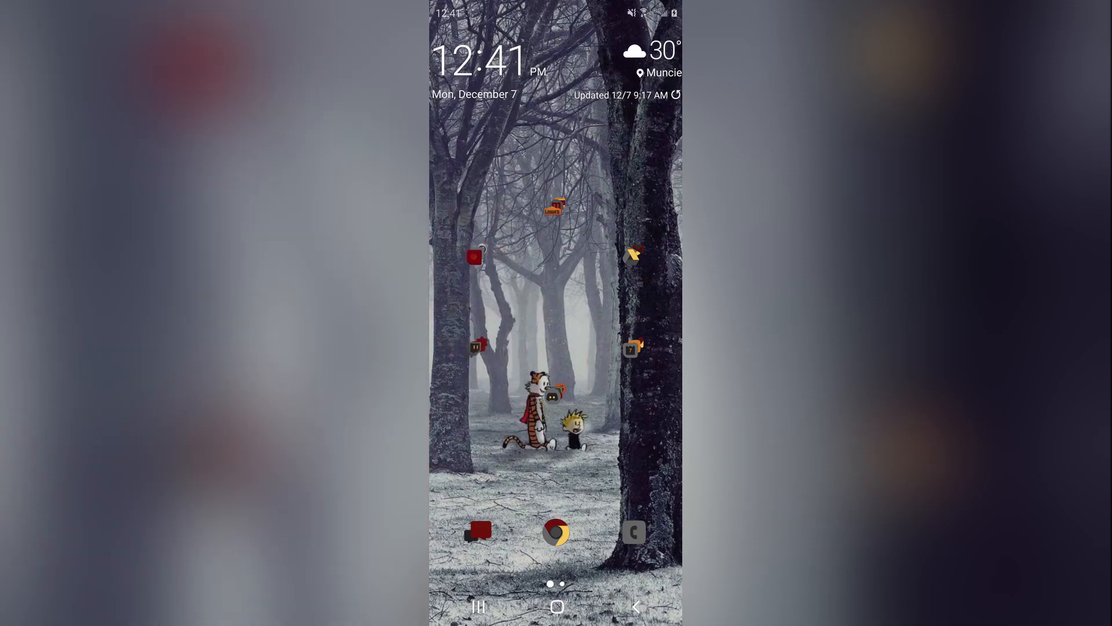
- Switch to image results for lowes app, preview the blue Lowe's logo and choose Save image as
click(555, 206)
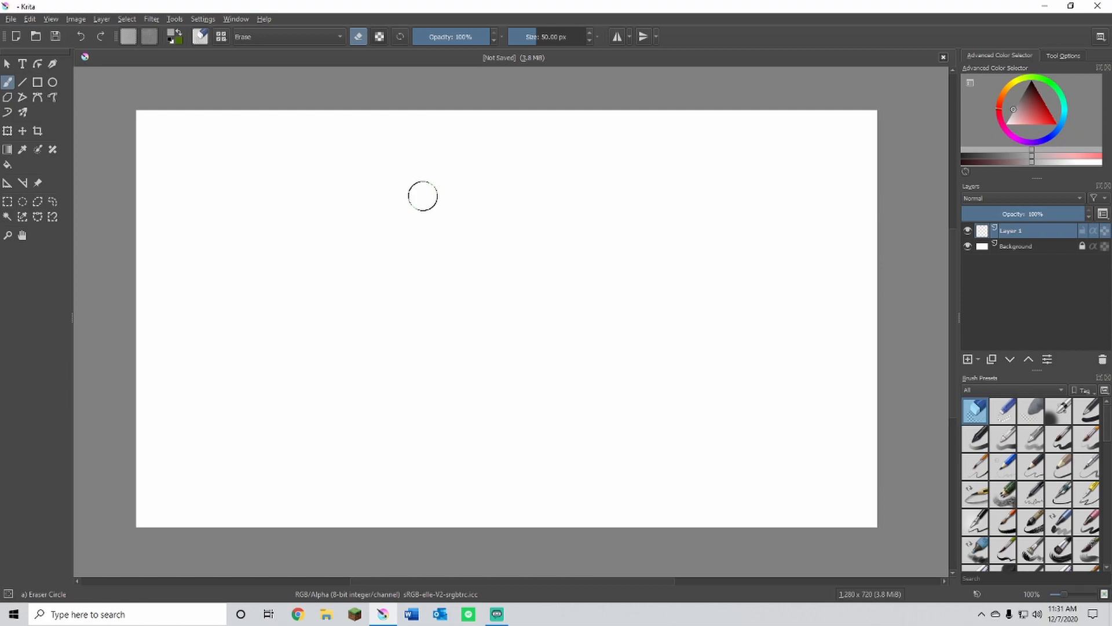
mouse_move(512, 267)
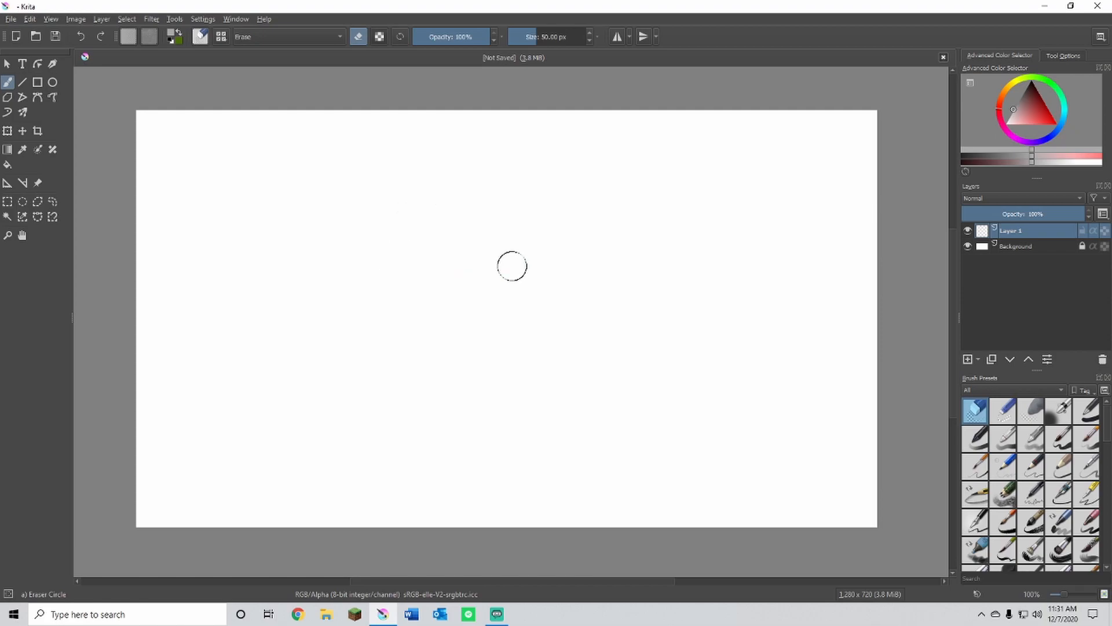
mouse_move(507, 260)
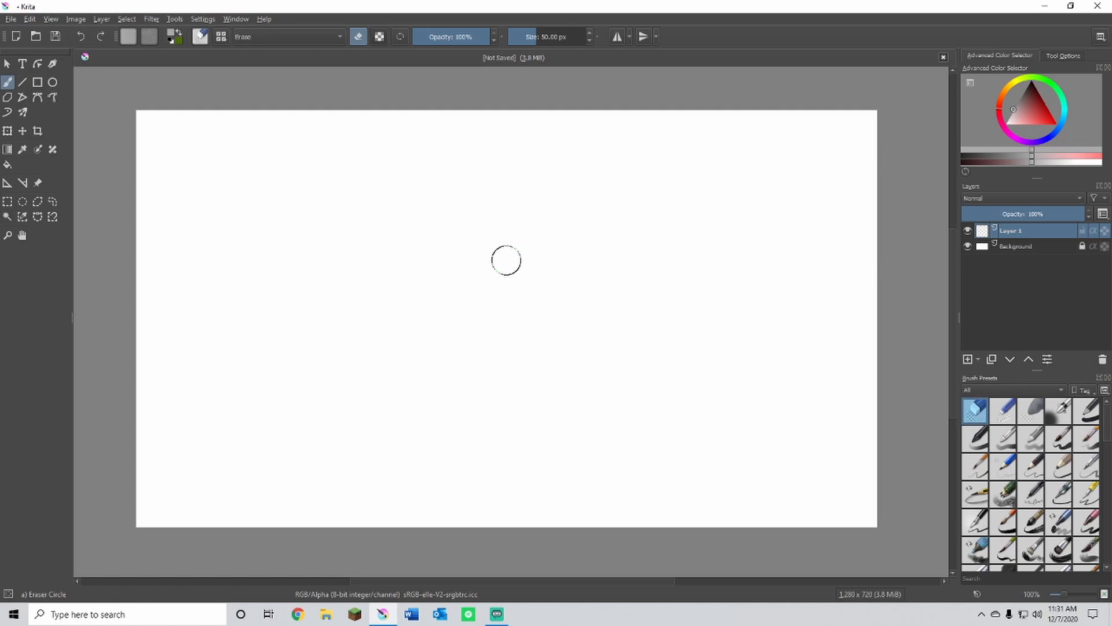
mouse_move(315, 218)
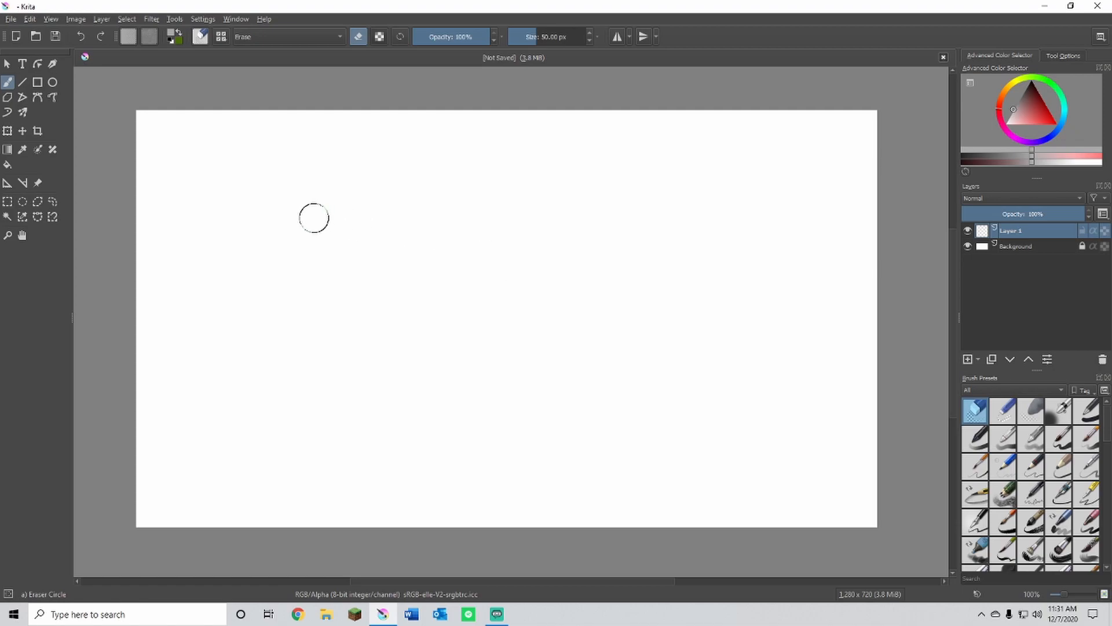
mouse_move(964, 532)
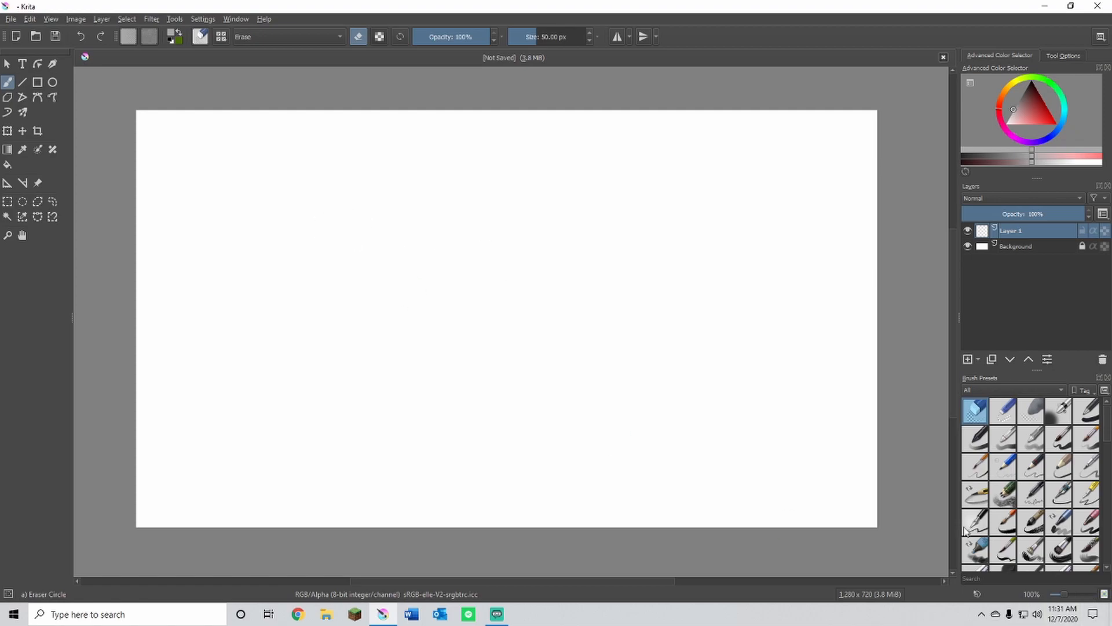
mouse_move(457, 345)
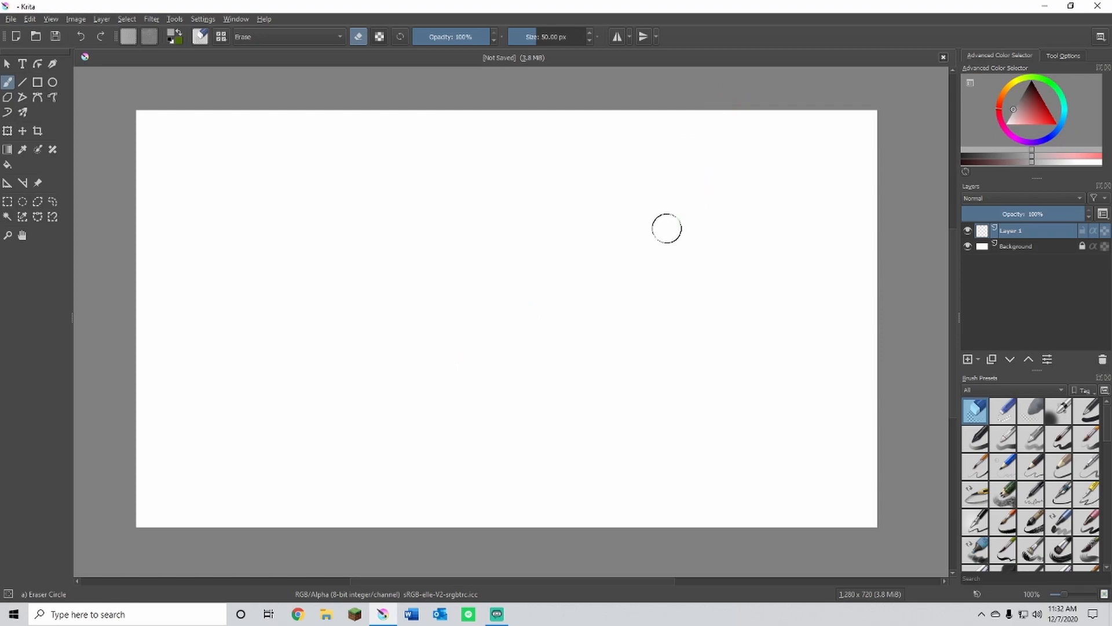
mouse_move(606, 371)
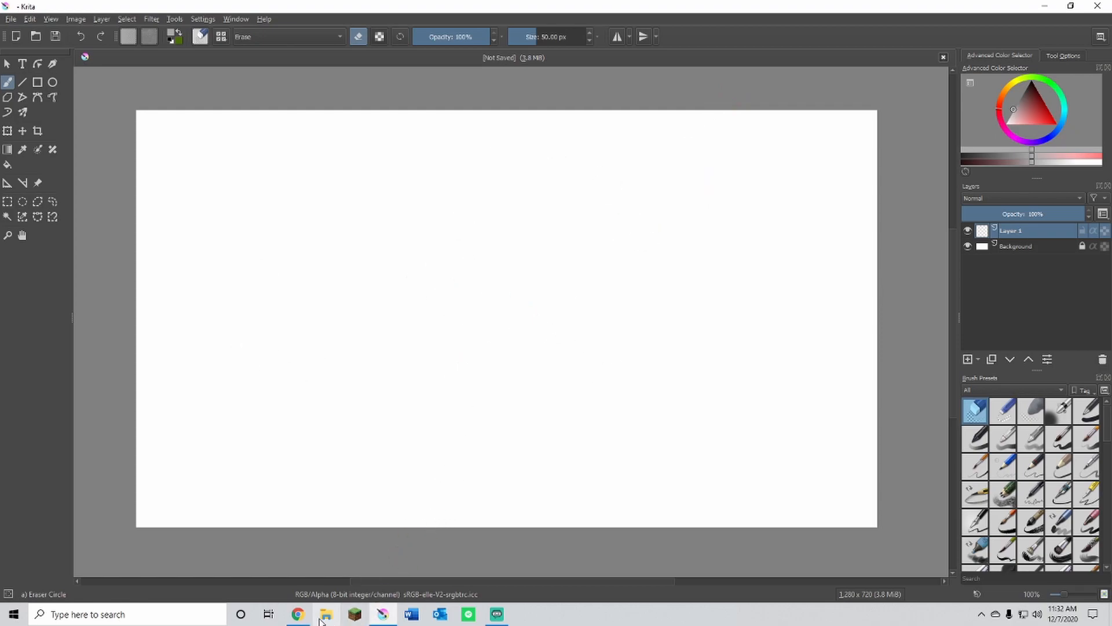
mouse_move(297, 614)
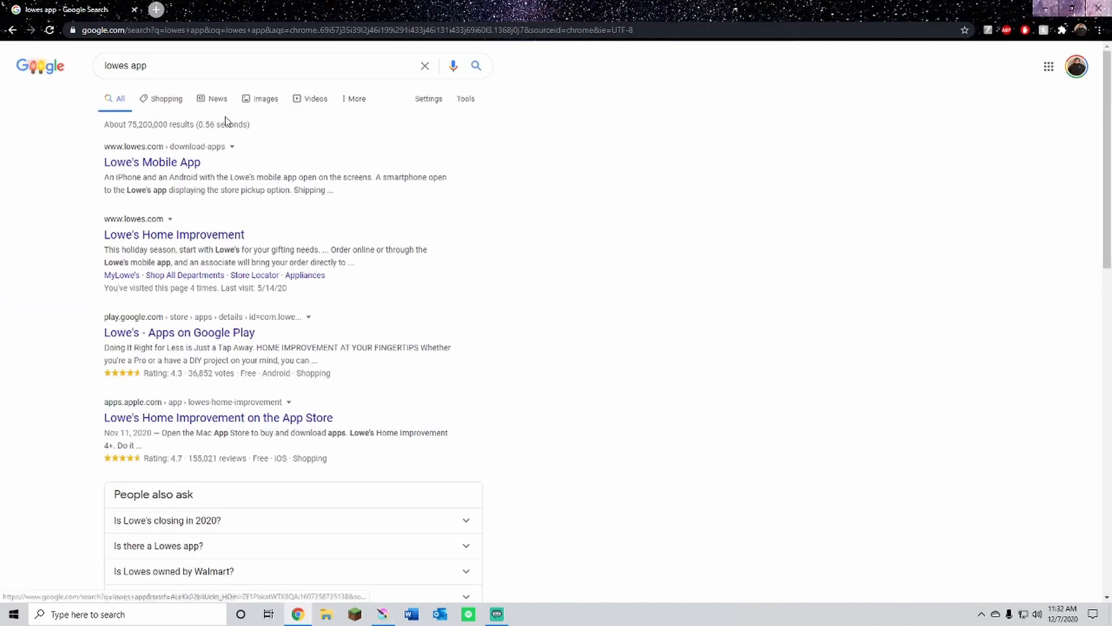
click(264, 98)
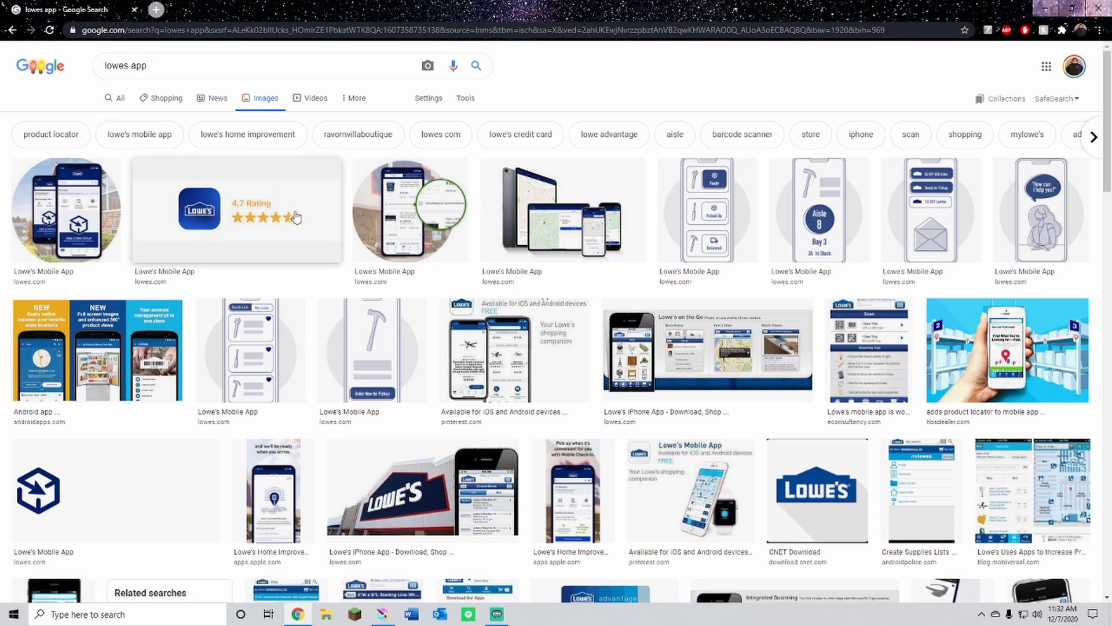
scroll(down, 3)
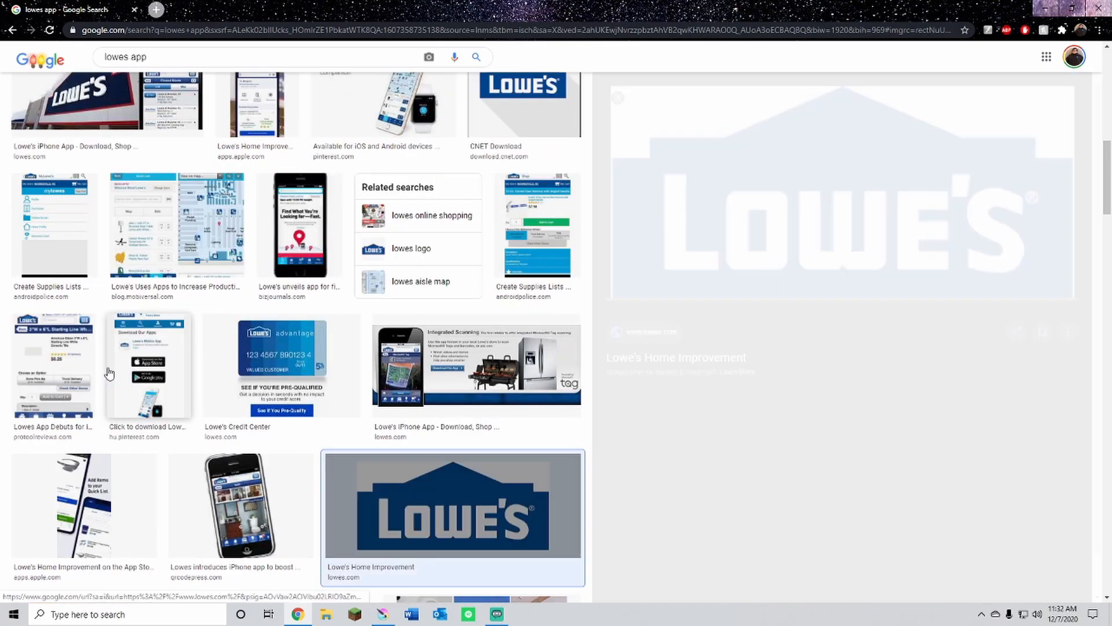
click(453, 515)
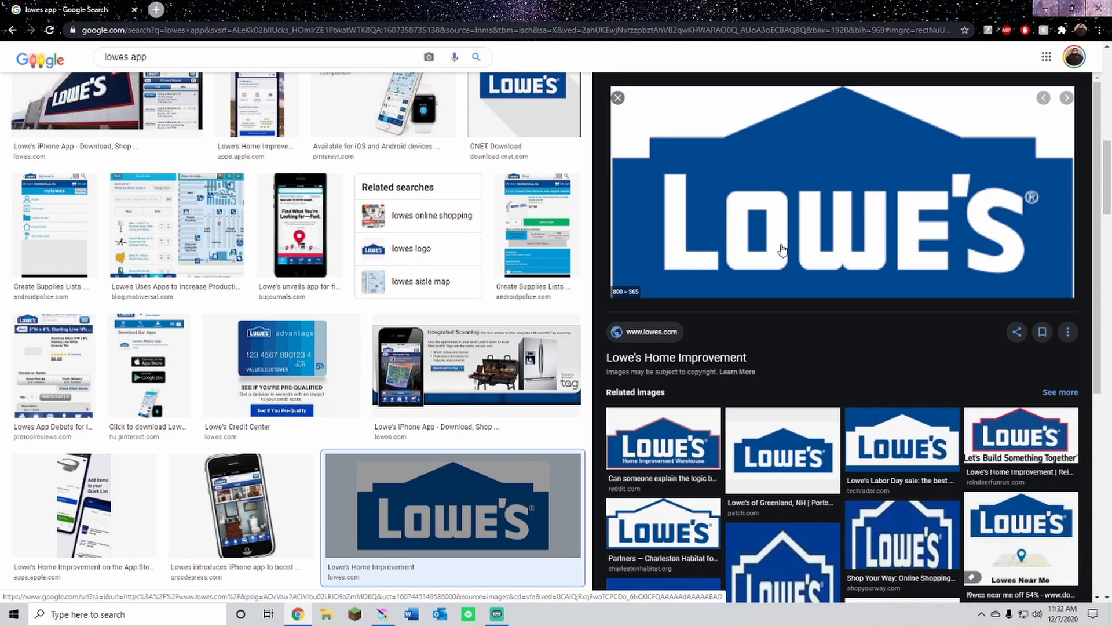
right_click(780, 248)
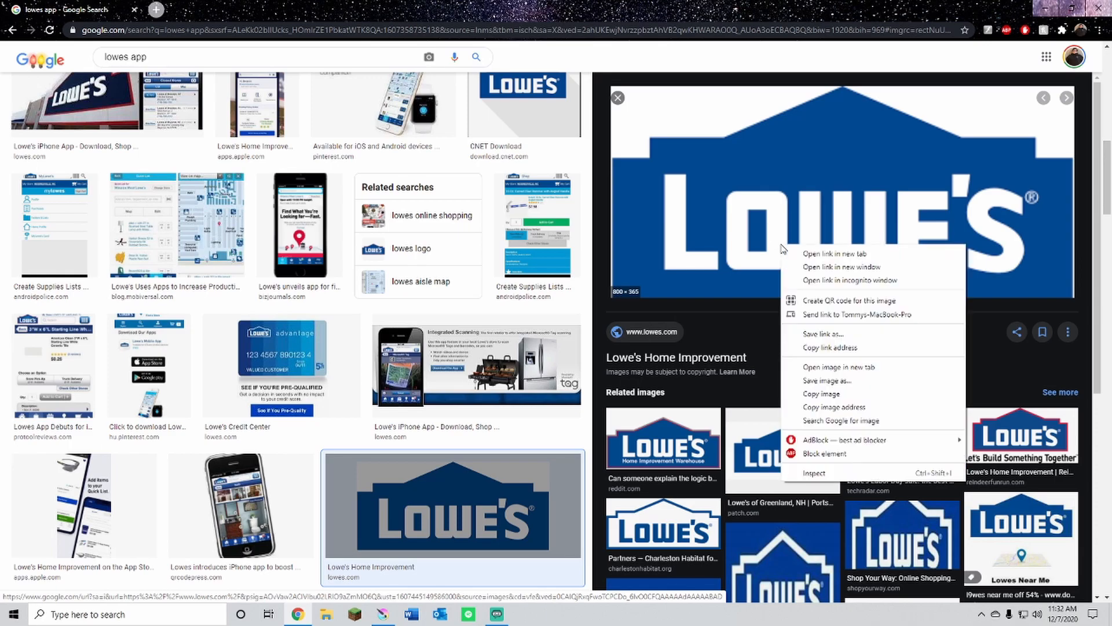
mouse_move(841, 394)
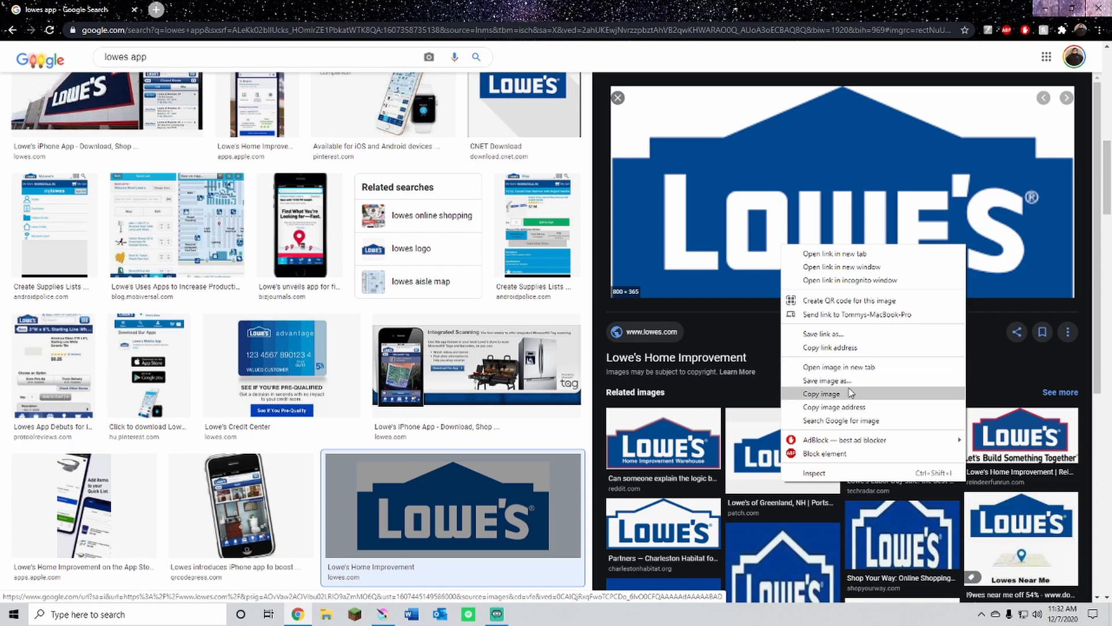
click(829, 380)
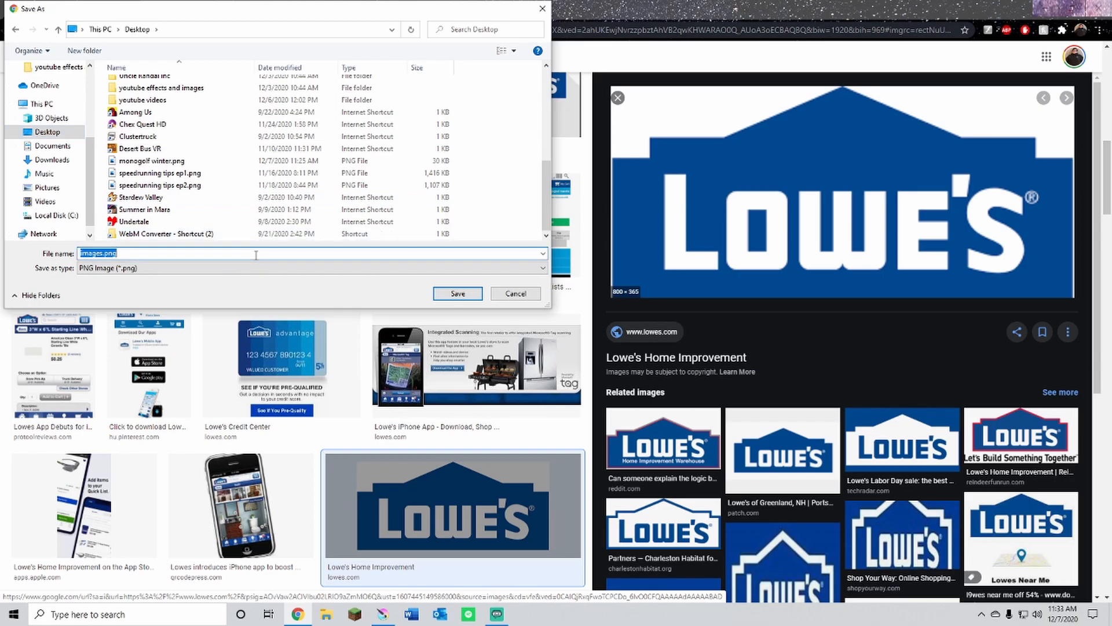
- Replace the default name and save the logo to the Desktop as Lowes Icon.png
key(Delete)
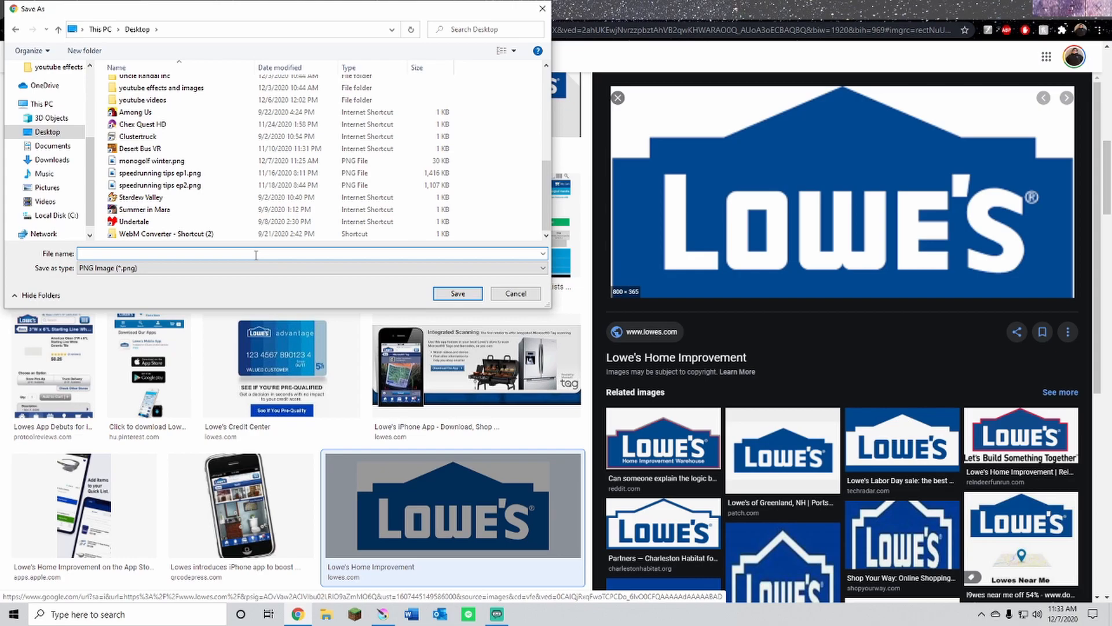
text(L)
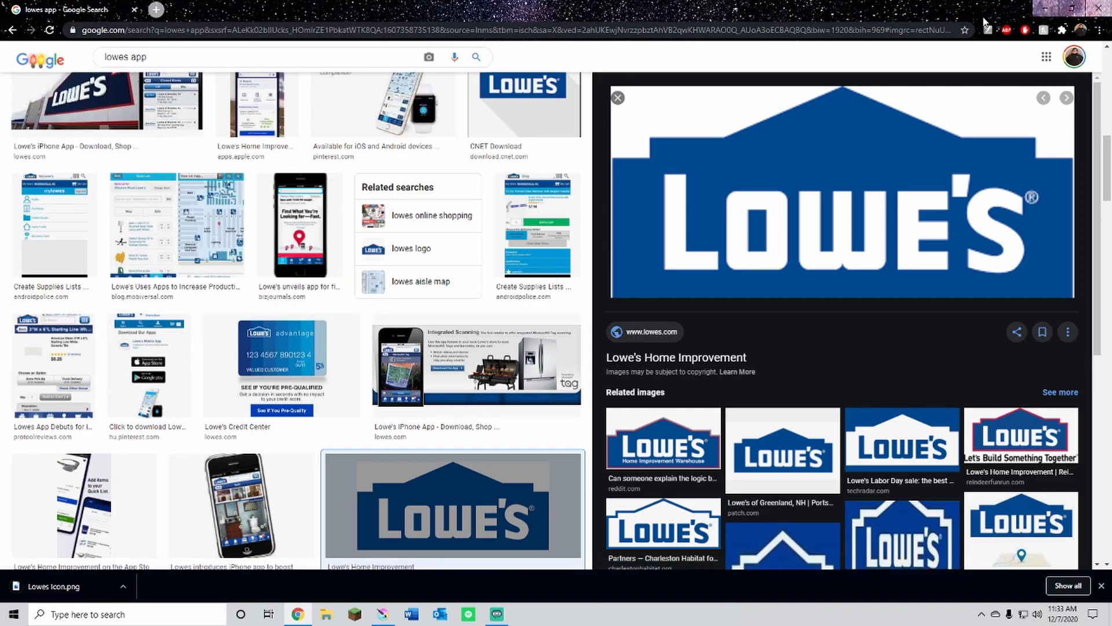
- Switch back from Chrome to the Krita canvas via the taskbar
click(381, 614)
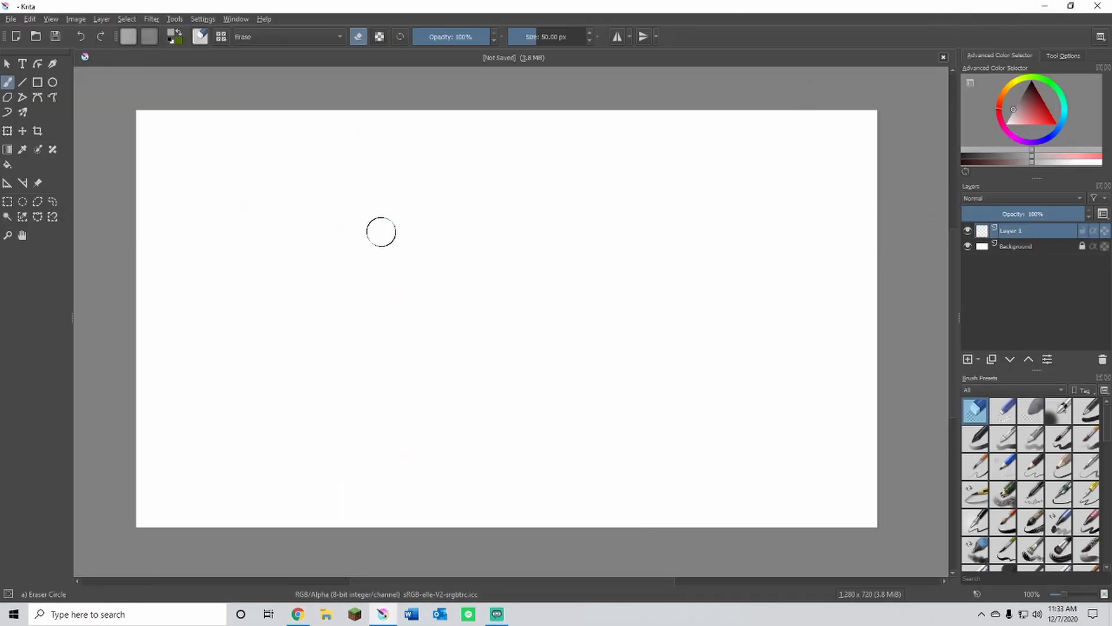
mouse_move(281, 234)
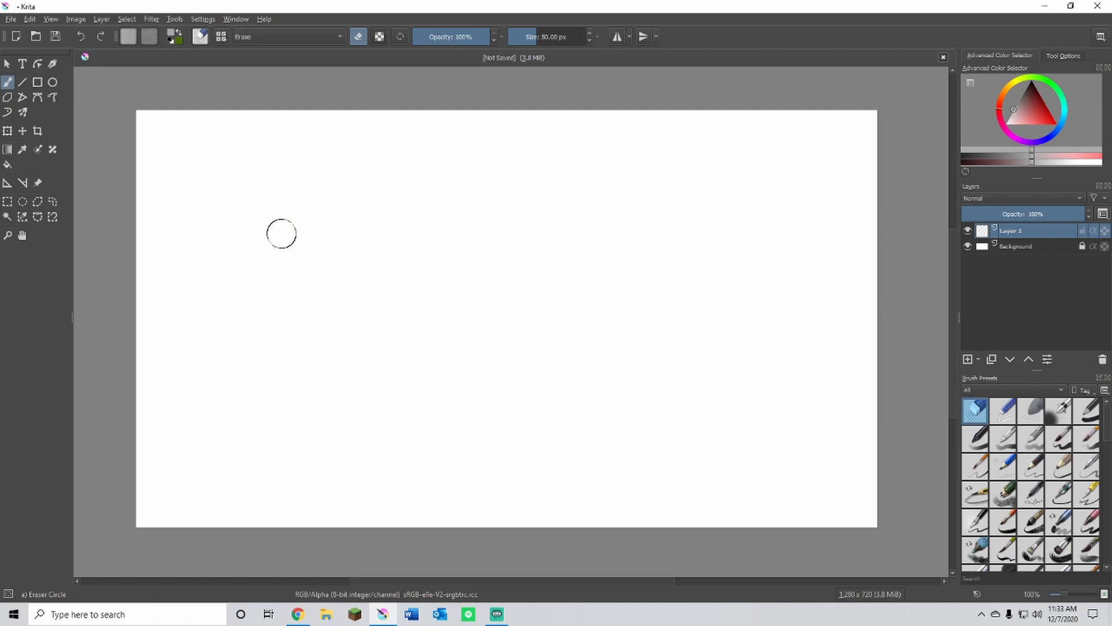
mouse_move(213, 140)
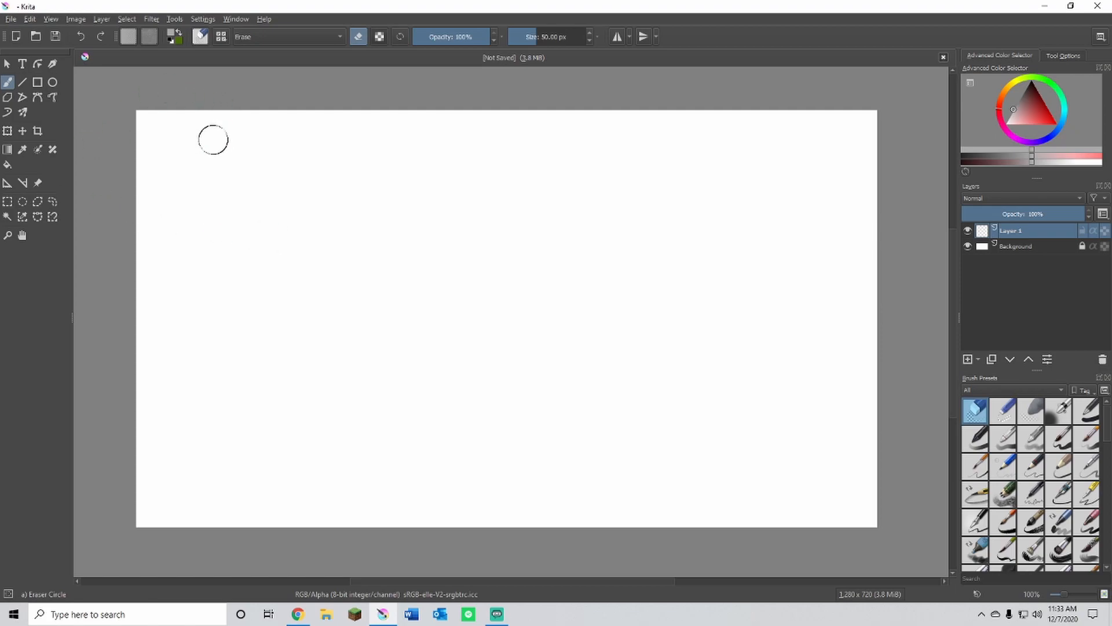
mouse_move(268, 151)
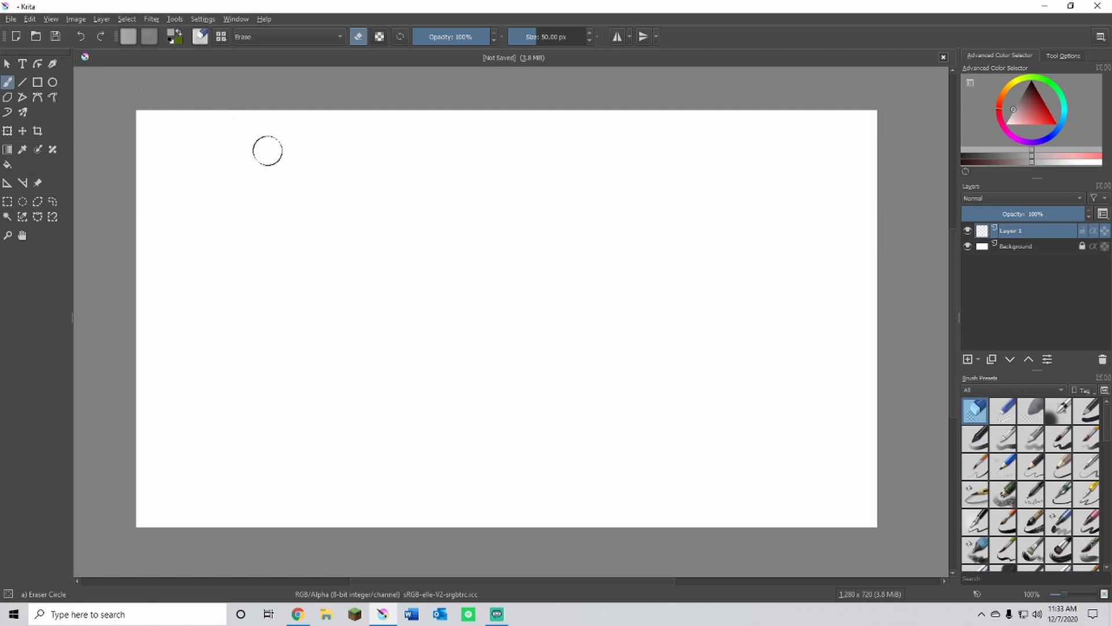
mouse_move(486, 295)
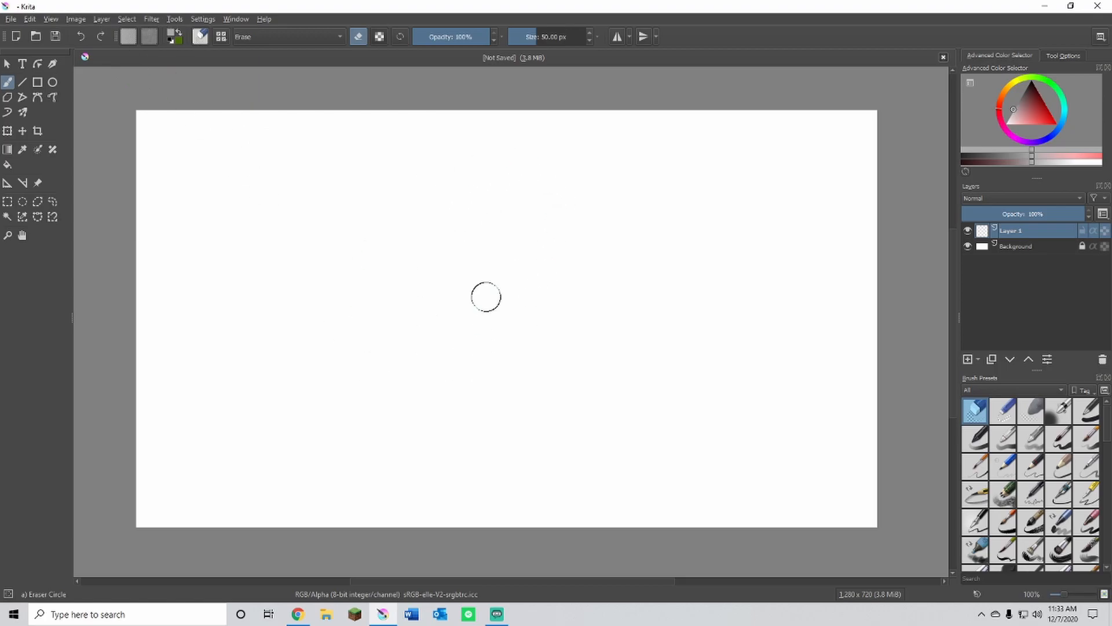
mouse_move(375, 303)
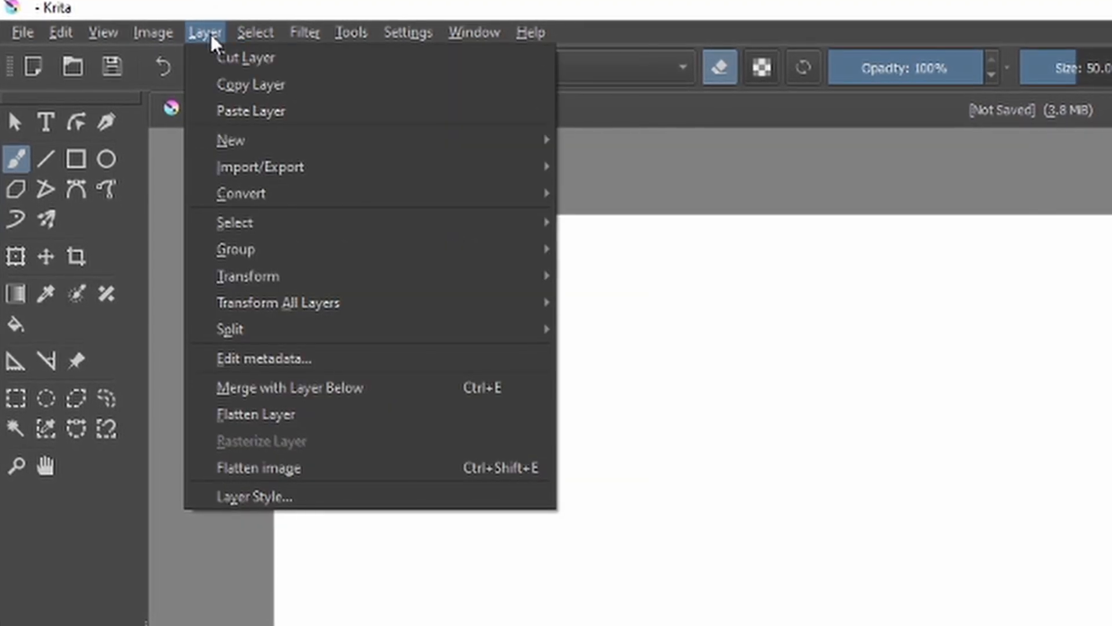
mouse_move(259, 167)
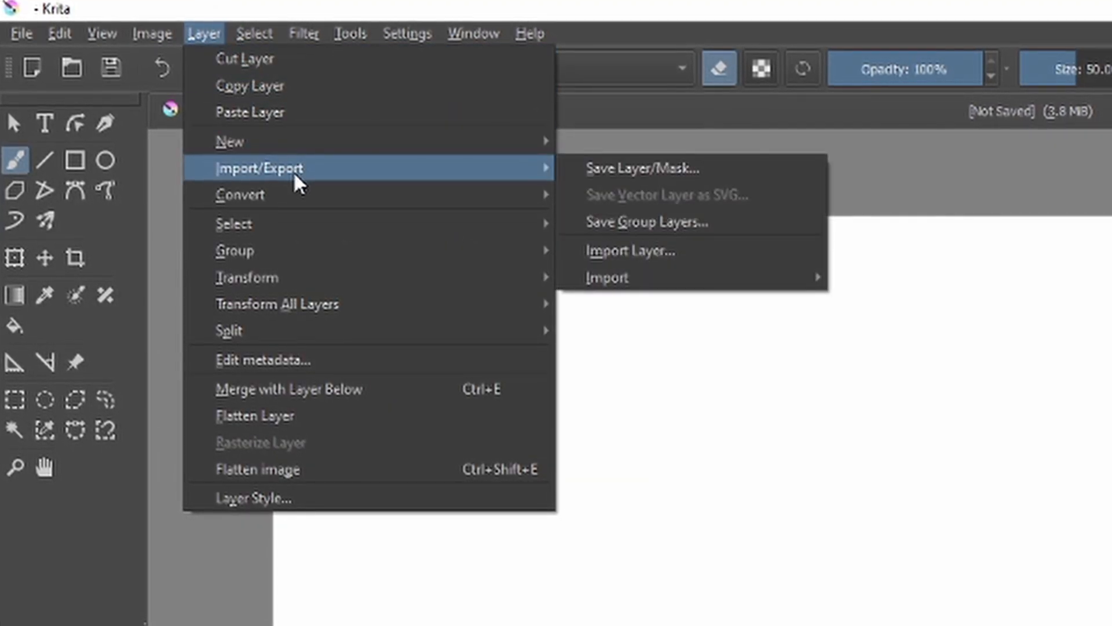
mouse_move(634, 169)
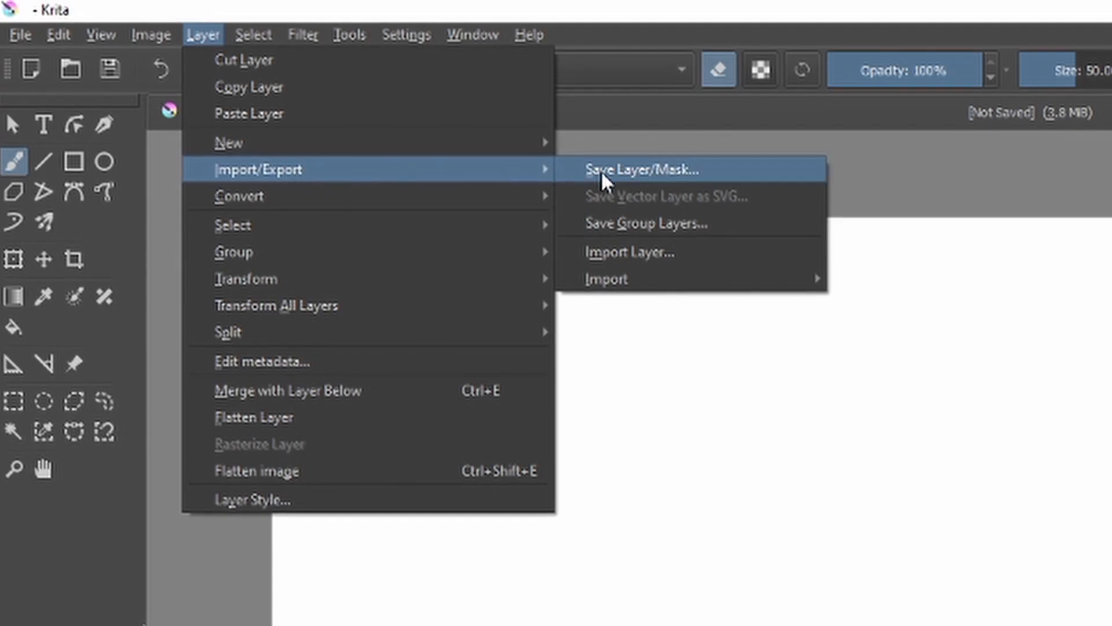
mouse_move(634, 253)
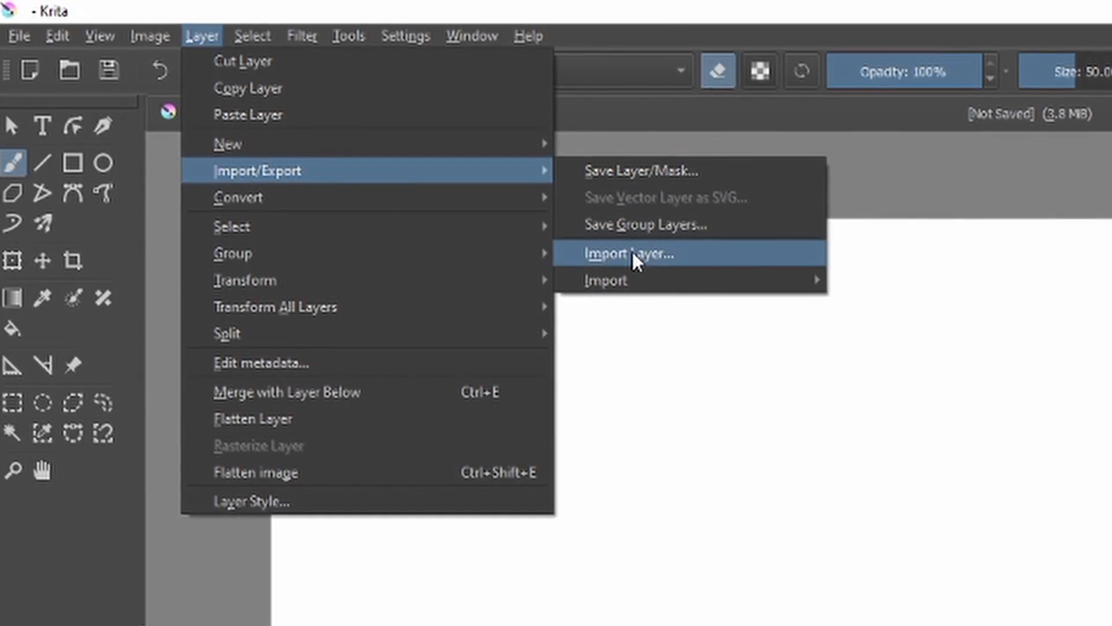
- Import Lowes Icon.png from the Desktop as a new layer via Import Layer
click(630, 254)
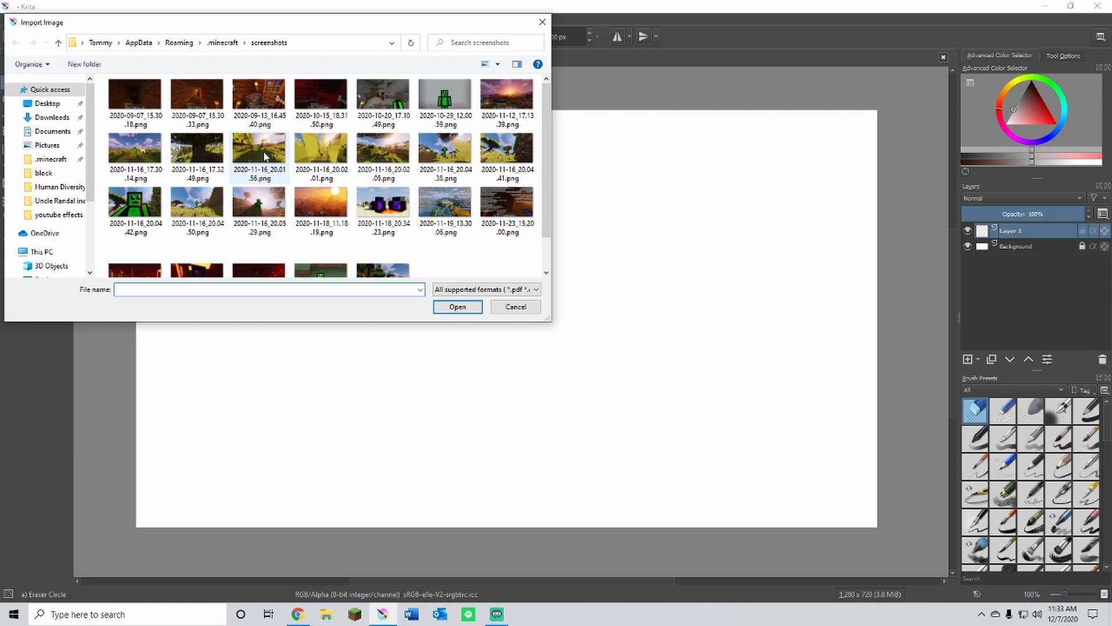
click(46, 104)
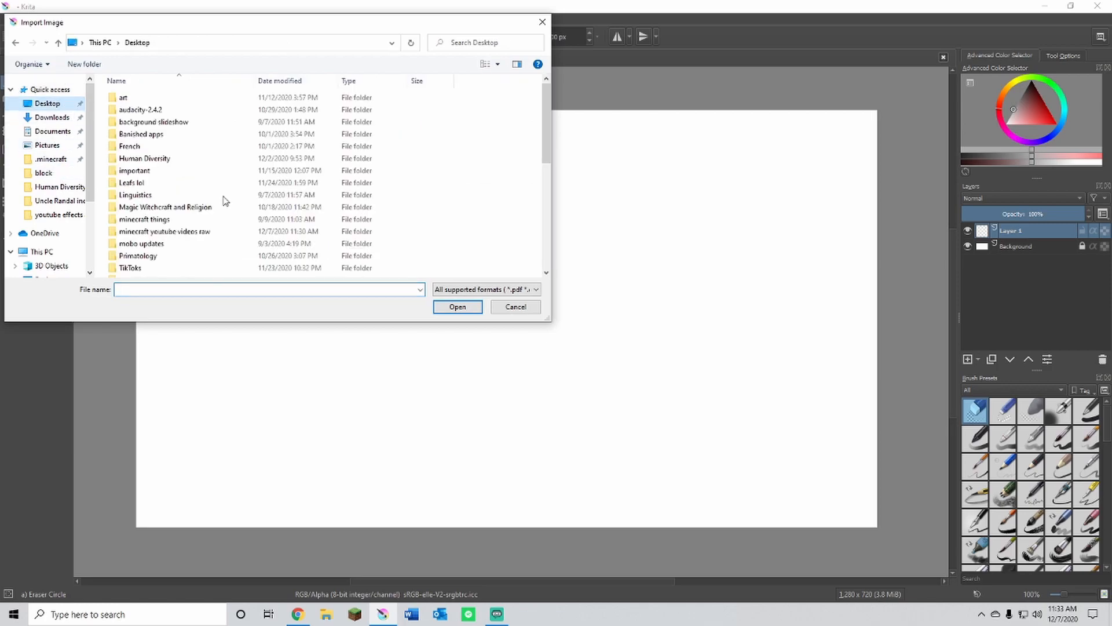
scroll(down, 3)
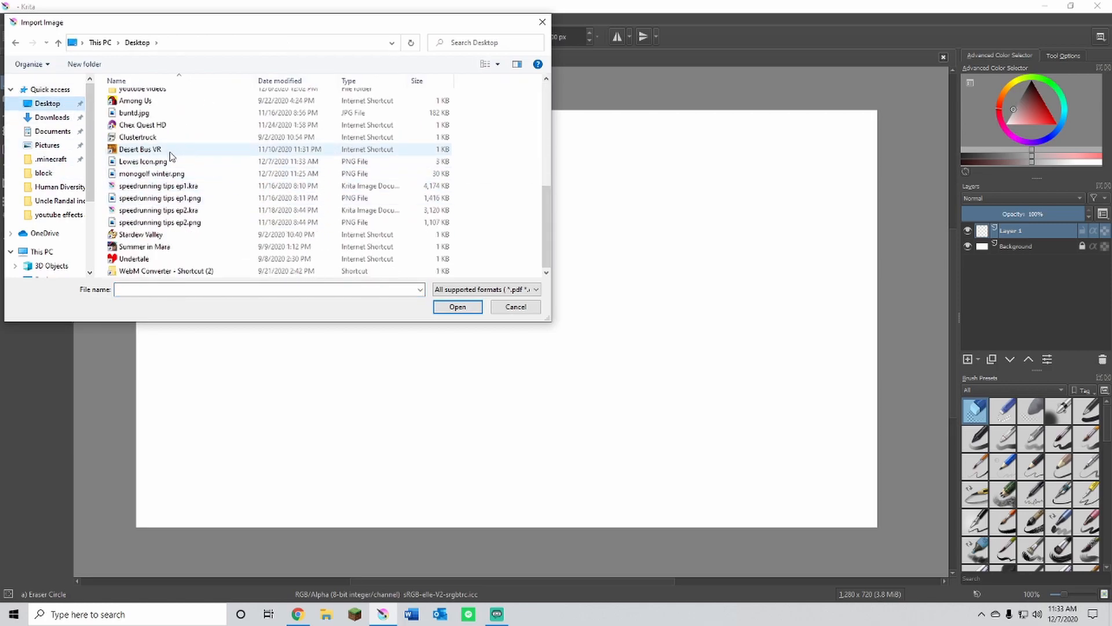
click(140, 161)
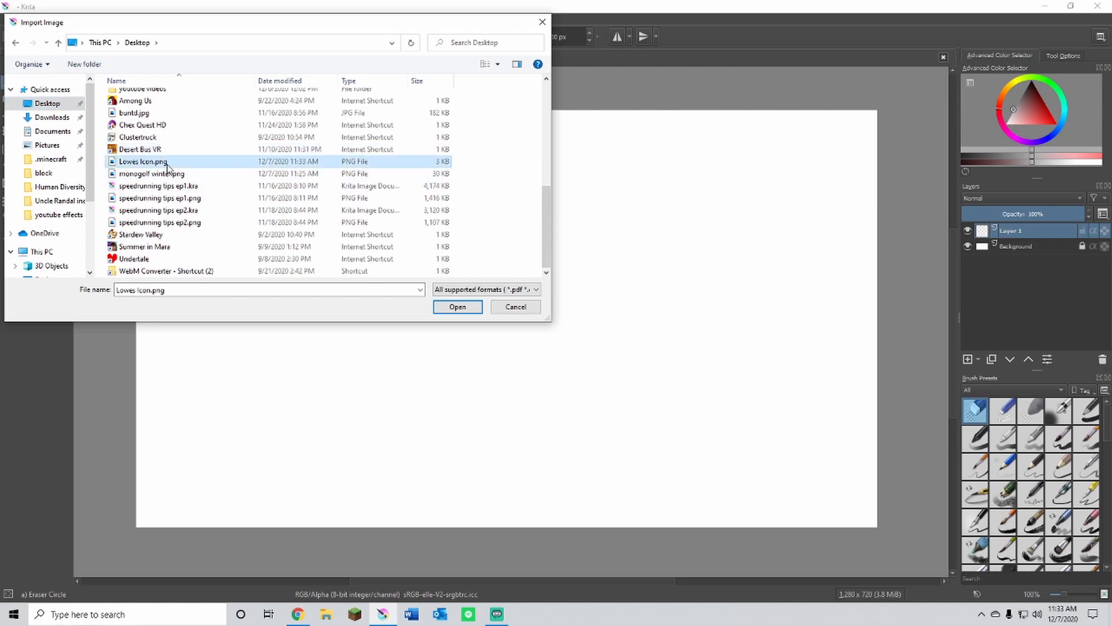
click(457, 306)
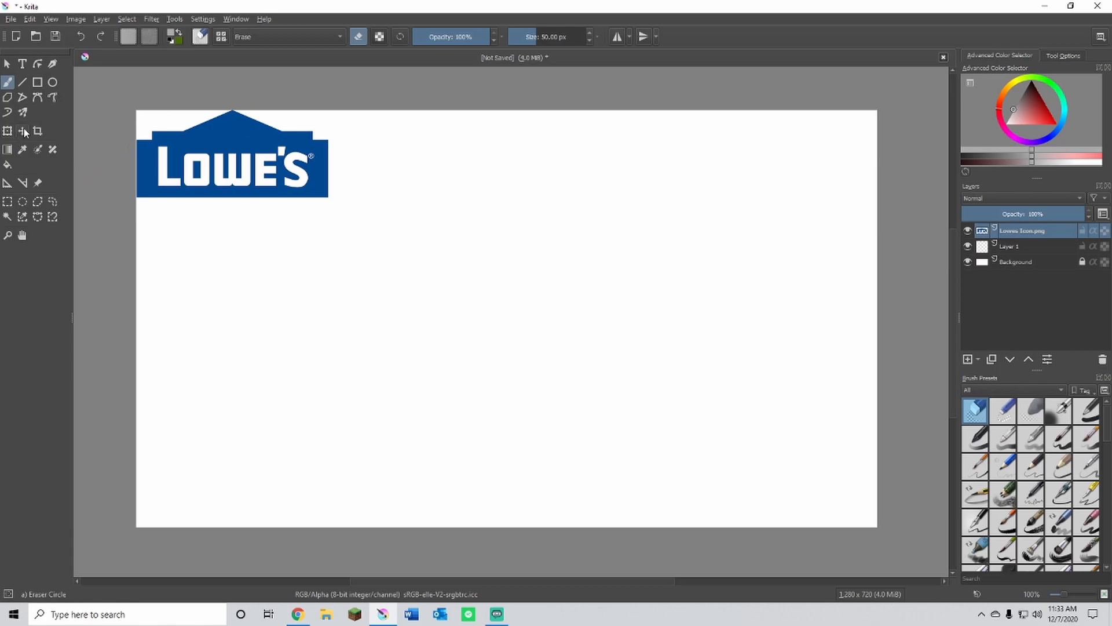
- Crop the canvas with the Crop tool to a 427×259 frame around the Lowe's logo
click(37, 131)
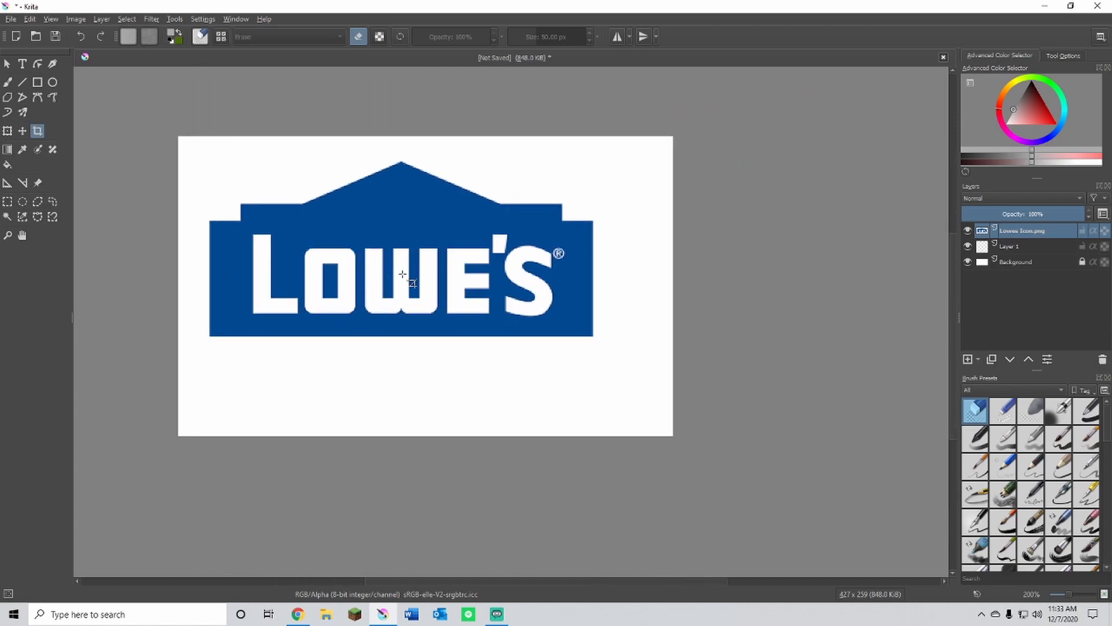
mouse_move(402, 259)
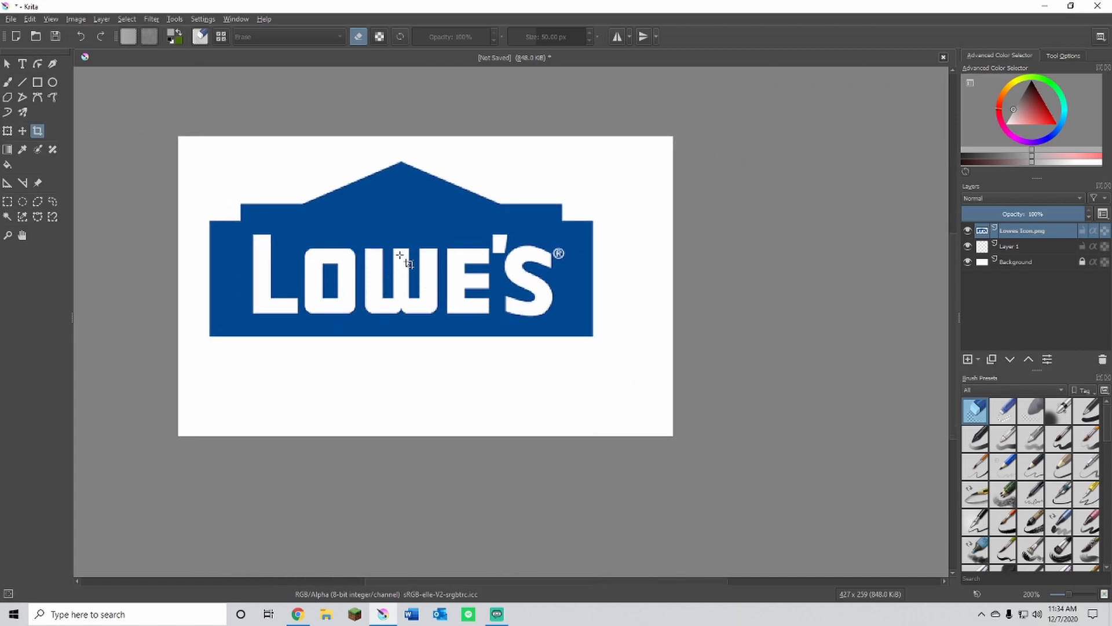
mouse_move(394, 223)
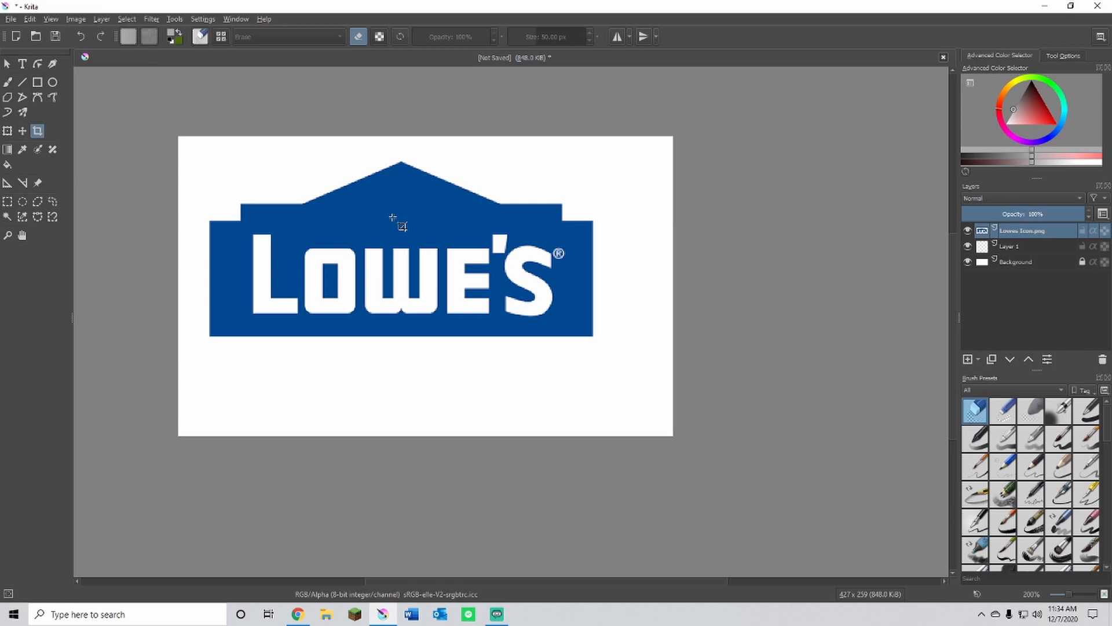
mouse_move(536, 255)
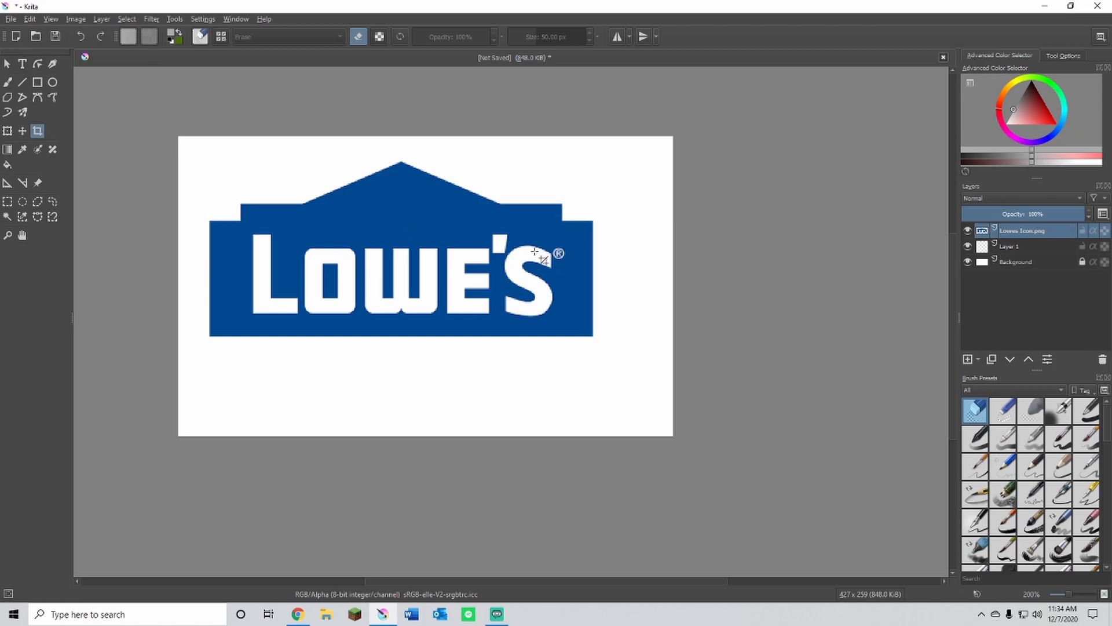
mouse_move(420, 221)
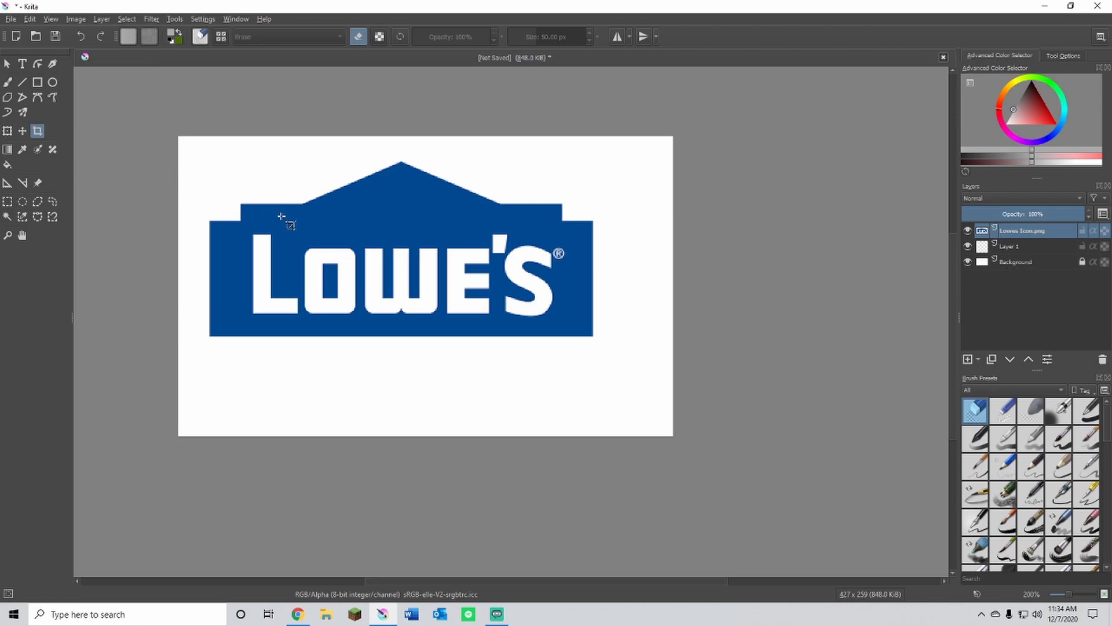
mouse_move(14, 216)
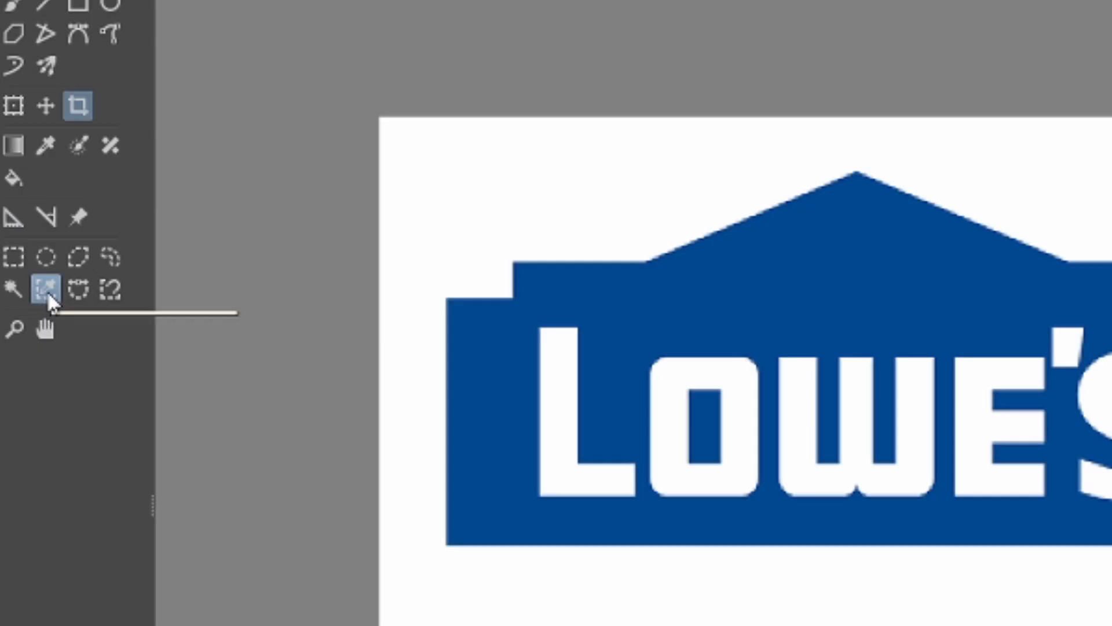
mouse_move(44, 286)
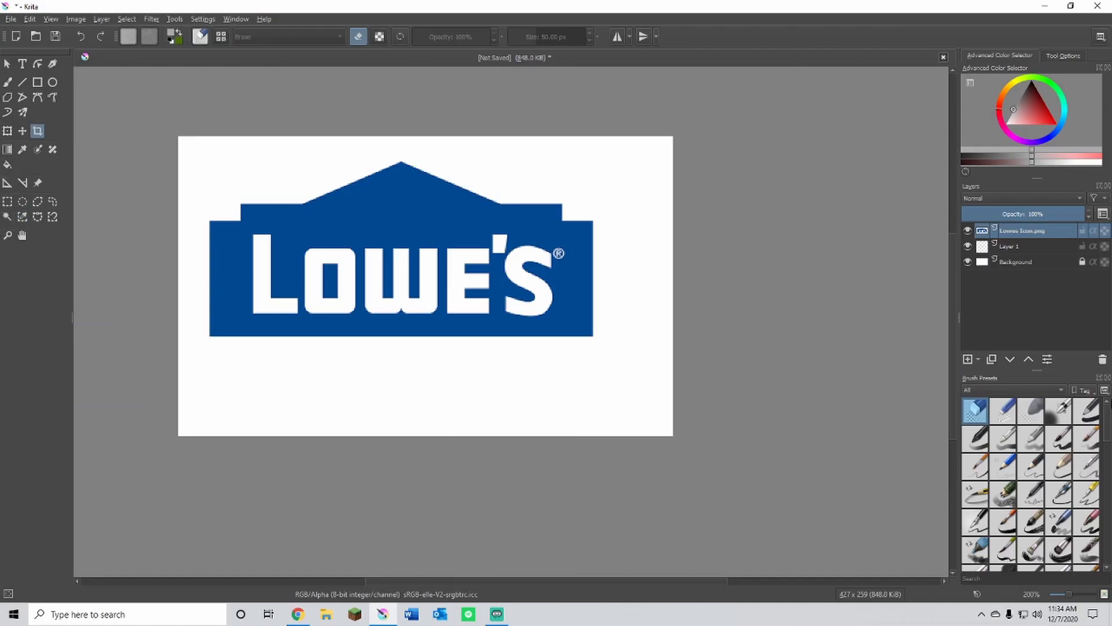
mouse_move(7, 182)
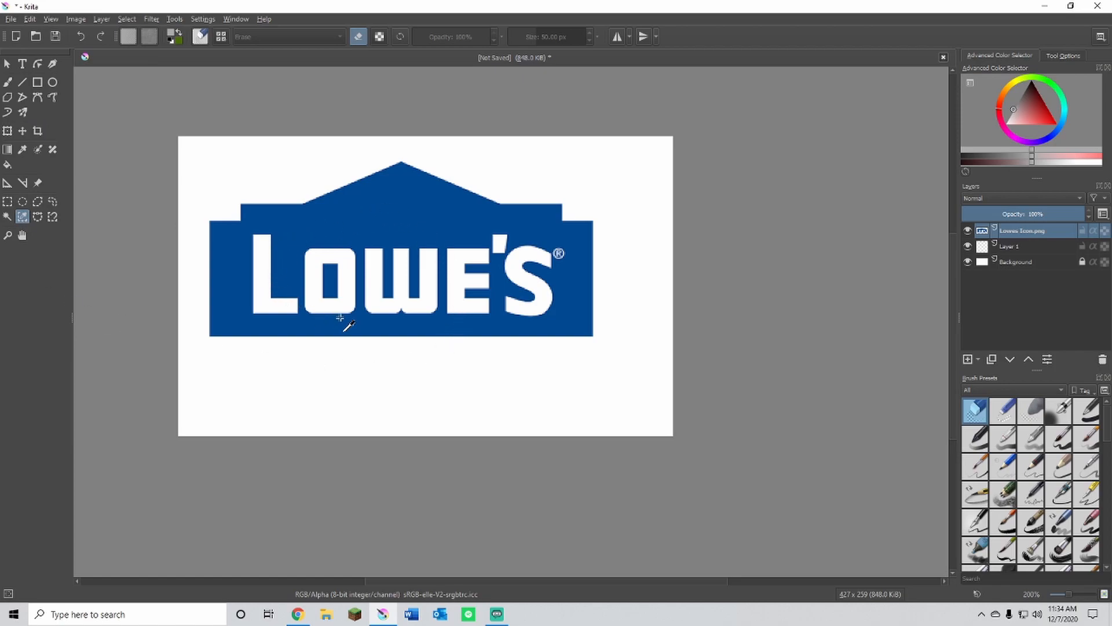
mouse_move(408, 210)
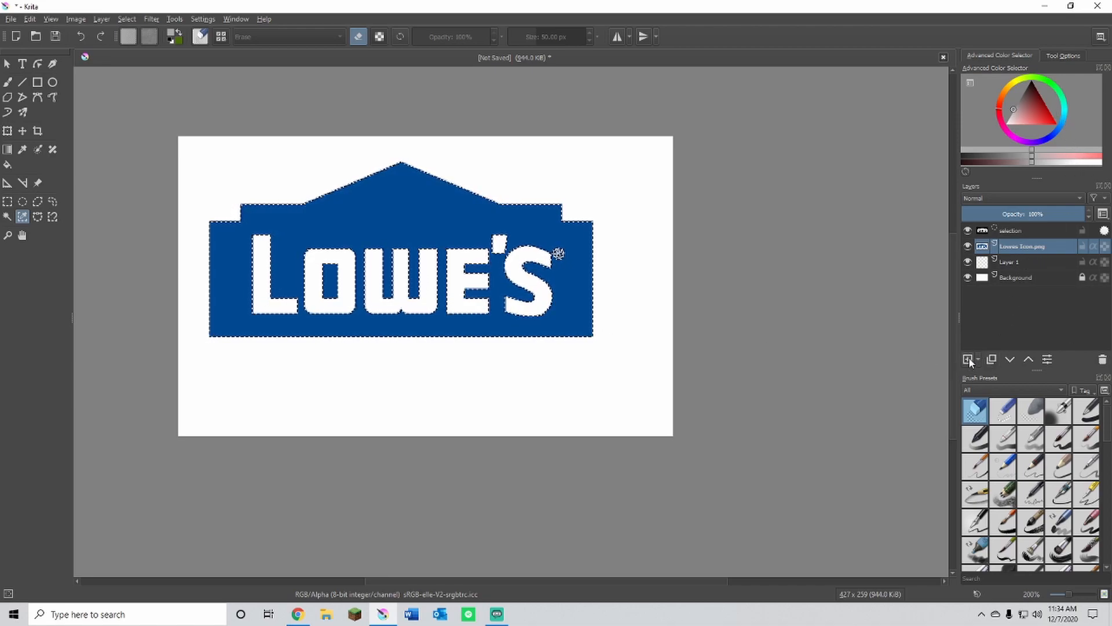
- Add a new paint layer and choose a green shade as the foreground colour for the logo body
click(968, 359)
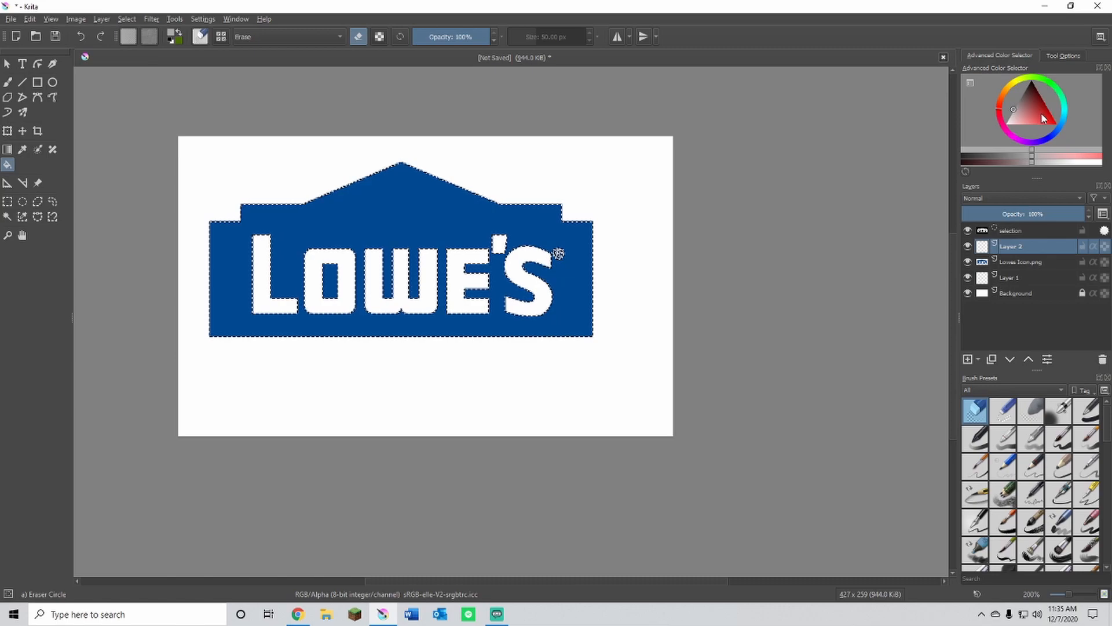
click(1042, 100)
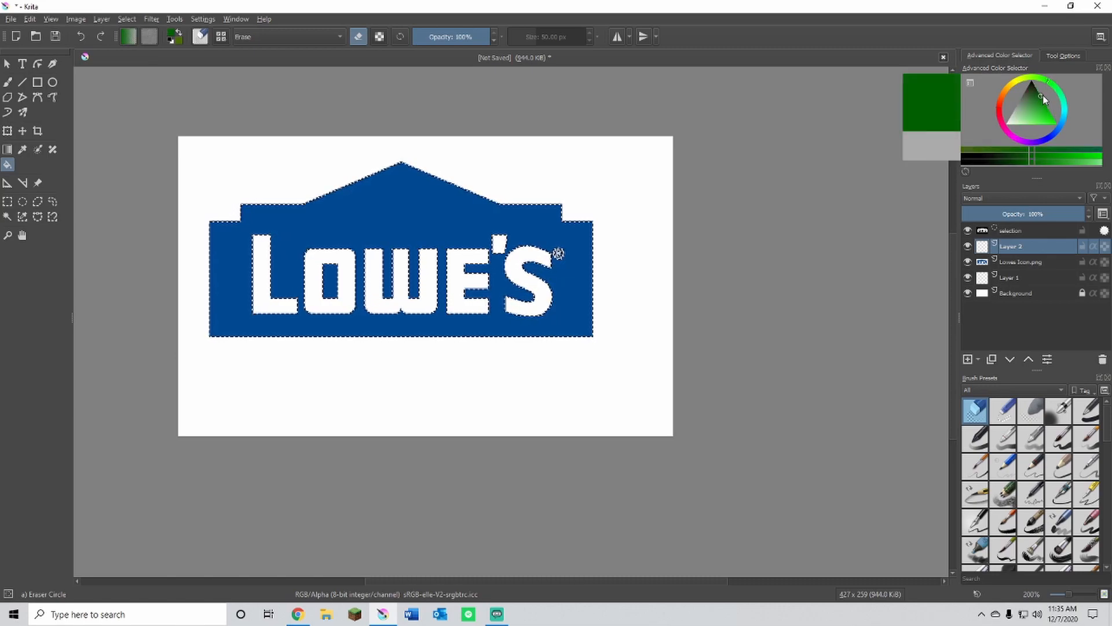
click(1042, 109)
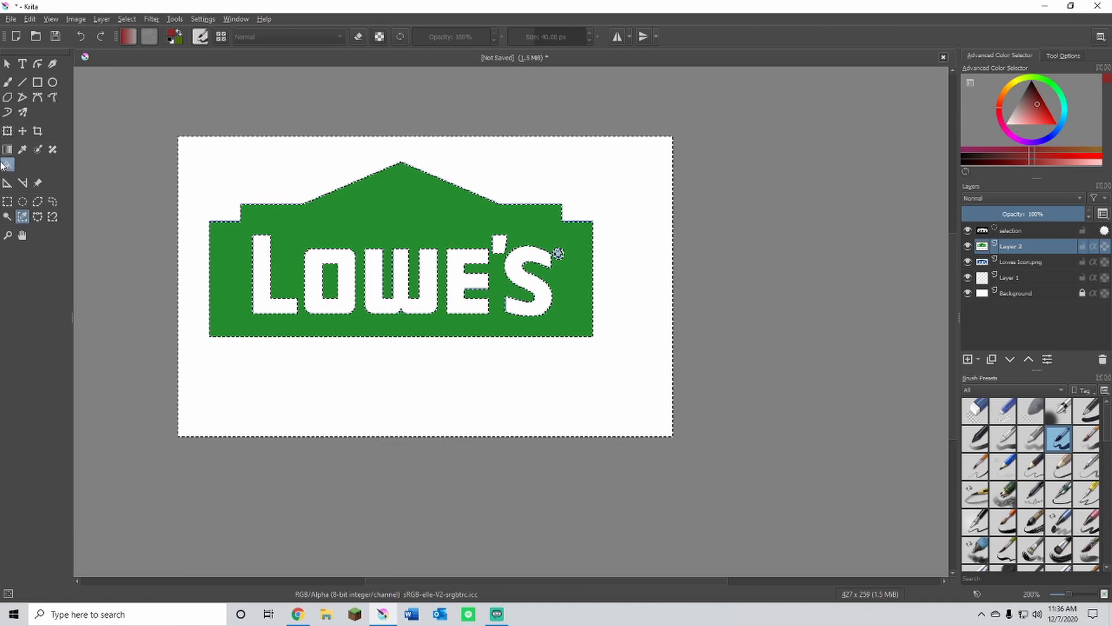
- Fill the LOWE'S lettering red with the Fill tool and hide the lower layers
click(8, 165)
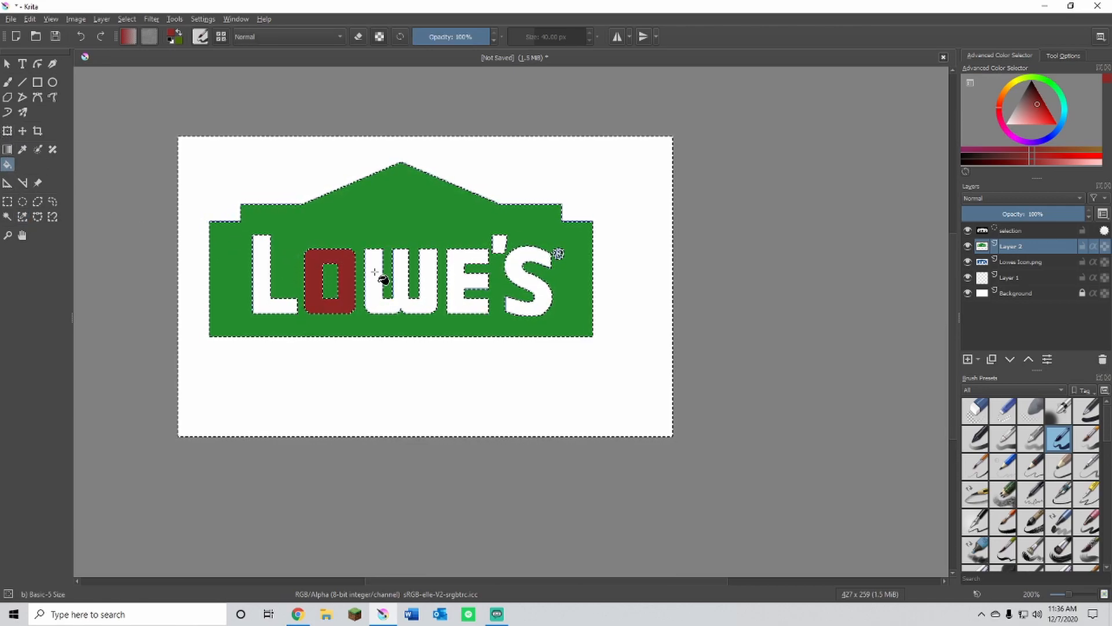
click(383, 280)
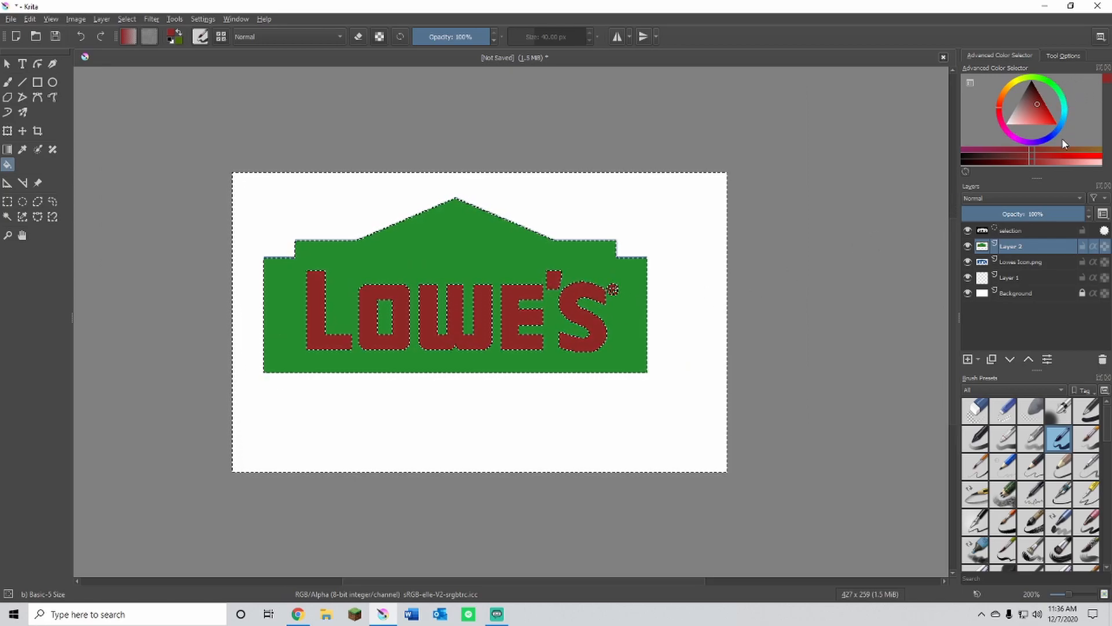
click(1063, 154)
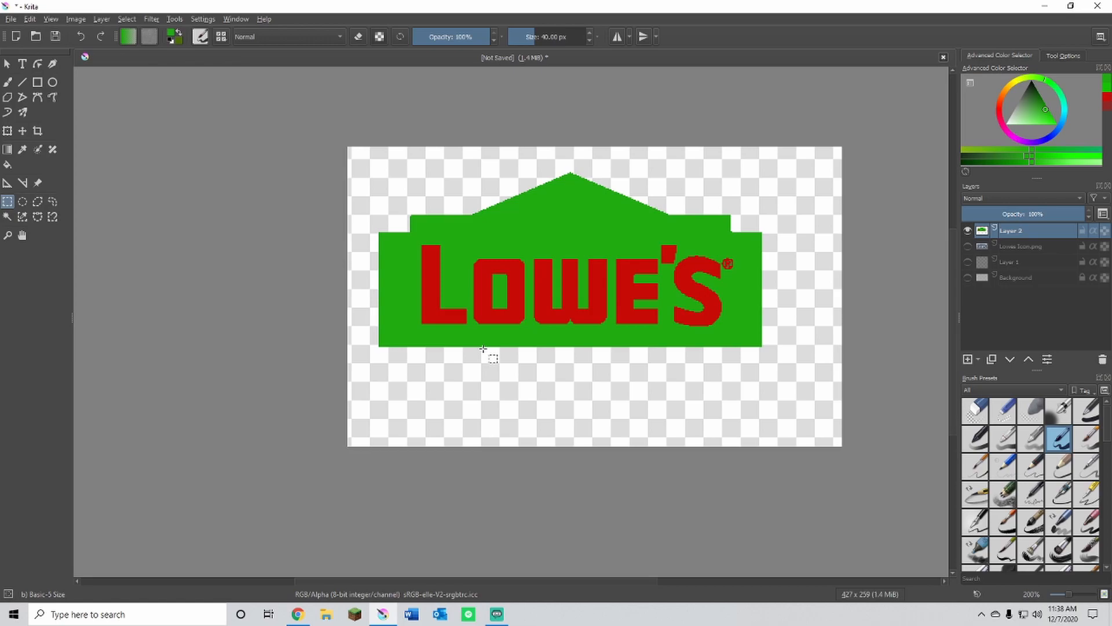
mouse_move(351, 66)
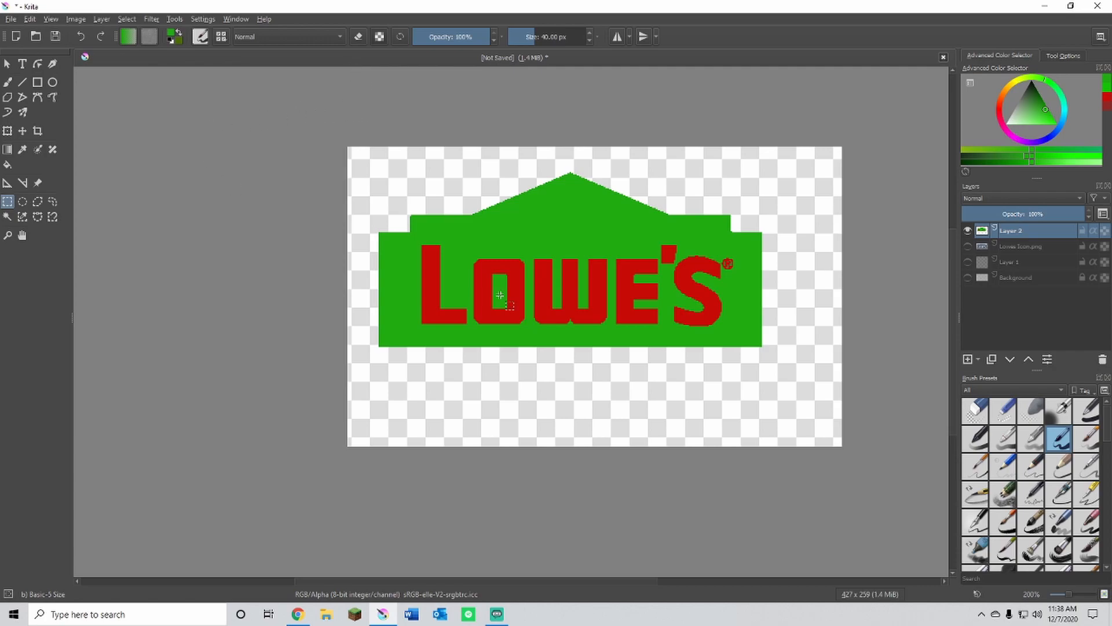
mouse_move(688, 227)
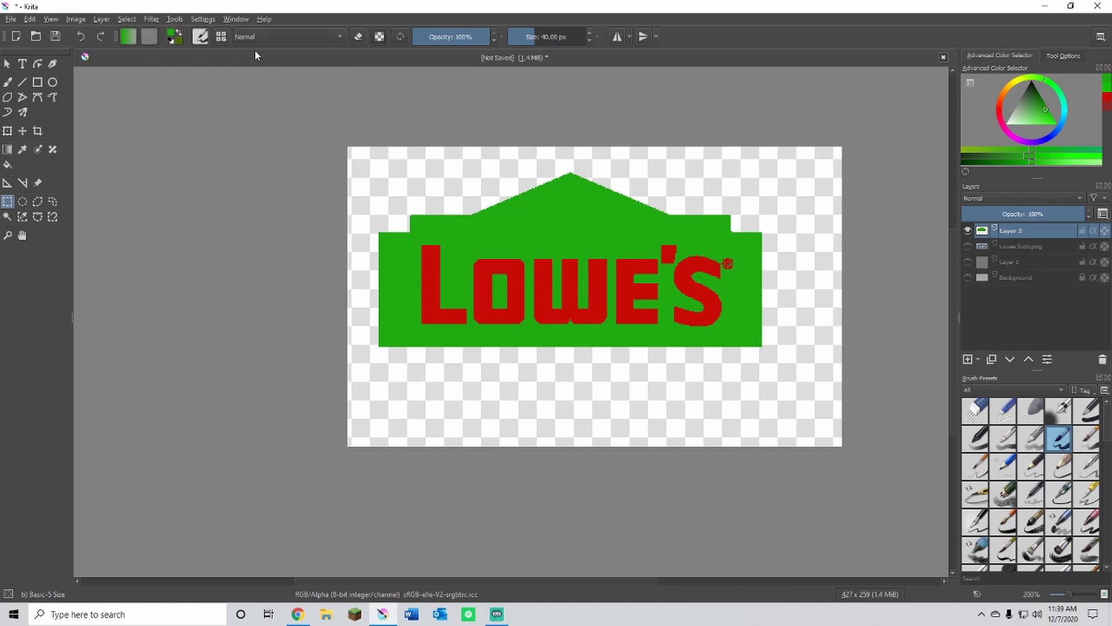
mouse_move(703, 362)
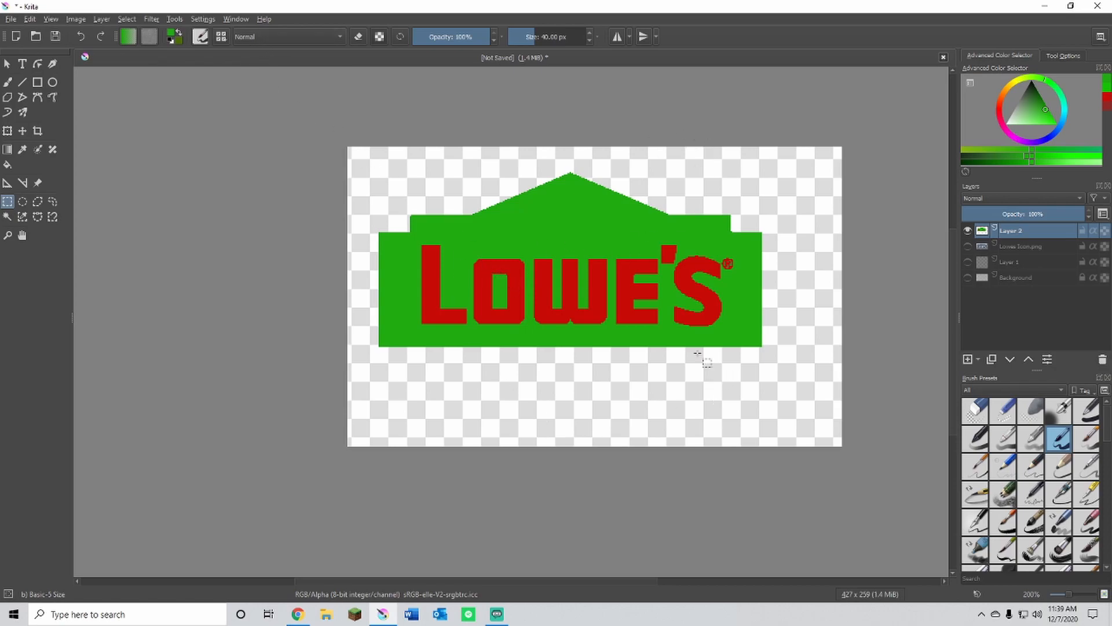
mouse_move(658, 156)
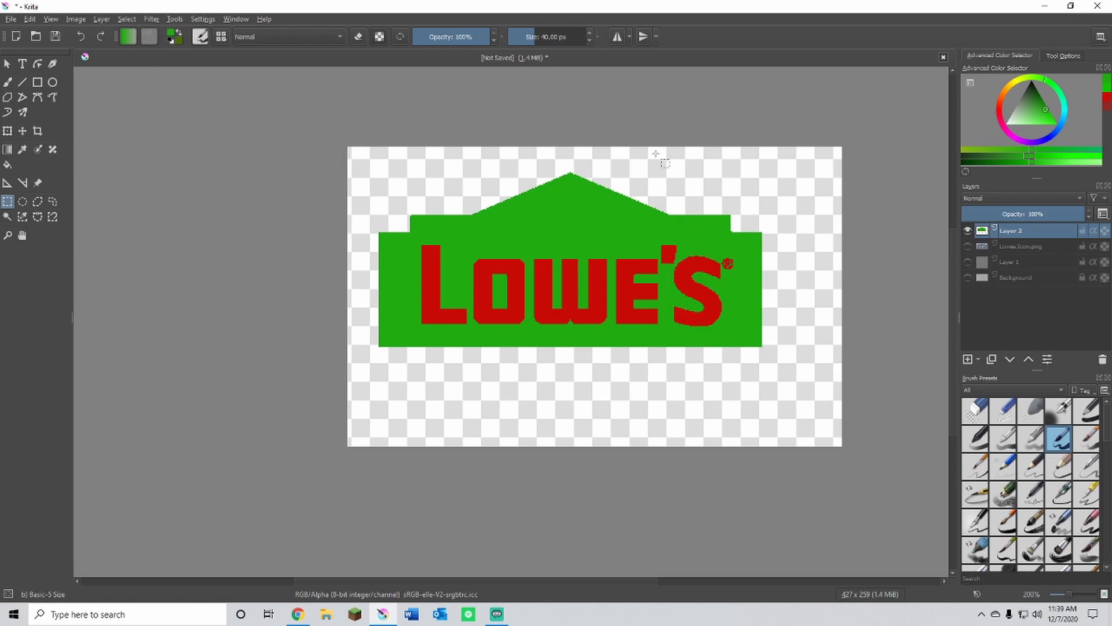
- Save the document under the new name Winter lowes.kra
click(11, 19)
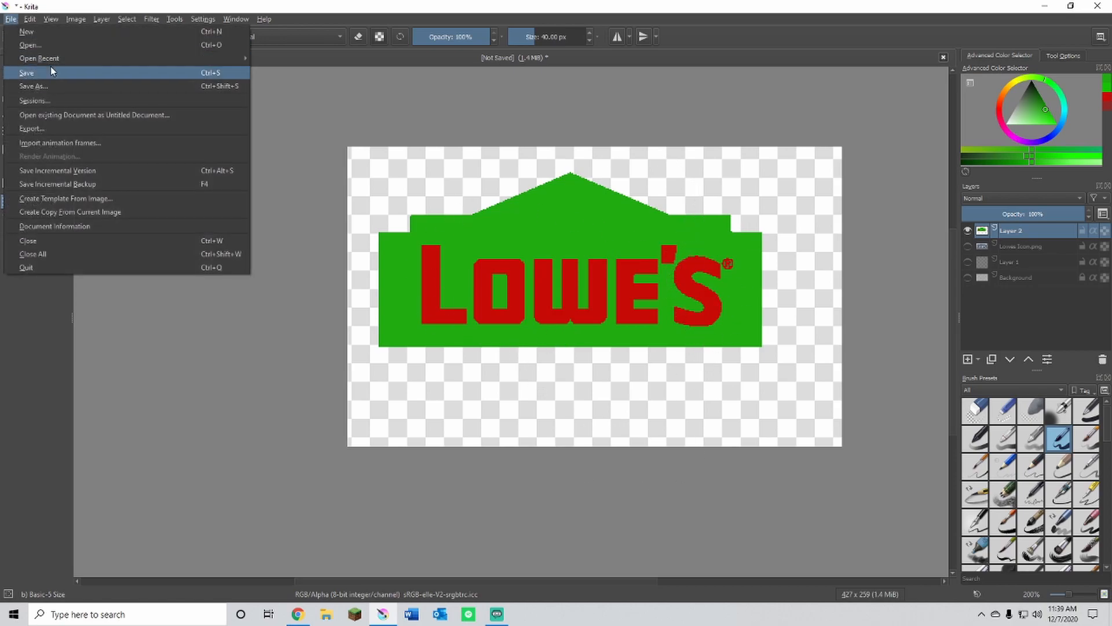
click(32, 86)
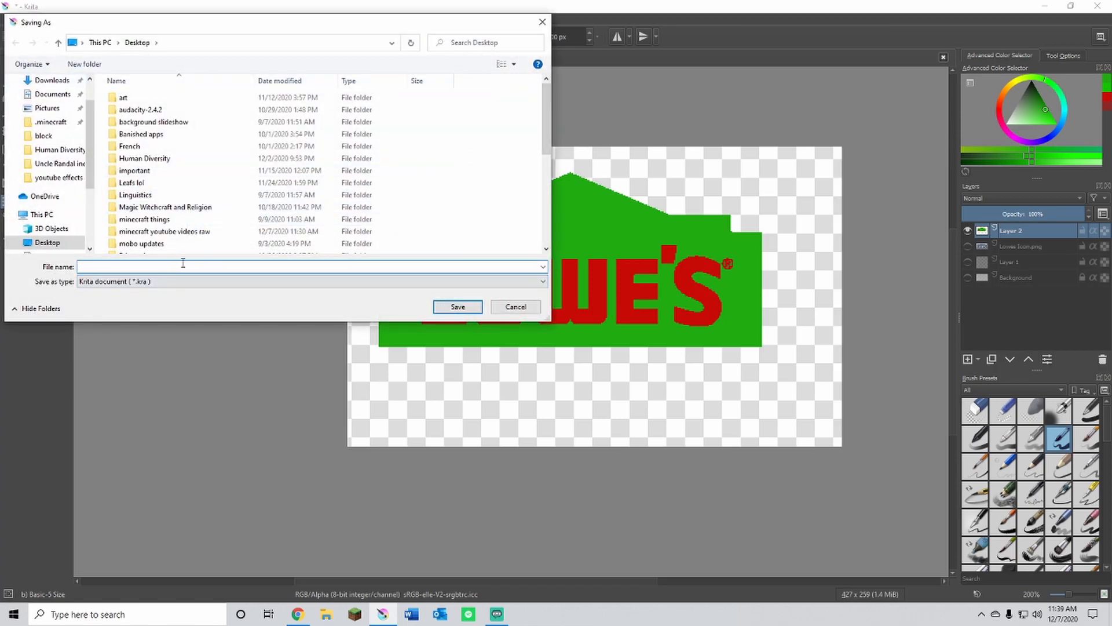
text(Wint)
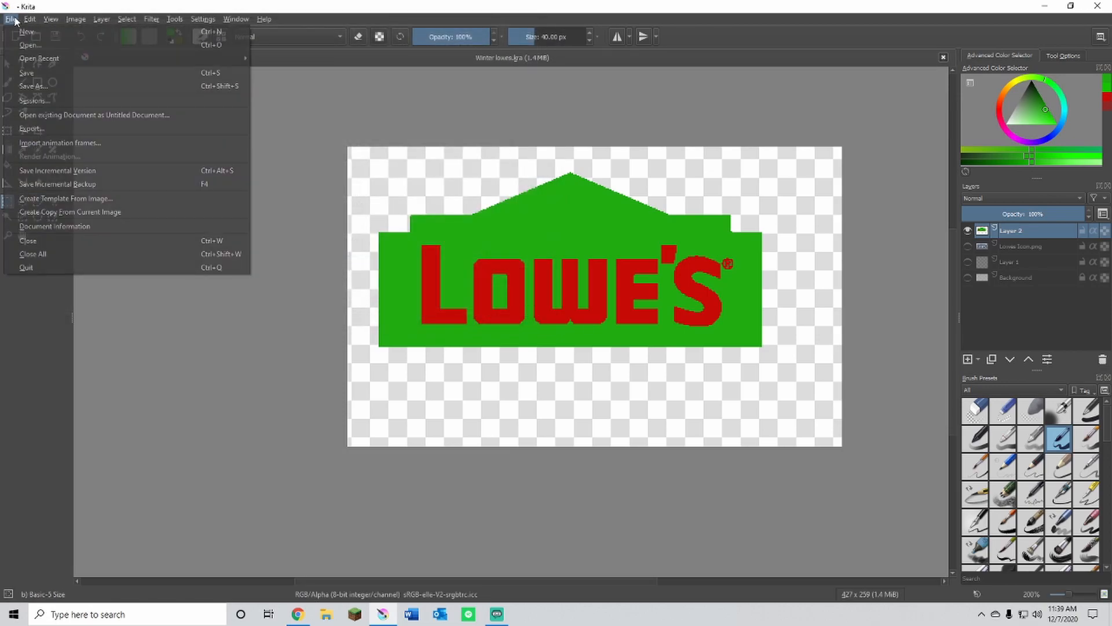
- Save a second copy as Winter lowes.png in PNG format, confirming the export options
click(32, 86)
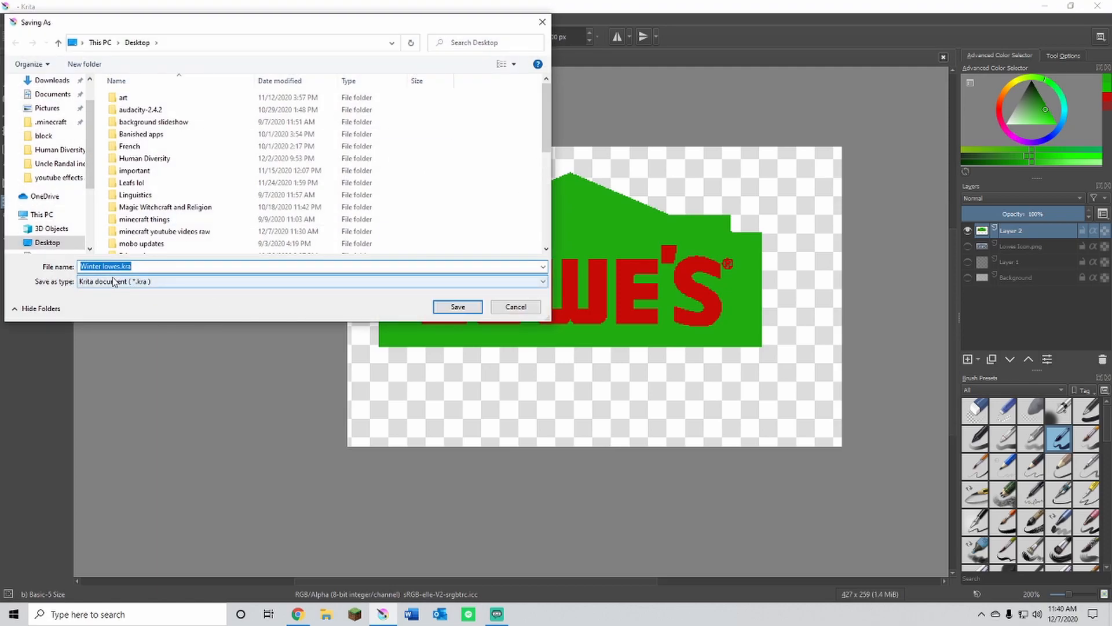
click(310, 282)
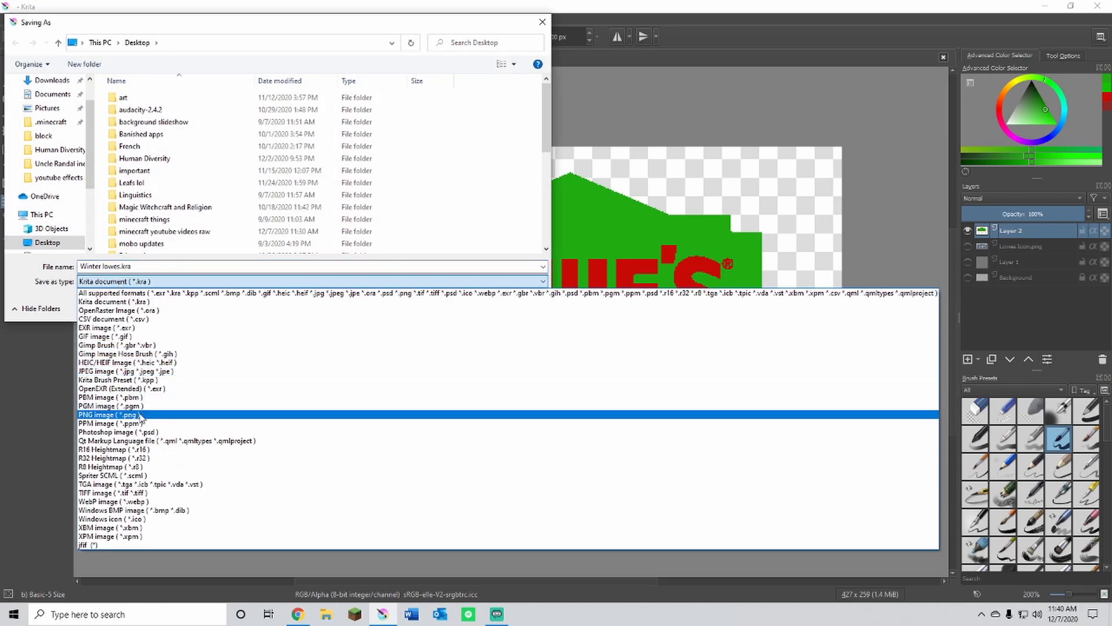
click(114, 415)
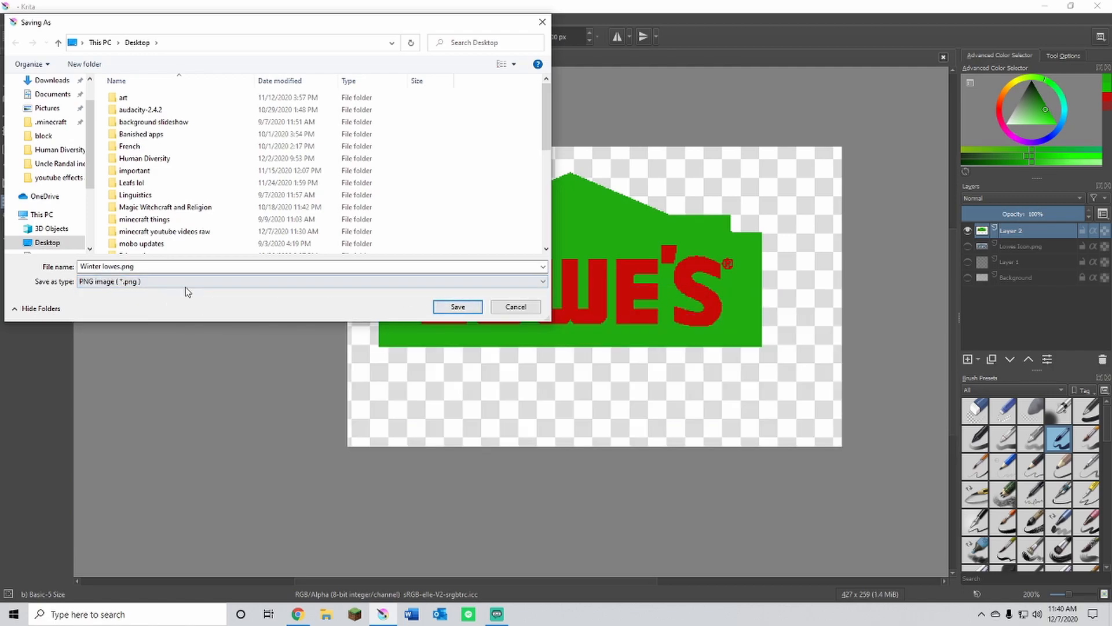
click(457, 306)
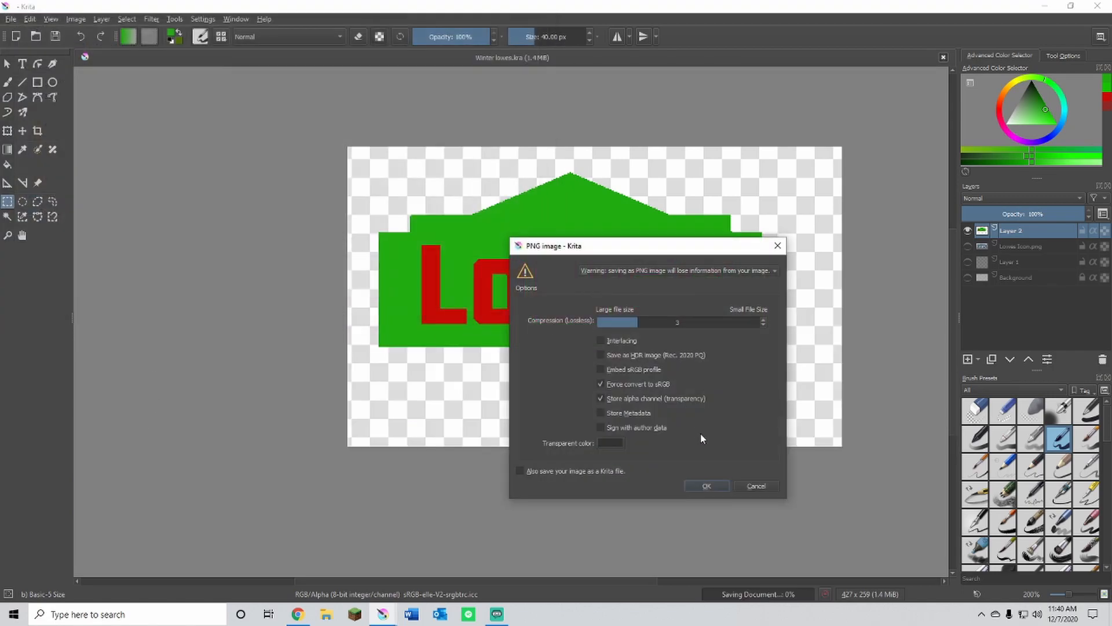
click(706, 486)
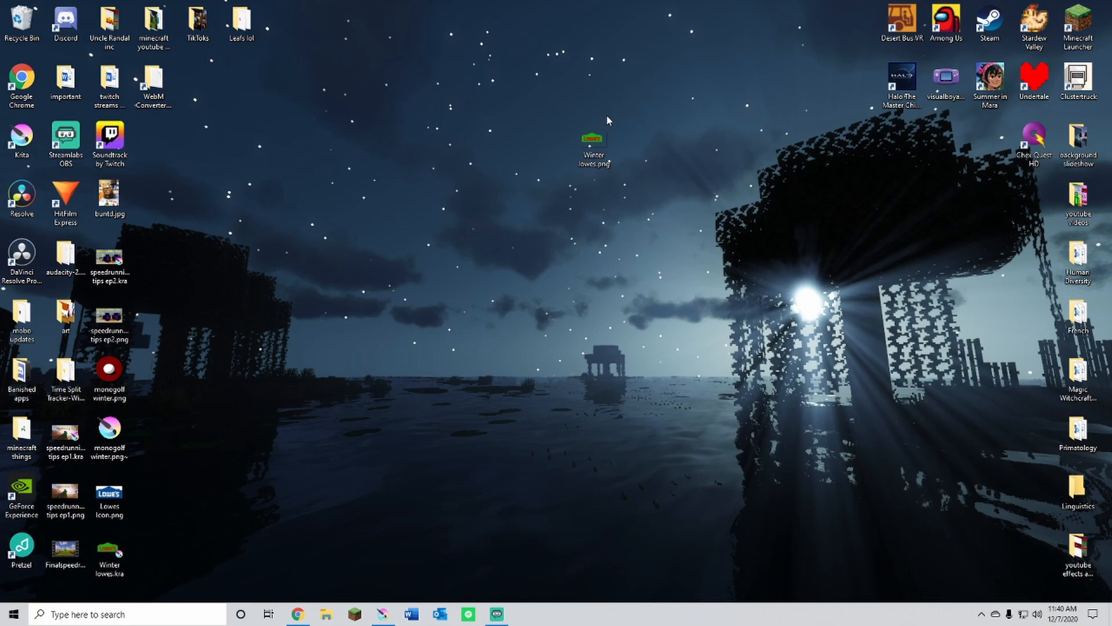
mouse_move(290, 522)
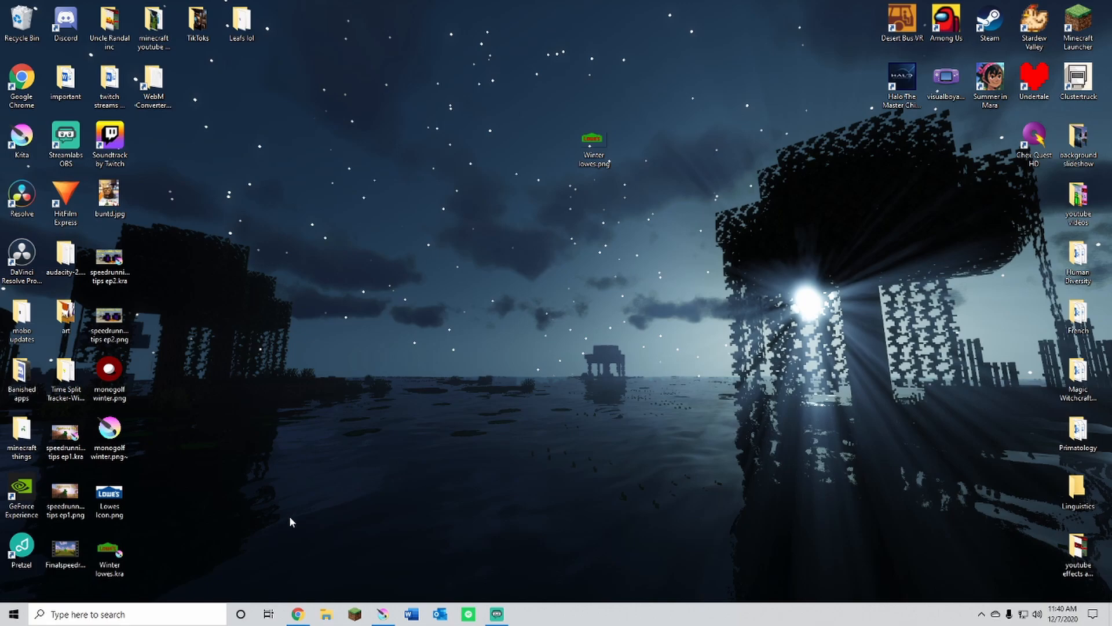
- Bring up Chrome and open a new blank tab beside the lowes app results
click(298, 614)
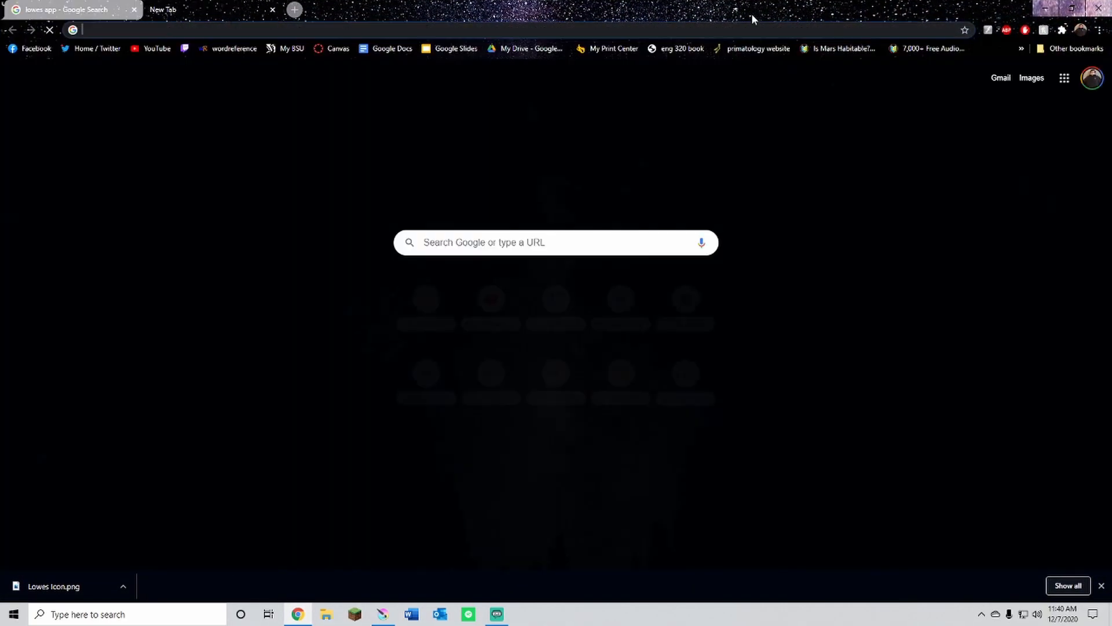
click(1063, 78)
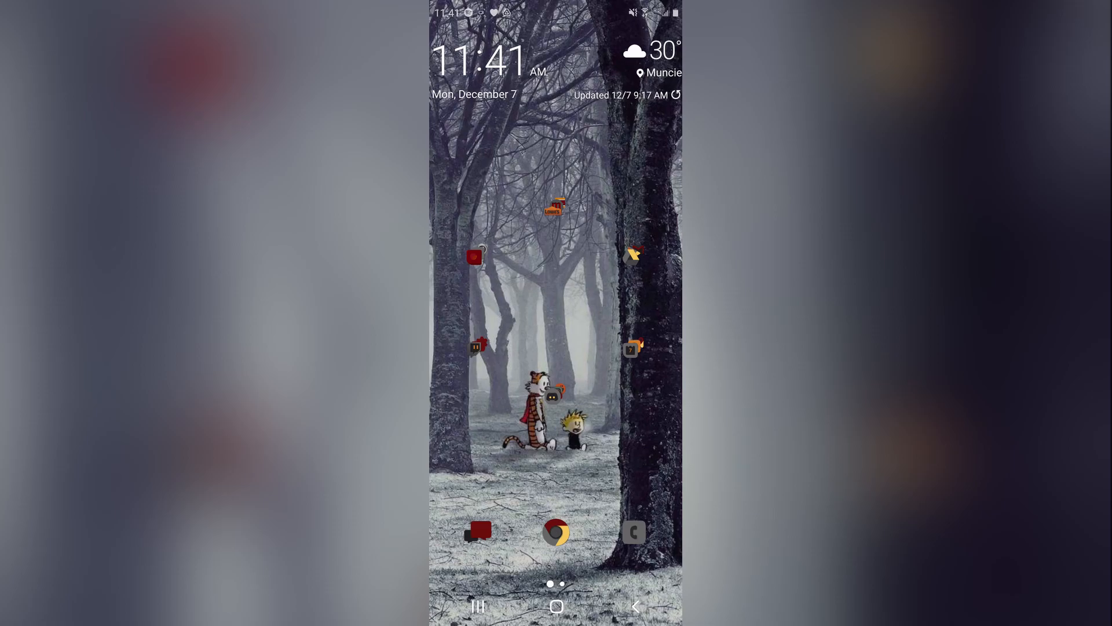
- Edit the Lowe's shortcut icon, browsing Gallery apps > Drive and picking Winter lowes.png
click(555, 207)
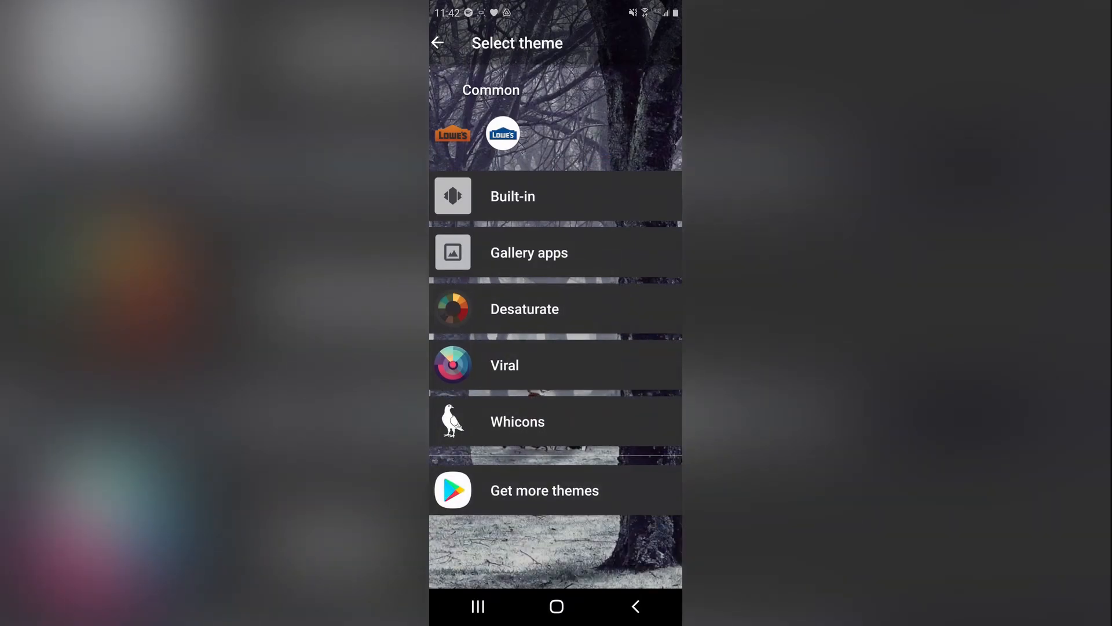
click(528, 252)
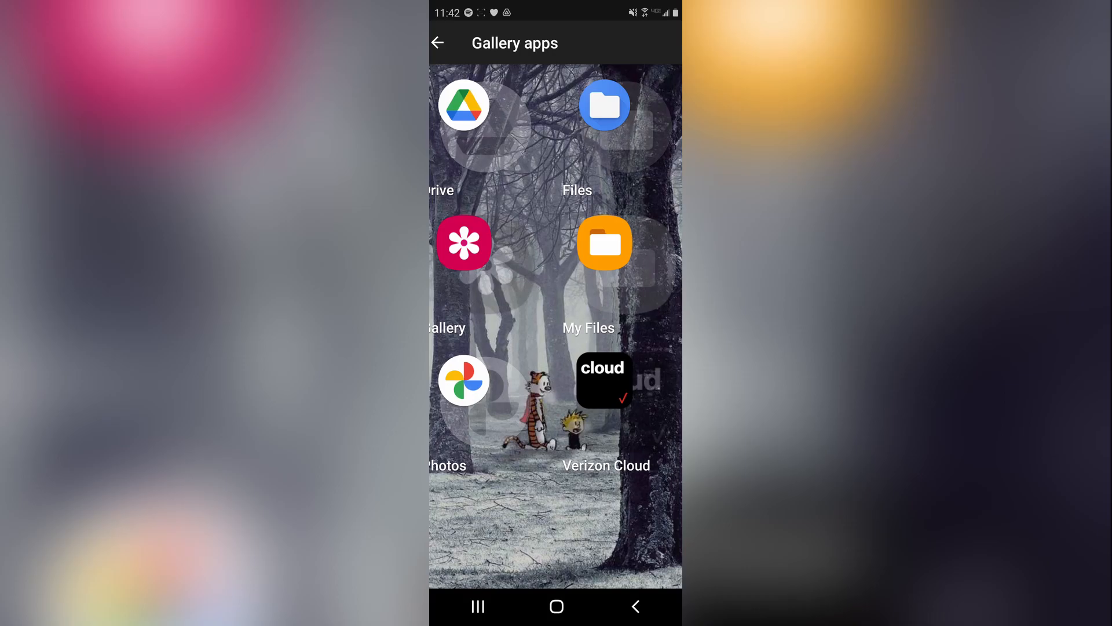
click(463, 104)
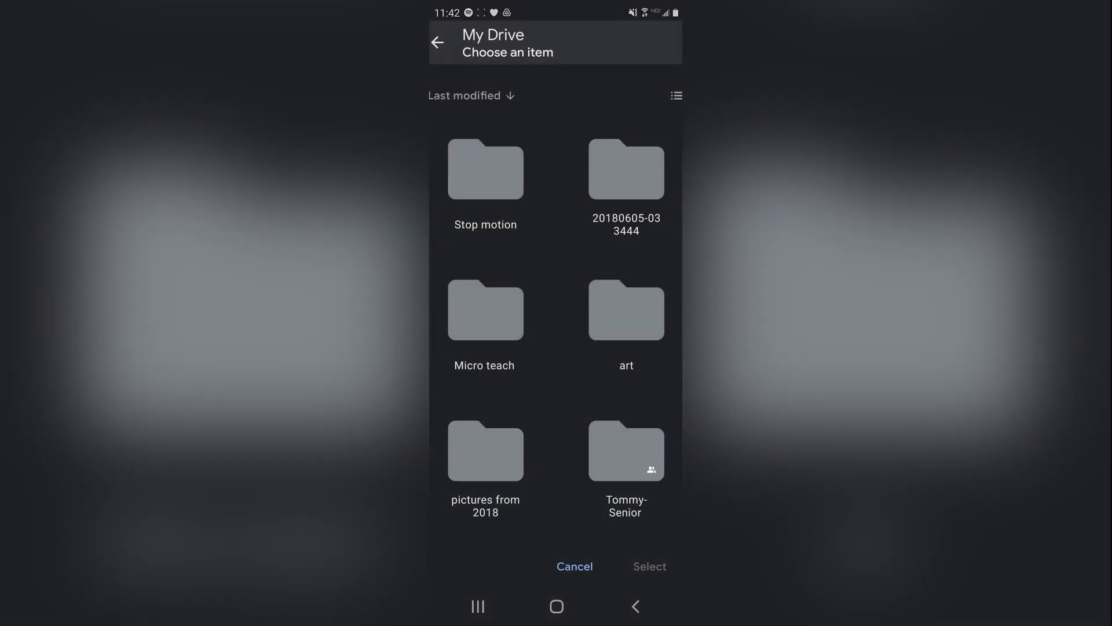
click(471, 95)
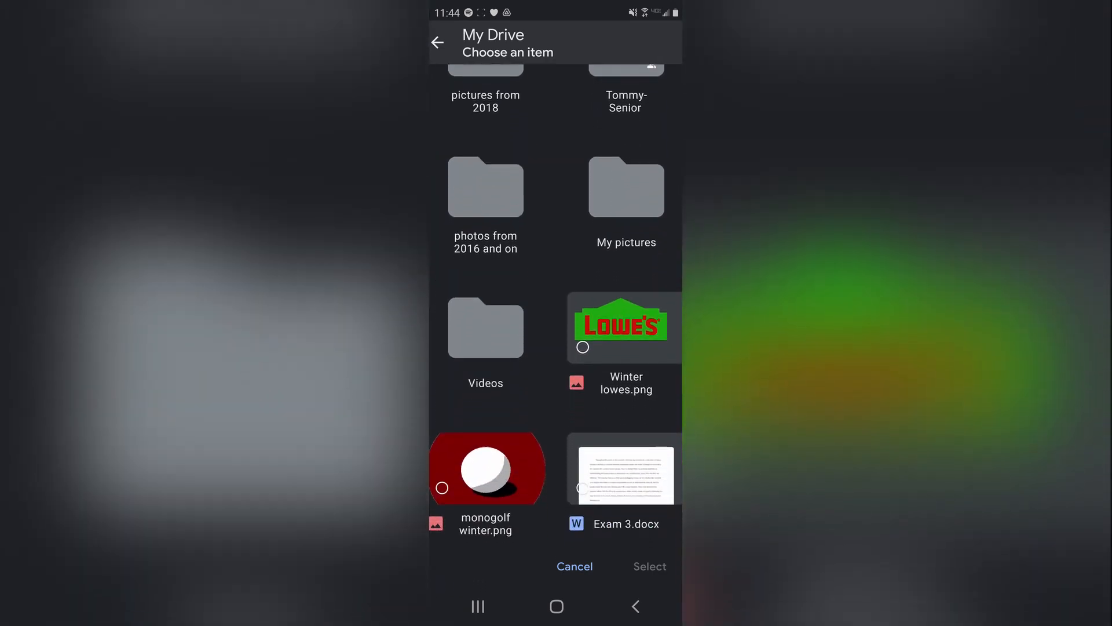
click(625, 327)
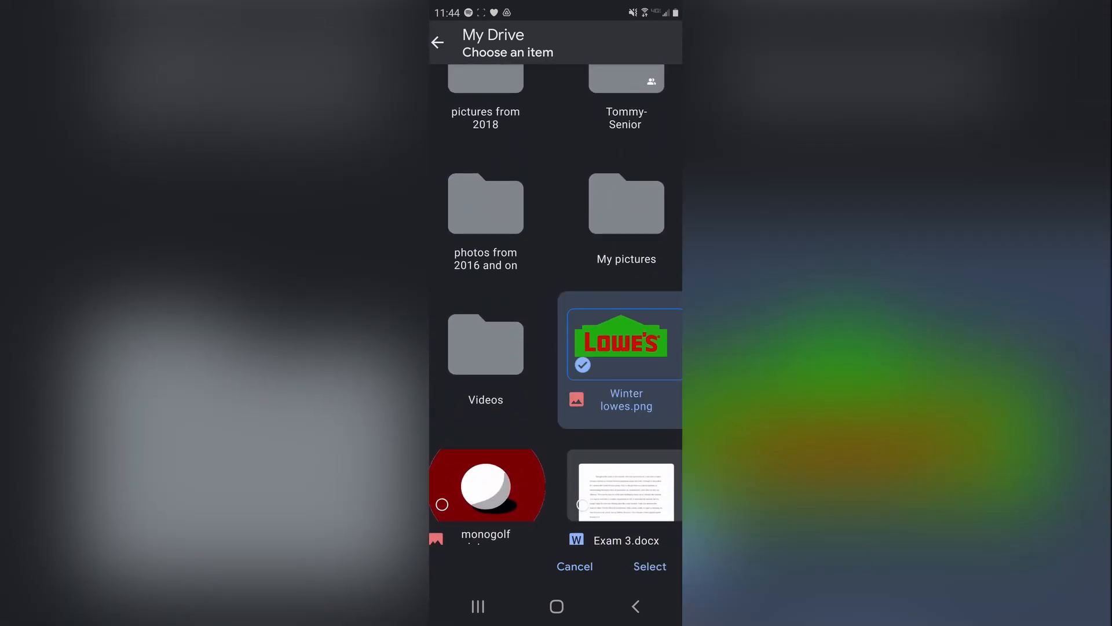
- Confirm the cropped green image as the shortcut icon and check it inside the Utility folder
click(649, 566)
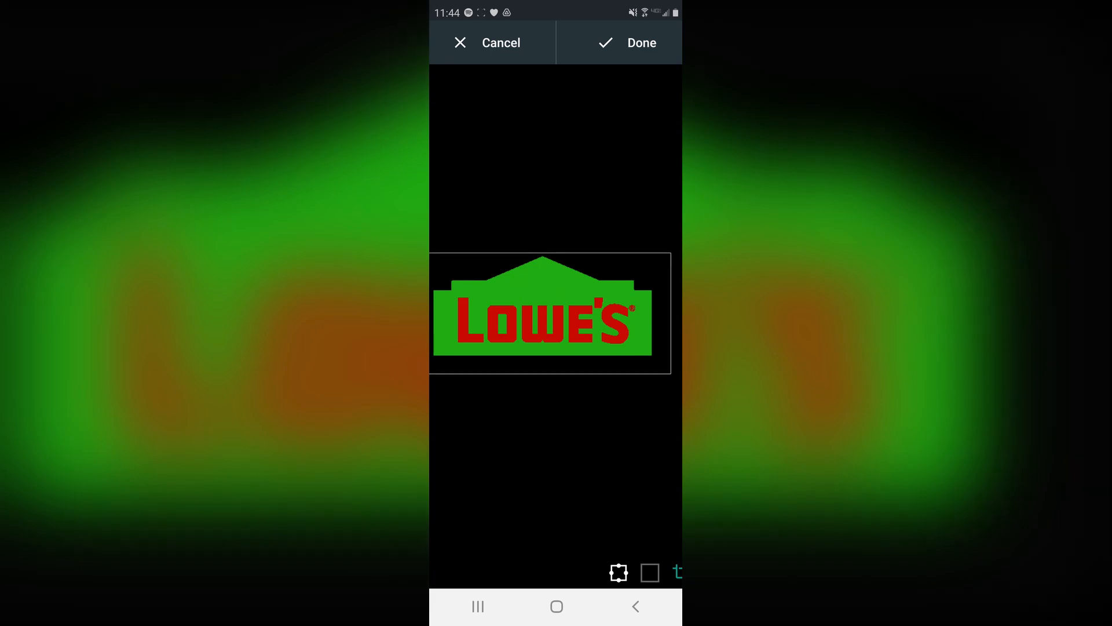
click(627, 43)
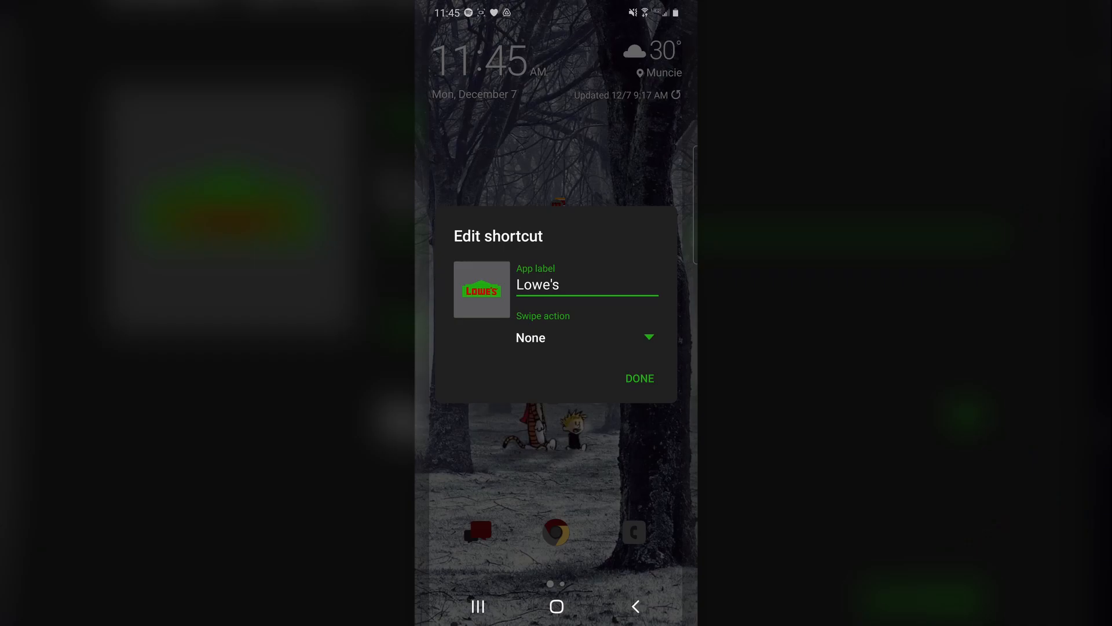
click(638, 378)
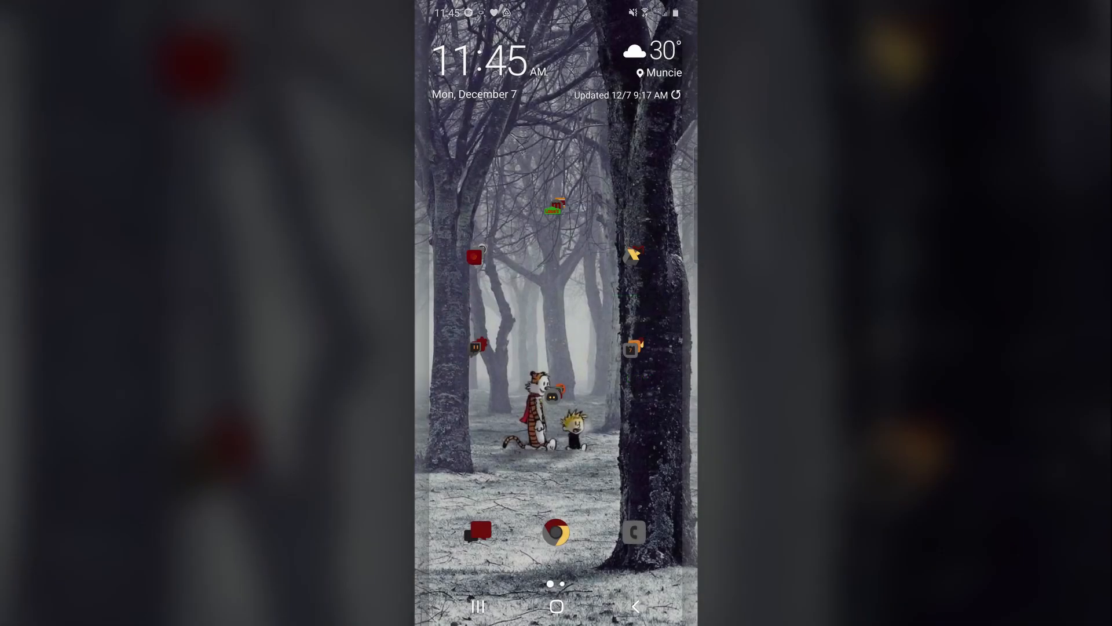
click(555, 211)
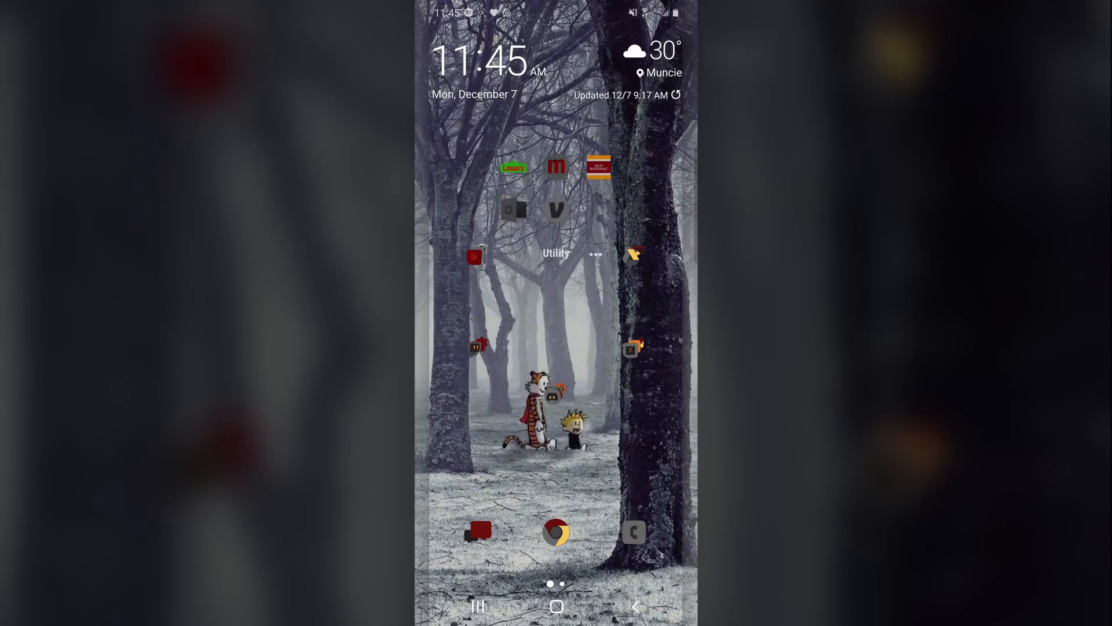
click(513, 167)
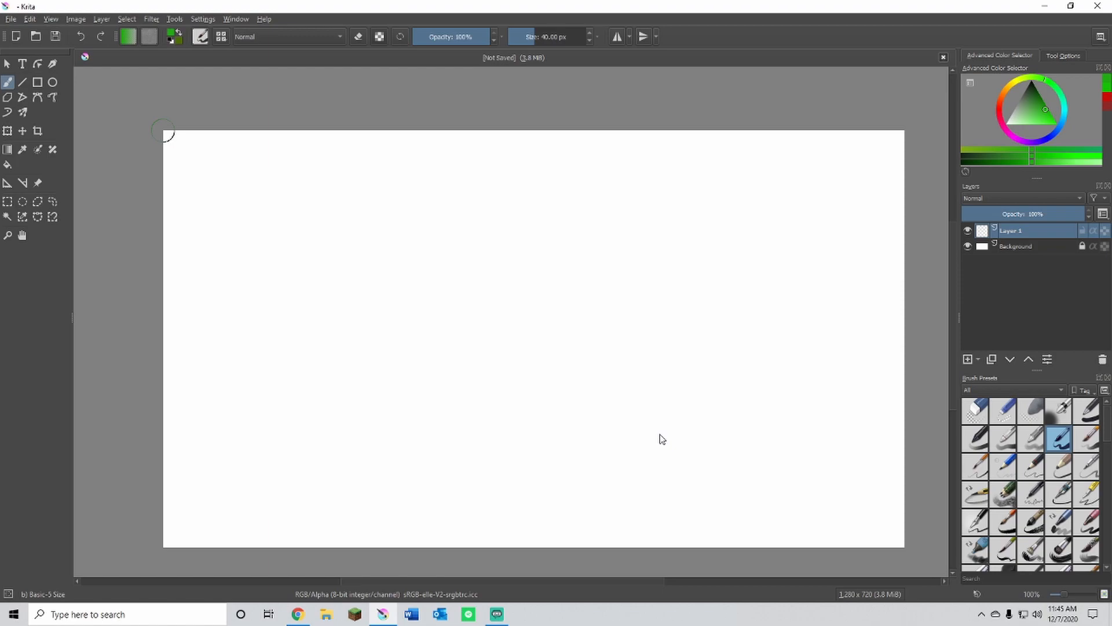
mouse_move(652, 433)
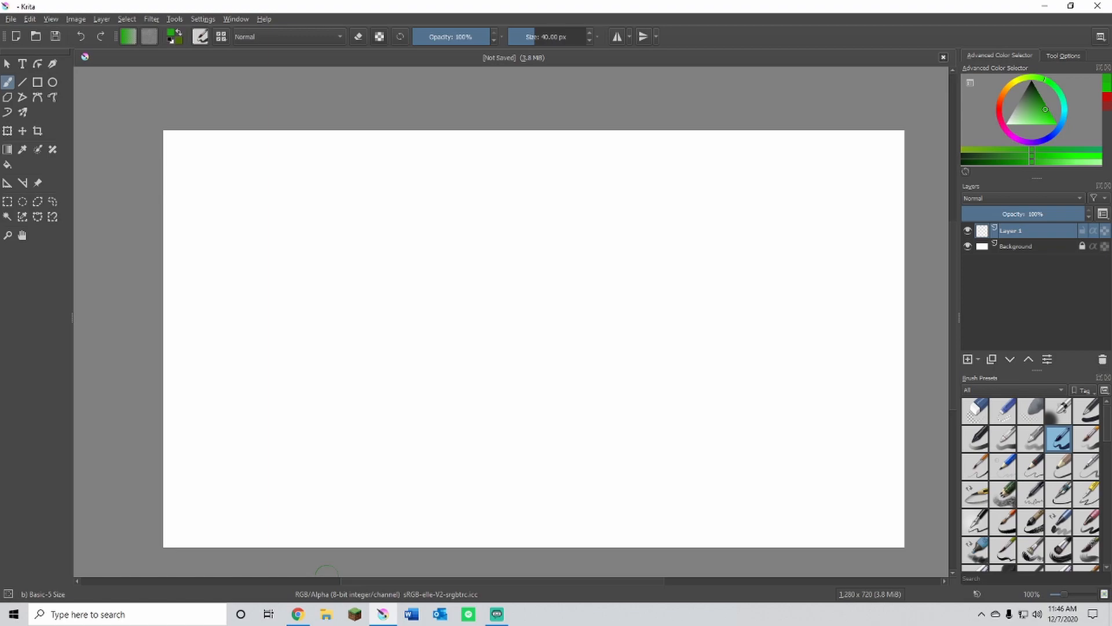
mouse_move(297, 614)
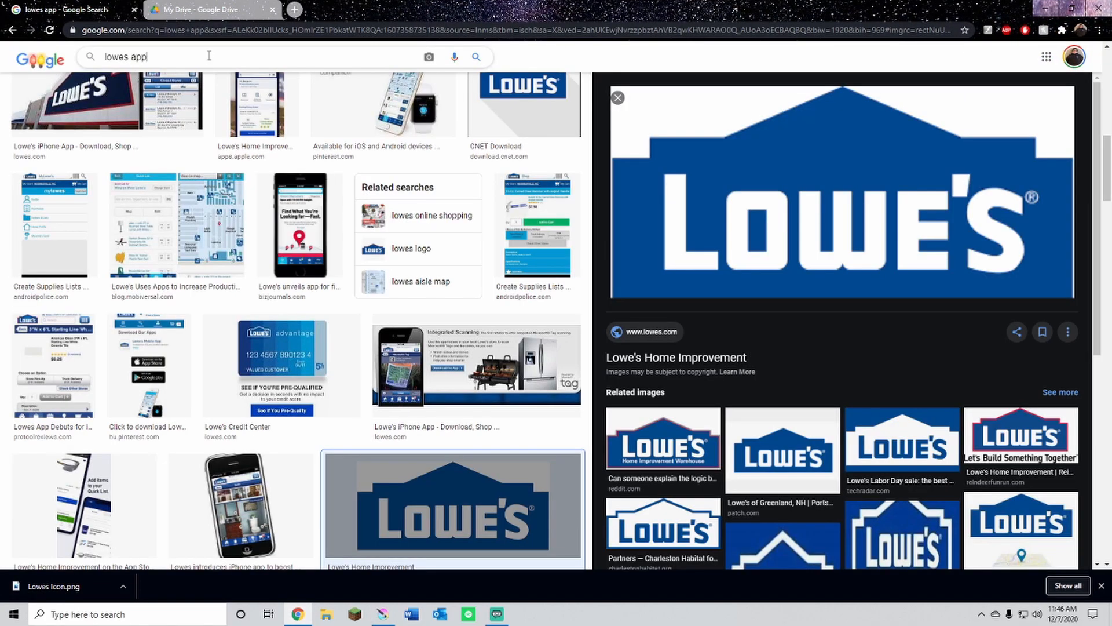
- Search Google Images for 'youtube logo' and preview the transparent play-button result
text(youtube logo)
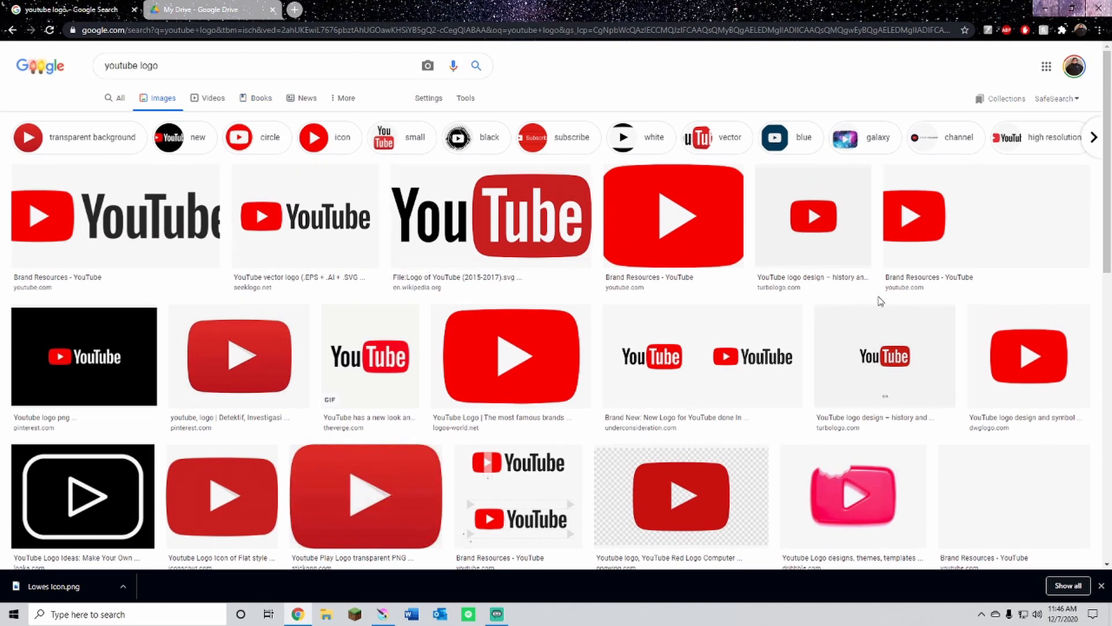
mouse_move(397, 428)
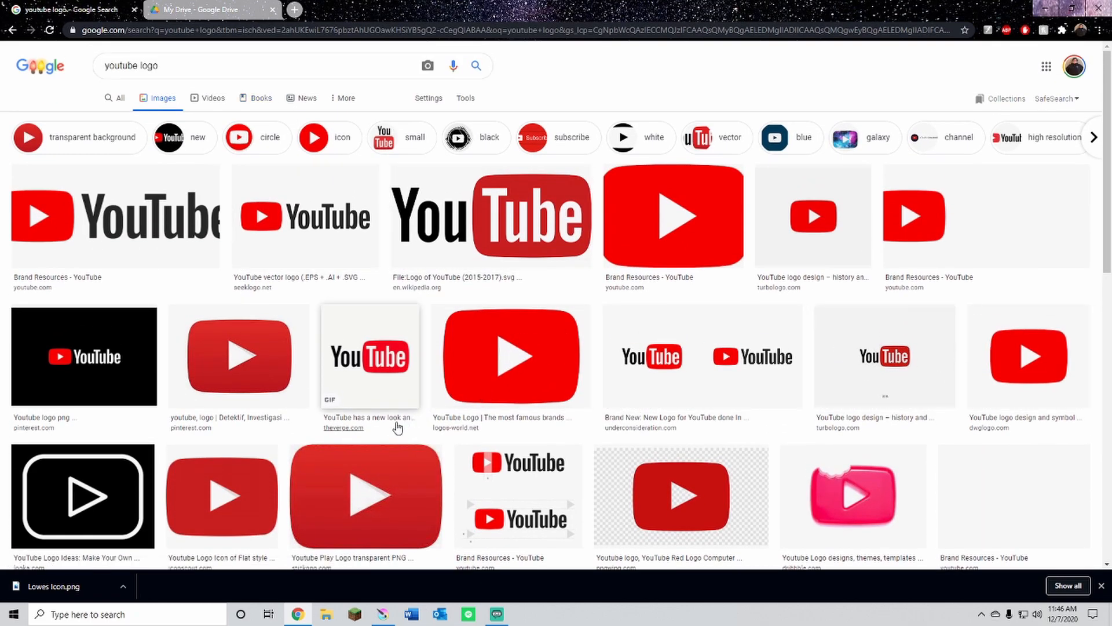
scroll(down, 3)
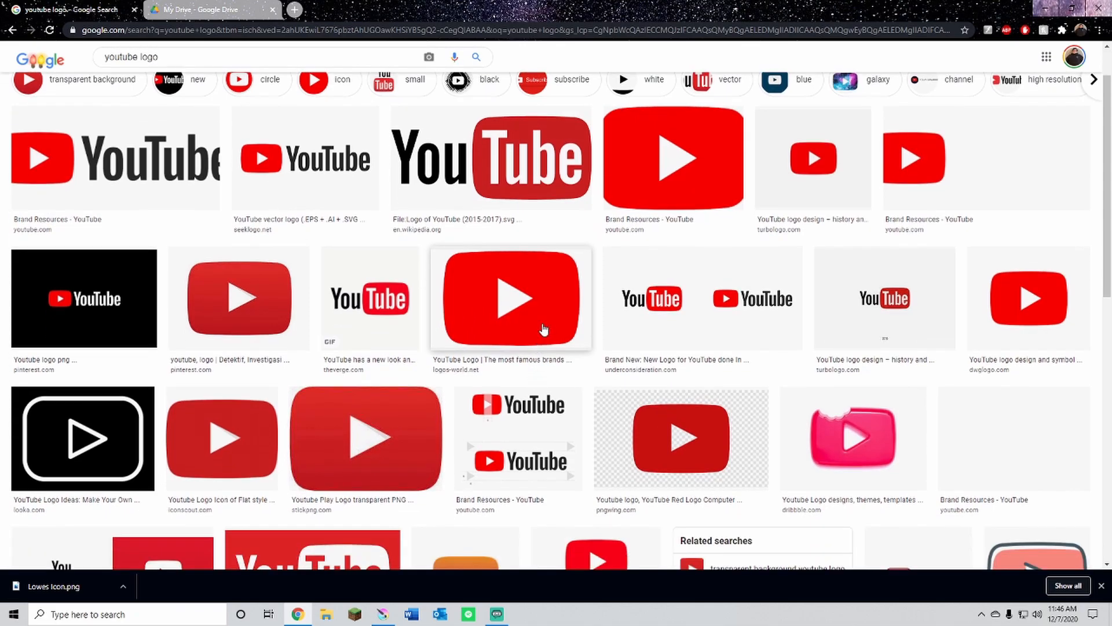
click(510, 298)
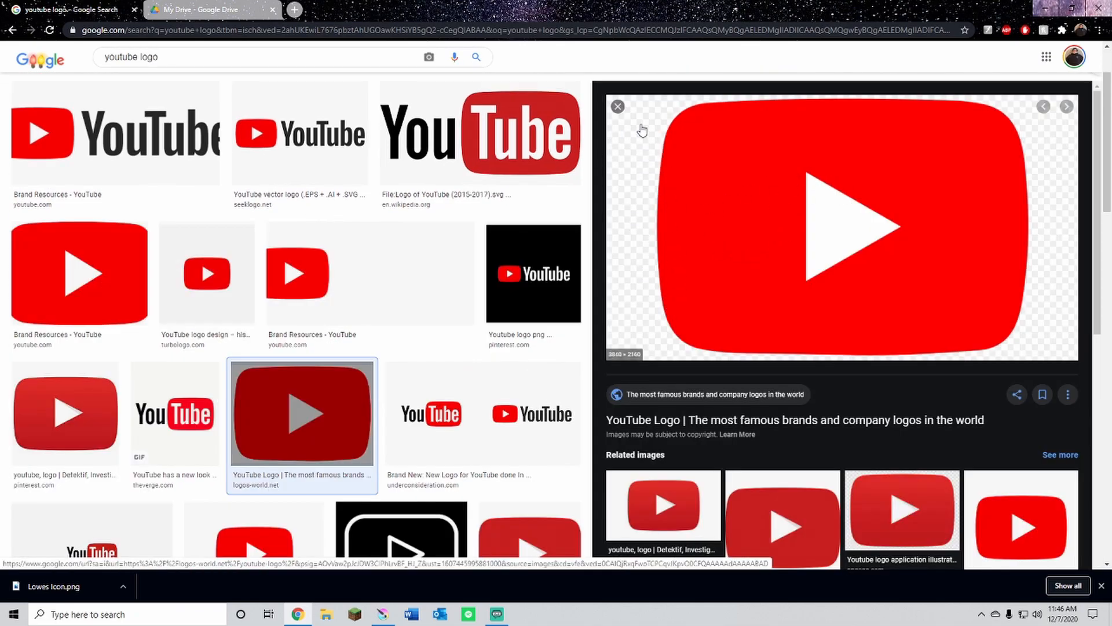
- Save the previewed logo to the computer as 'youtube'
right_click(841, 224)
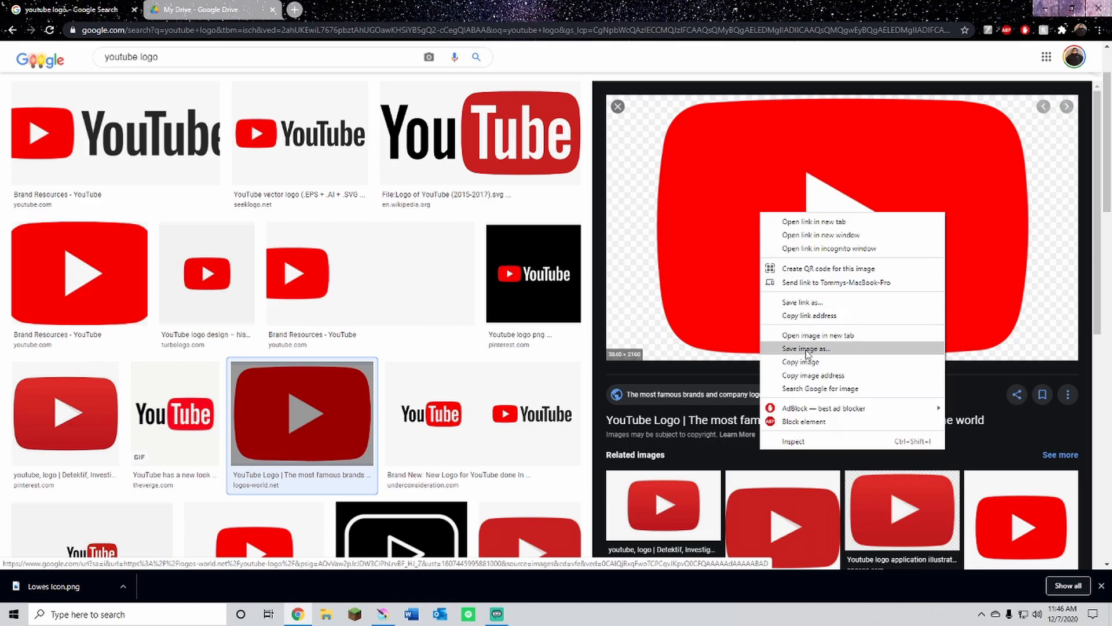
click(805, 349)
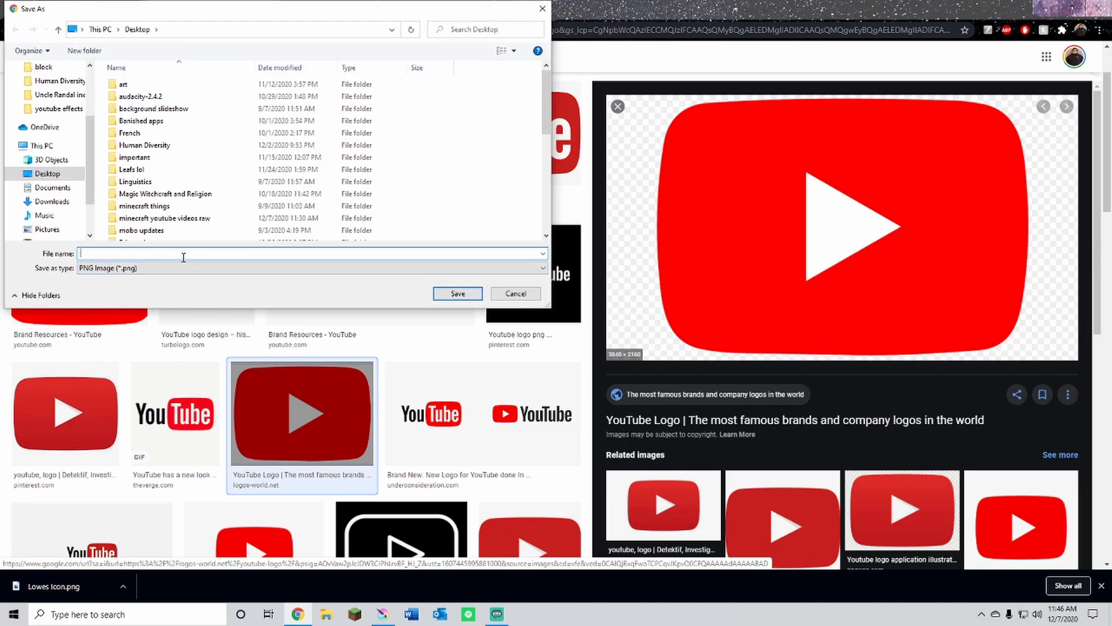
text(youtube)
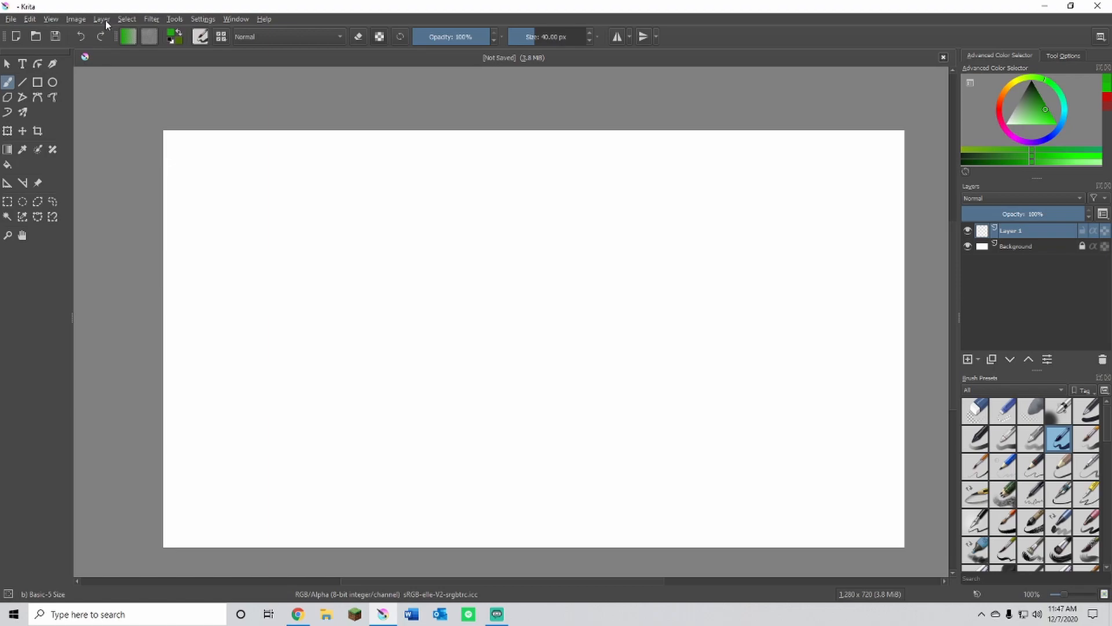
- Start importing an image file as a new layer via Layer > Import/Export
click(102, 18)
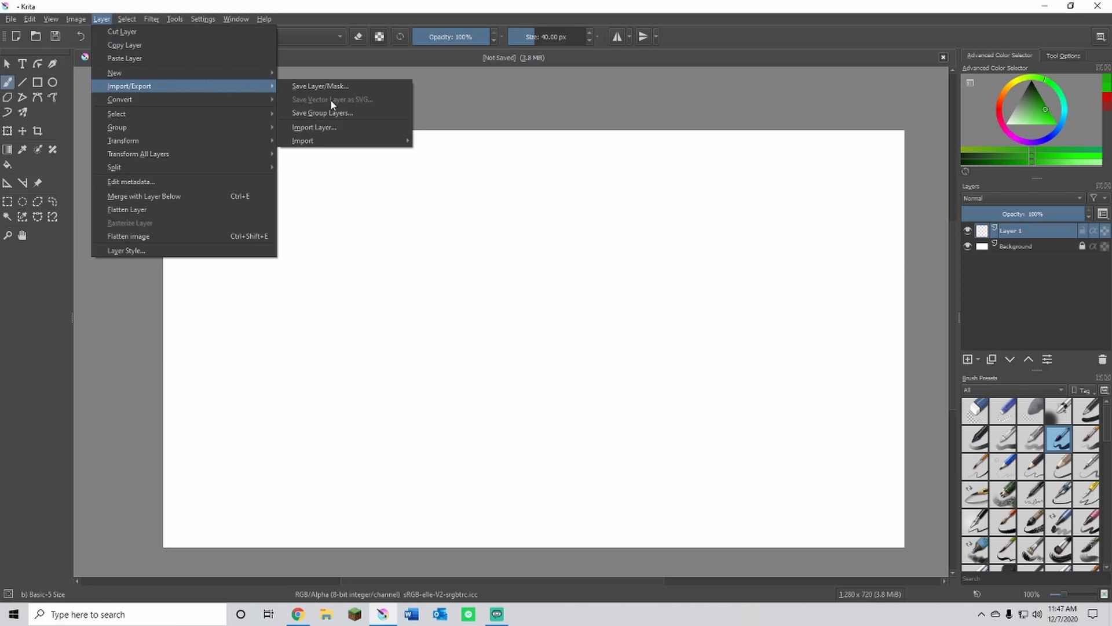
click(314, 127)
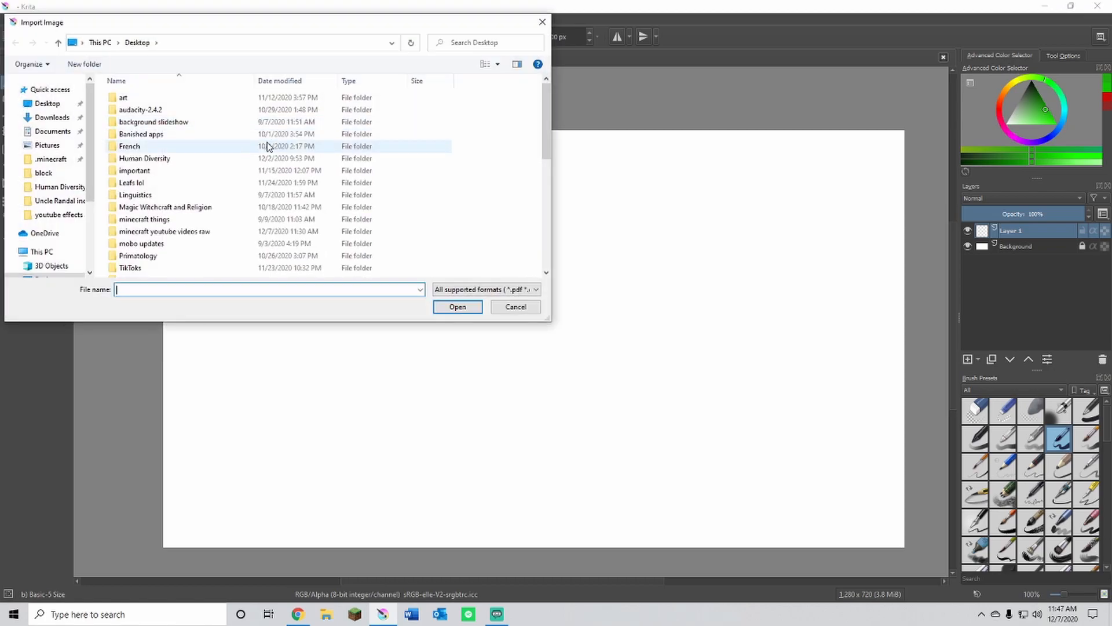
scroll(down, 3)
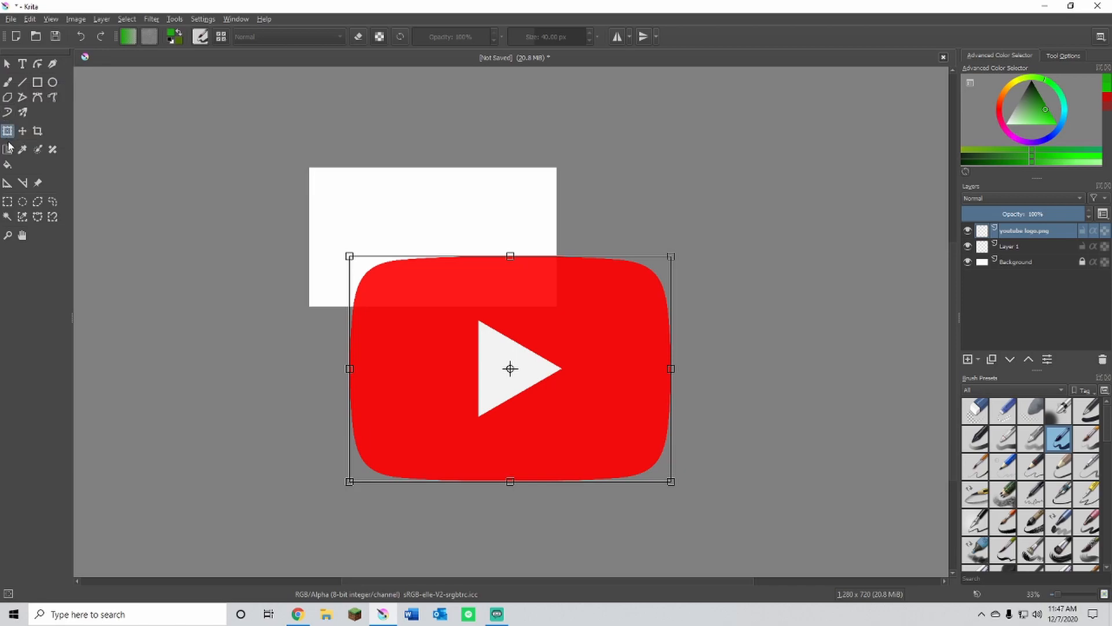
mouse_move(62, 401)
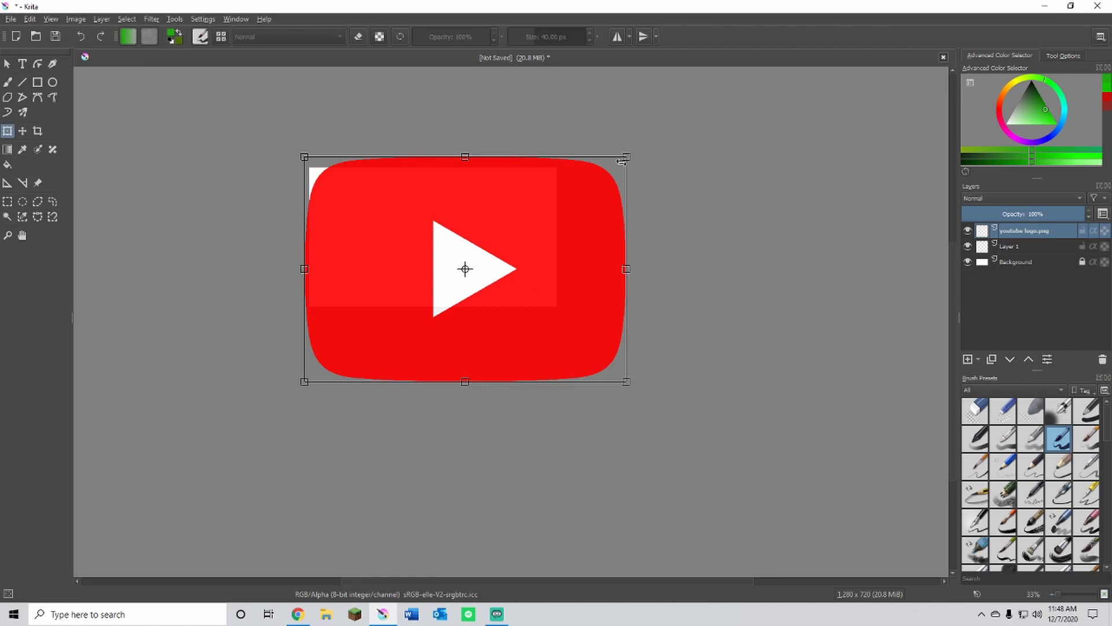
mouse_move(626, 155)
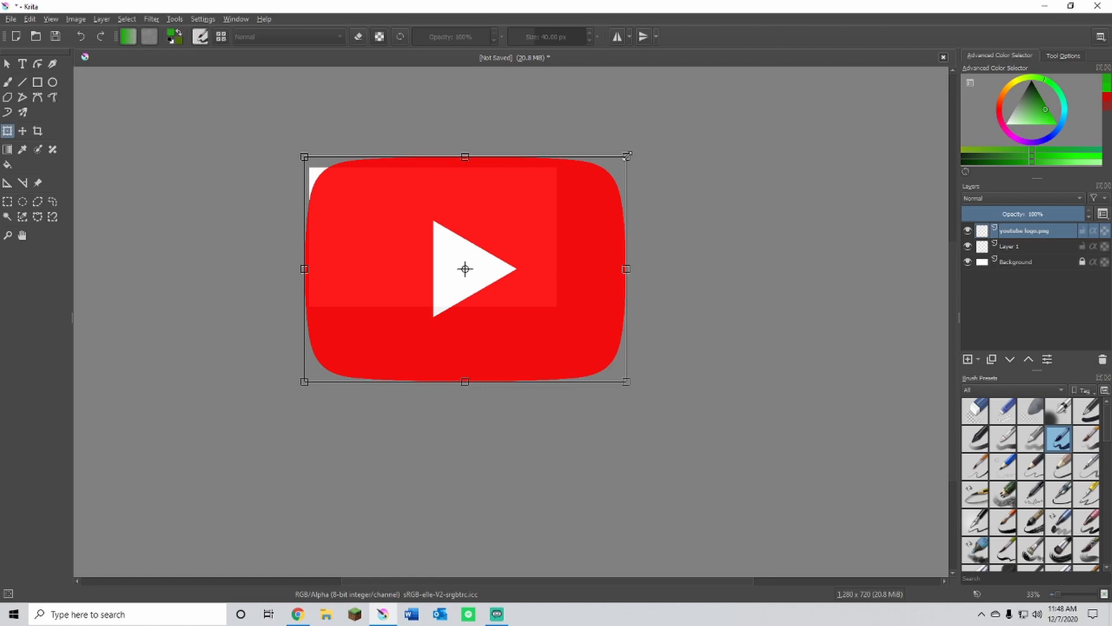
mouse_move(648, 159)
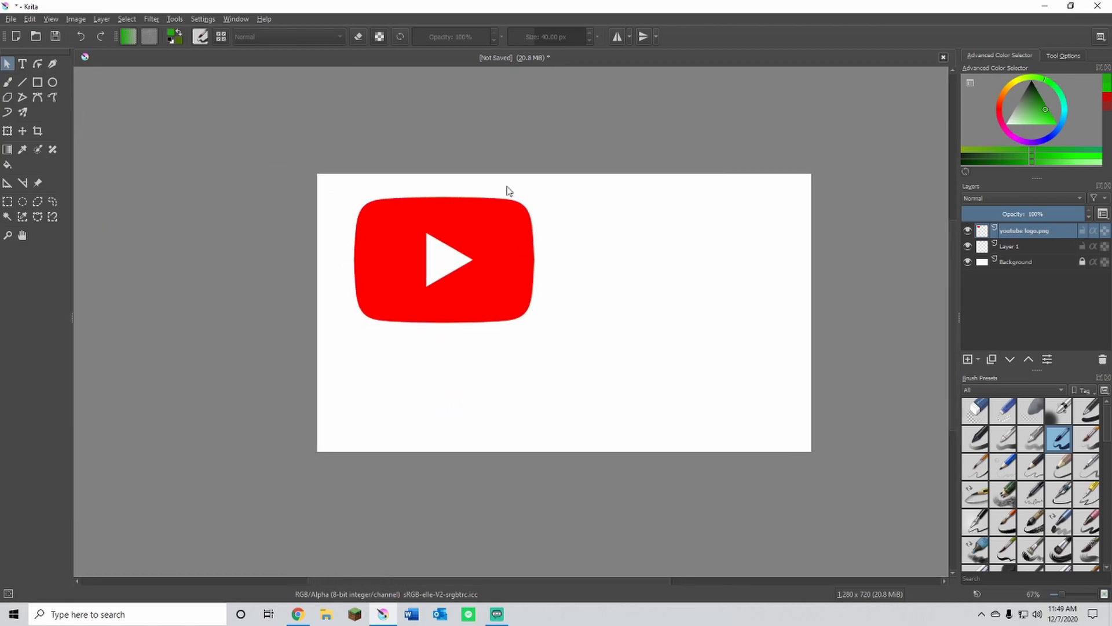
mouse_move(504, 246)
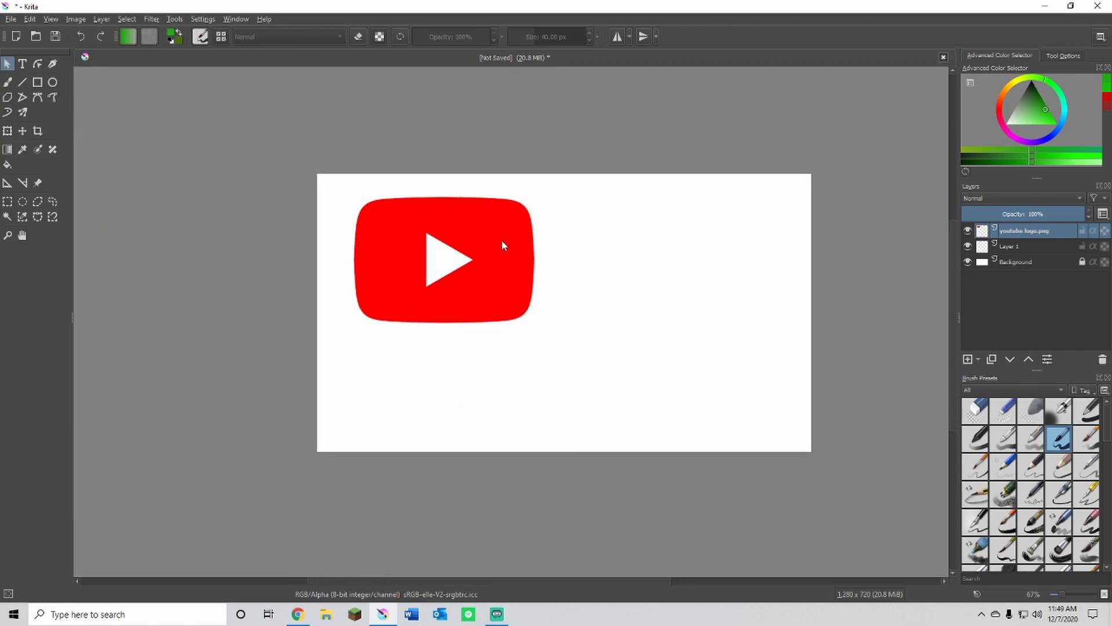
mouse_move(447, 336)
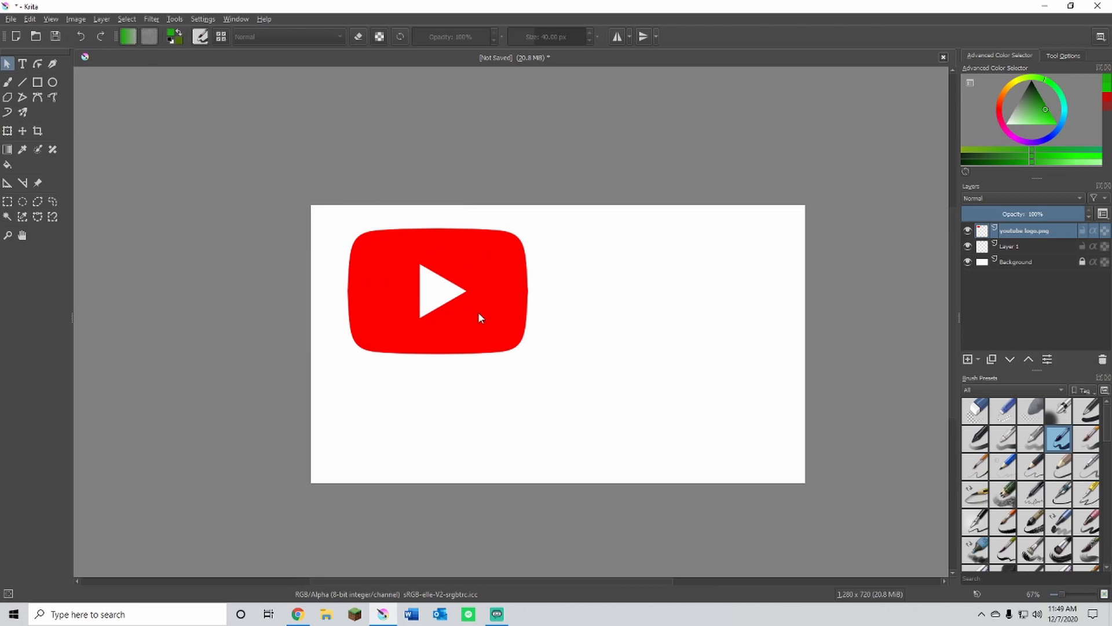
mouse_move(519, 284)
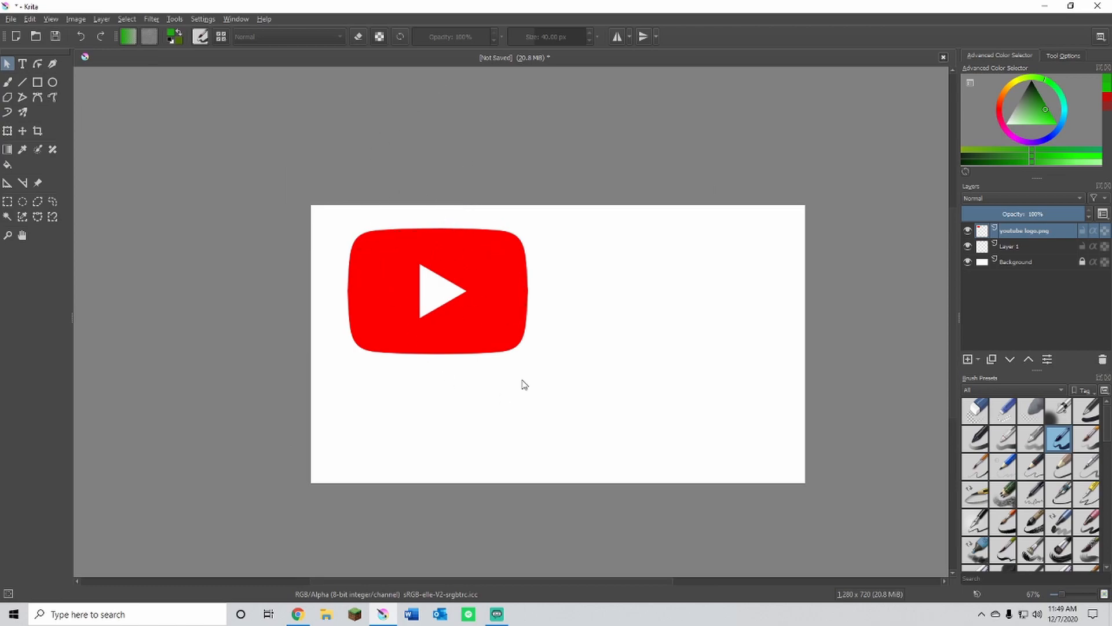
mouse_move(568, 293)
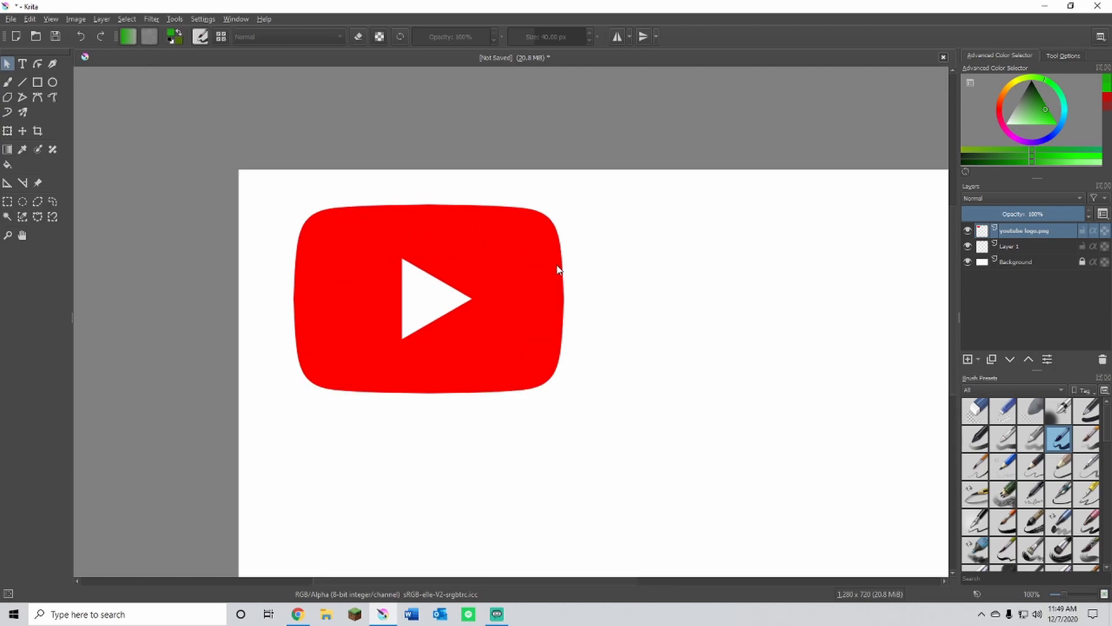
- Reposition the canvas view and switch to the Fill tool to recolour the logo green
drag(558, 270, 764, 233)
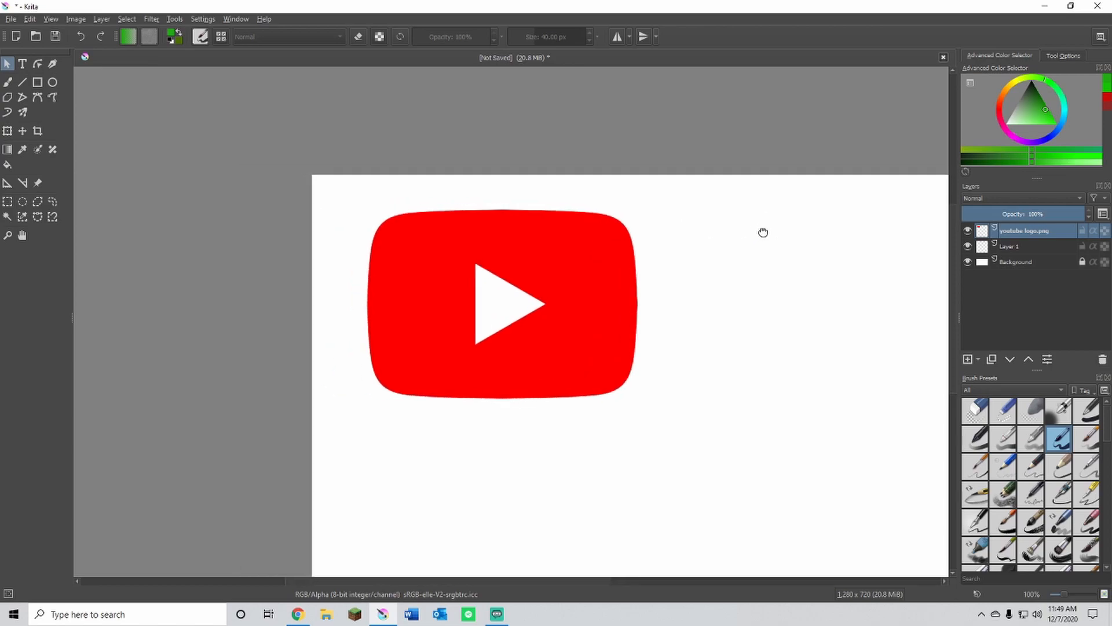
drag(764, 233, 694, 224)
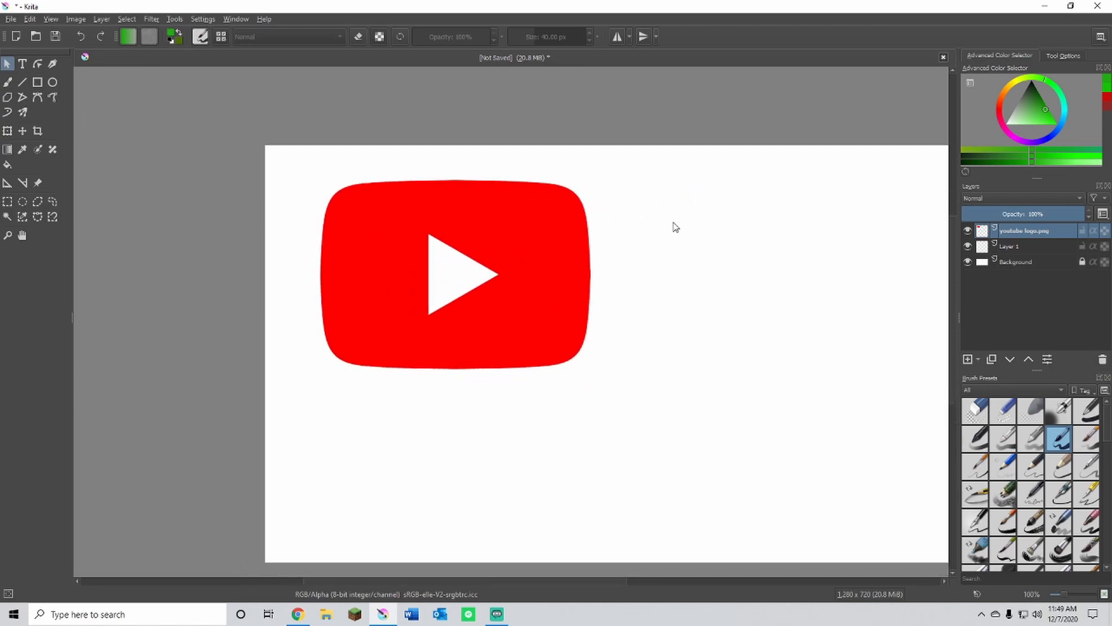
mouse_move(440, 283)
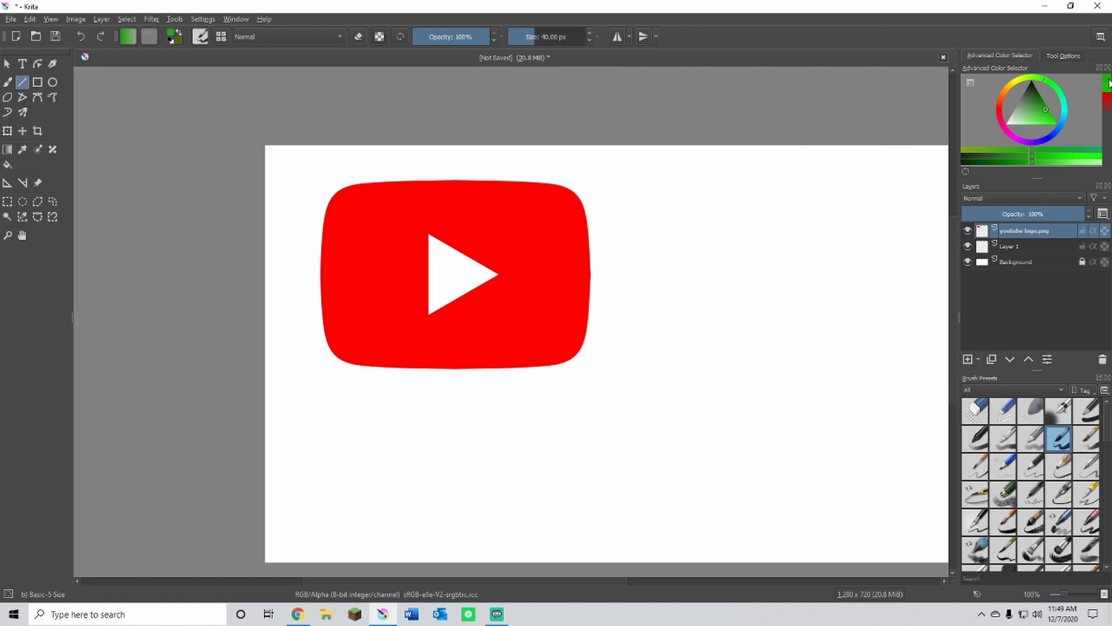
mouse_move(217, 204)
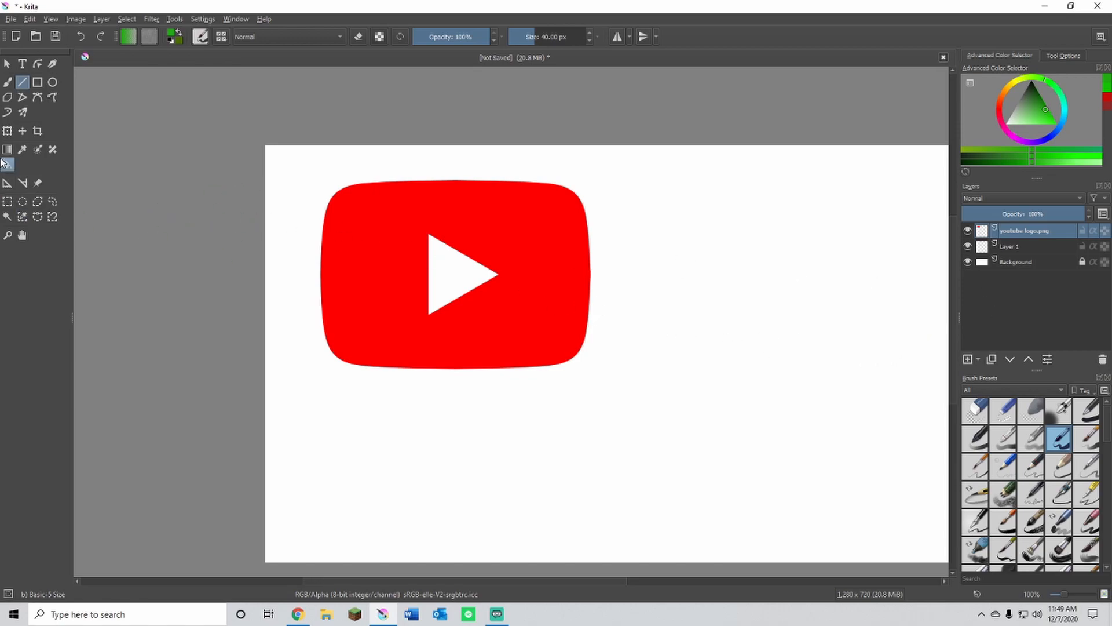
click(23, 217)
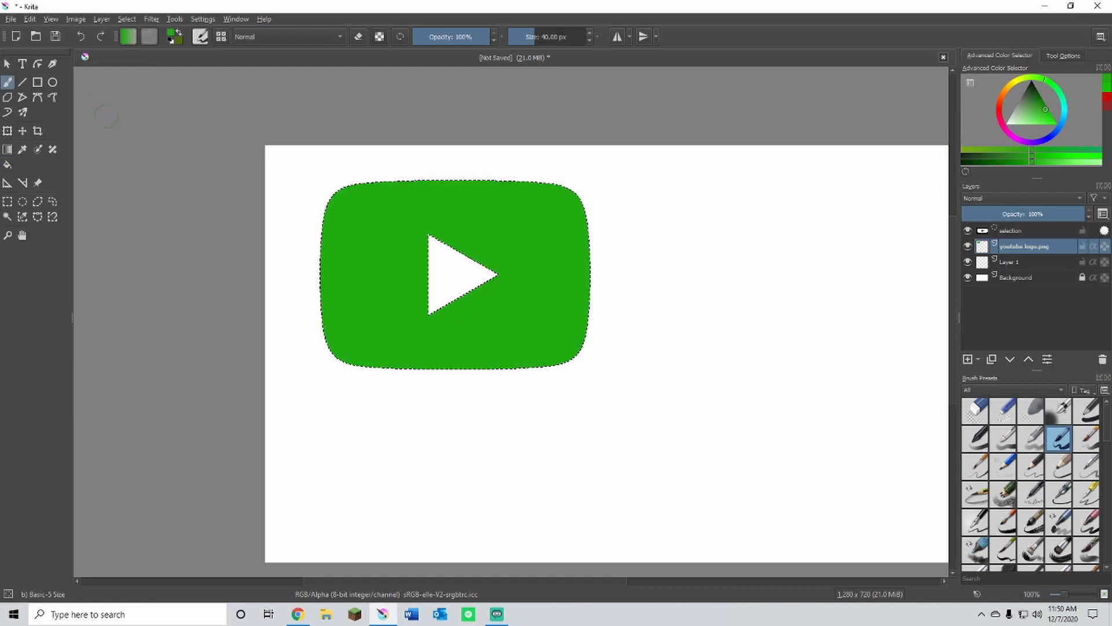
mouse_move(23, 83)
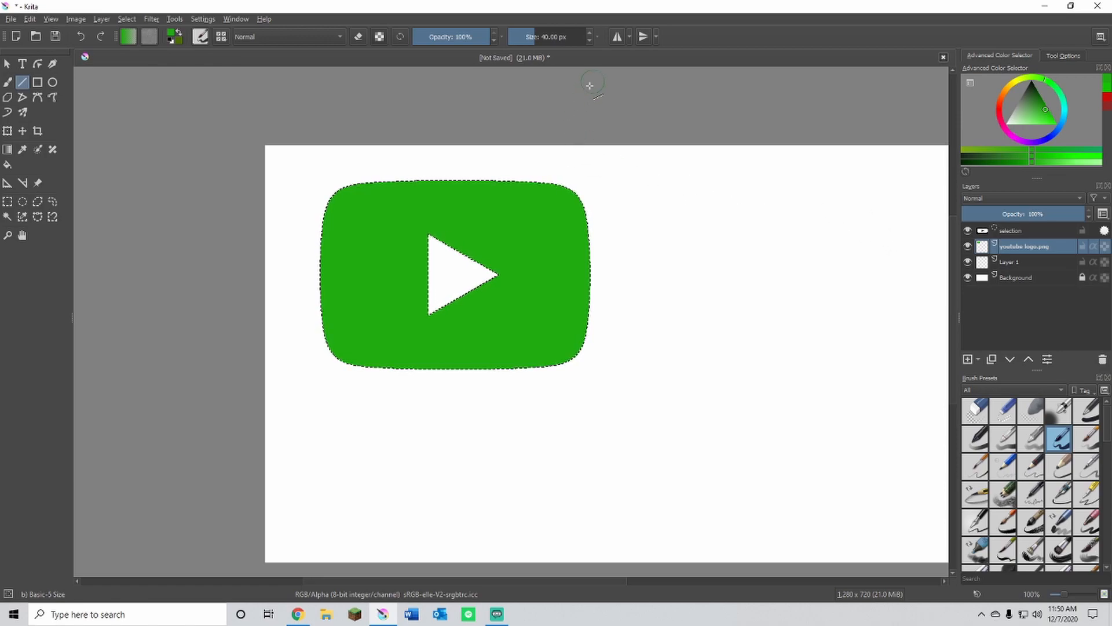
mouse_move(22, 81)
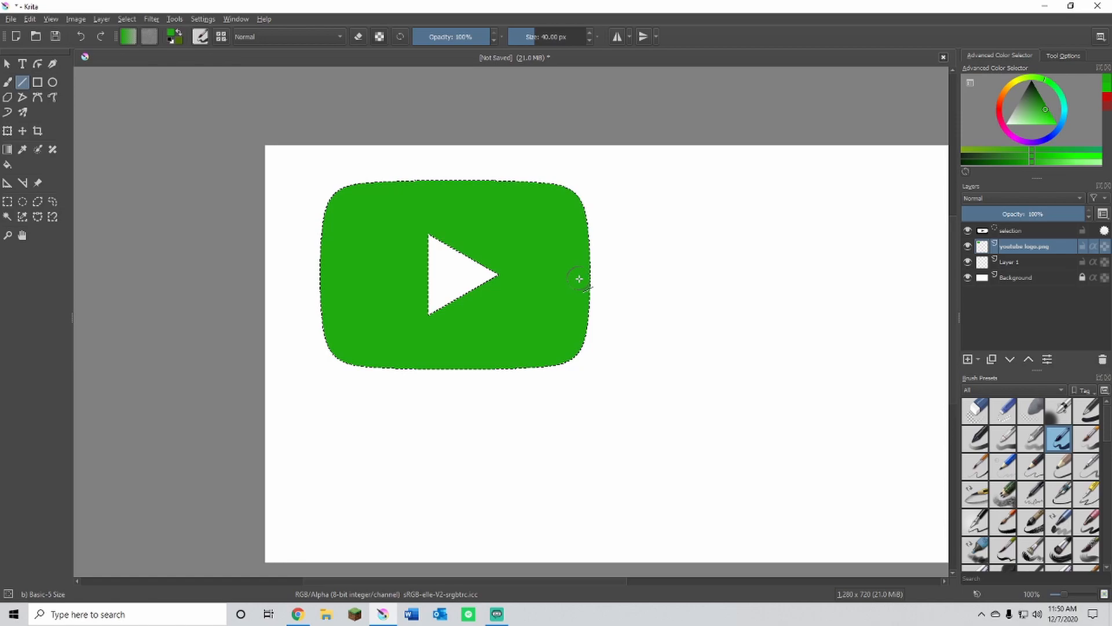
mouse_move(525, 275)
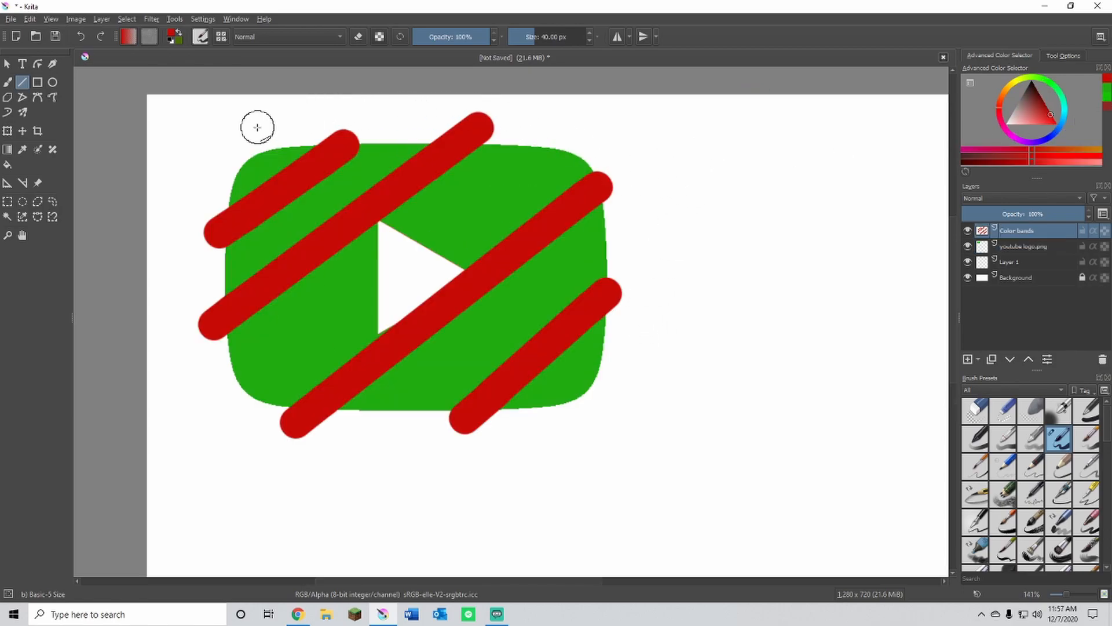
mouse_move(573, 267)
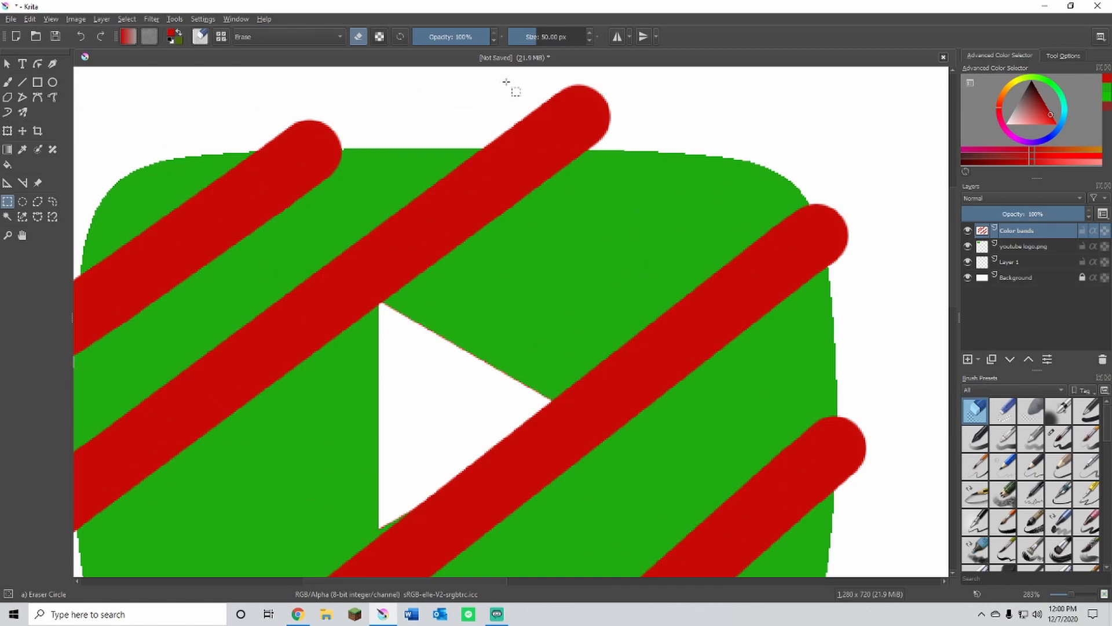
- Select the red stripe ends sticking out above the logo outline for removal
drag(511, 84, 645, 146)
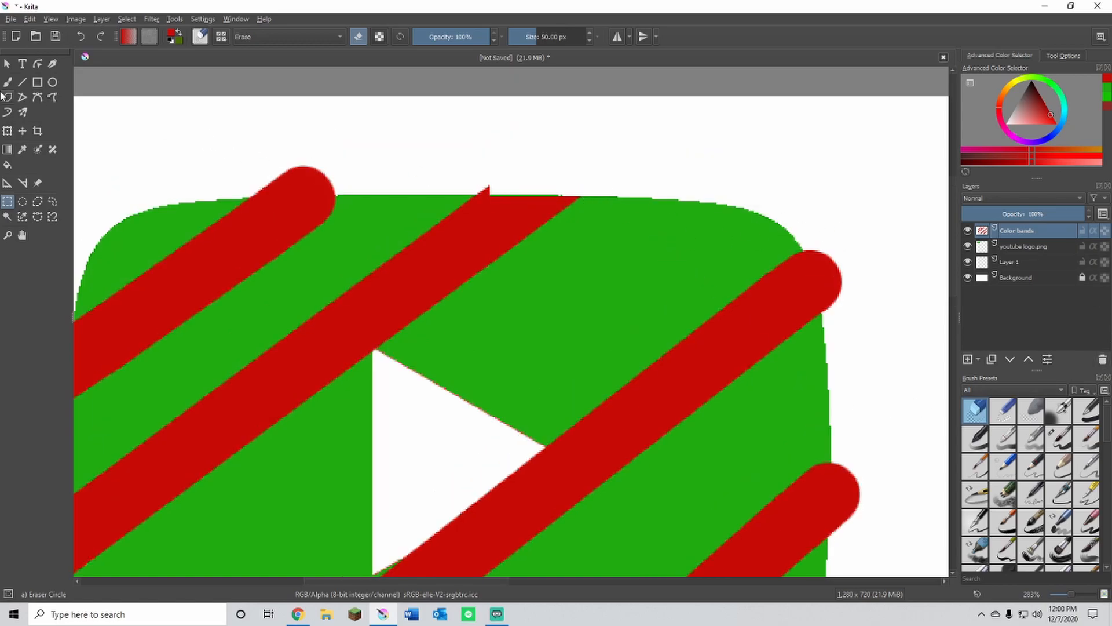
click(332, 149)
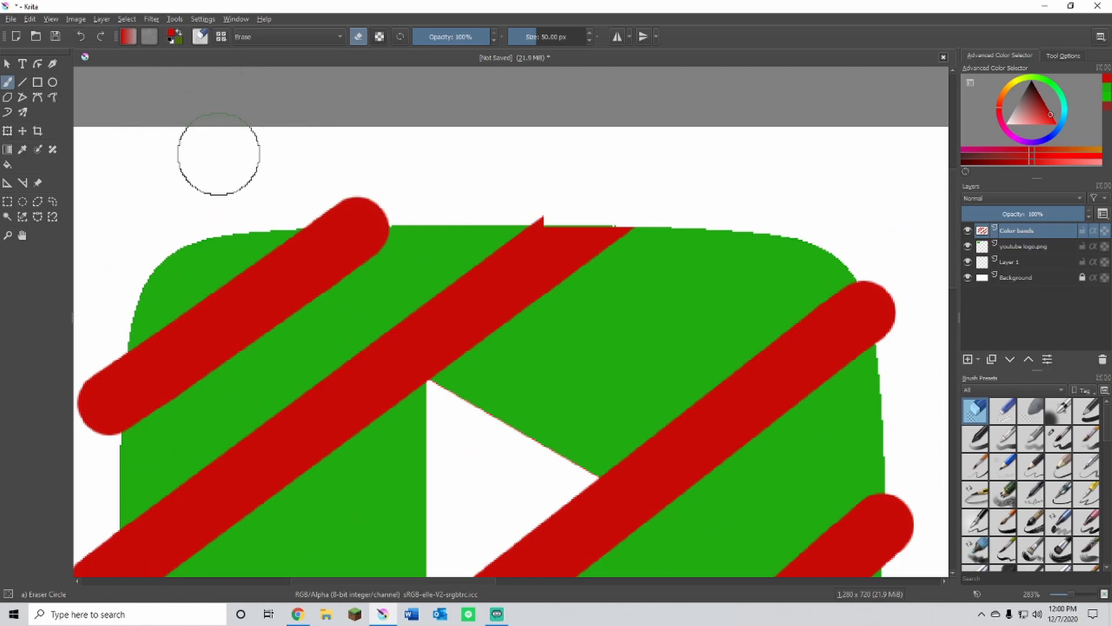
mouse_move(93, 93)
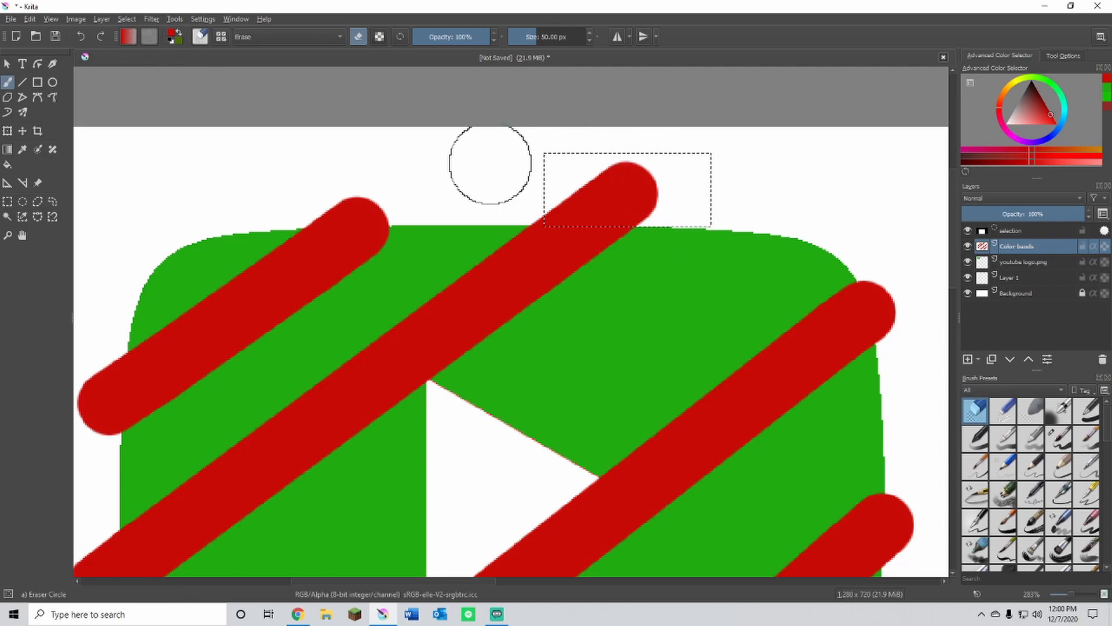
mouse_move(706, 191)
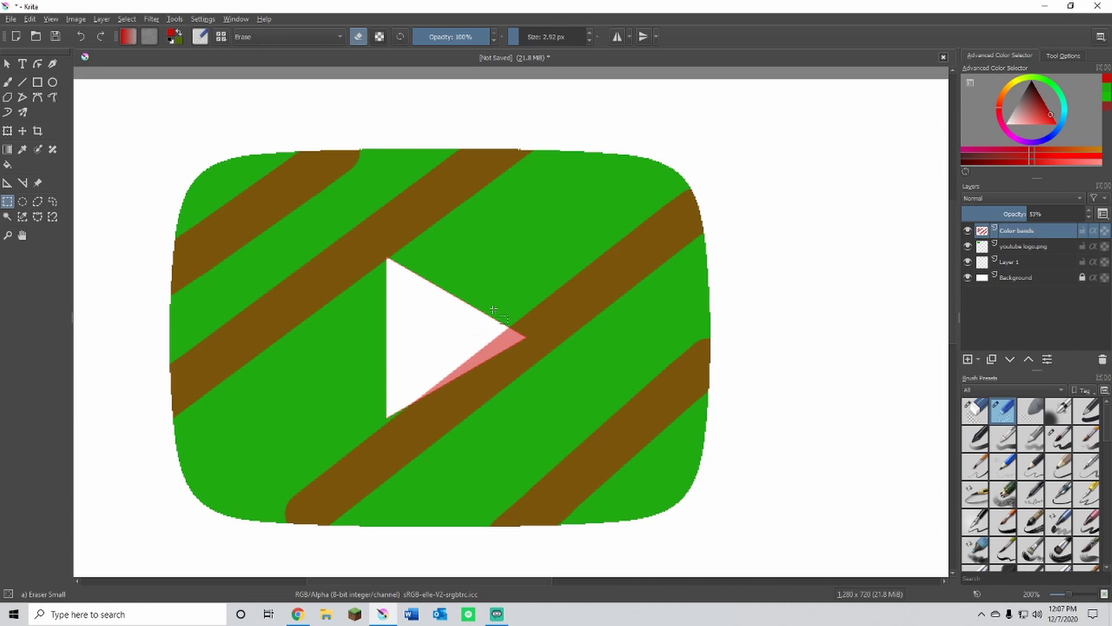
mouse_move(238, 528)
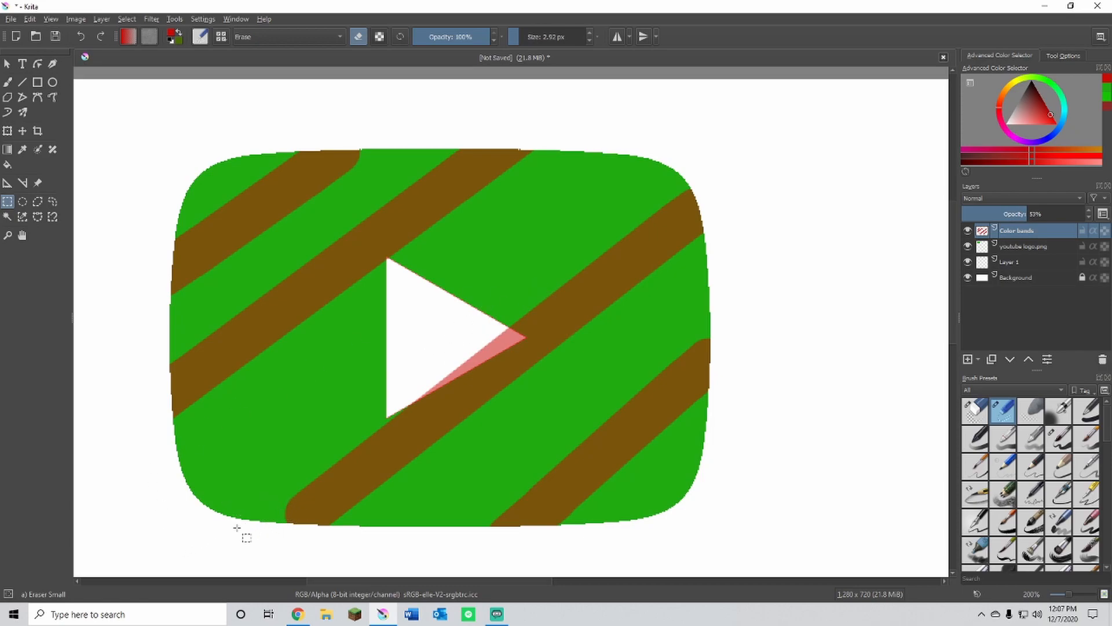
mouse_move(374, 146)
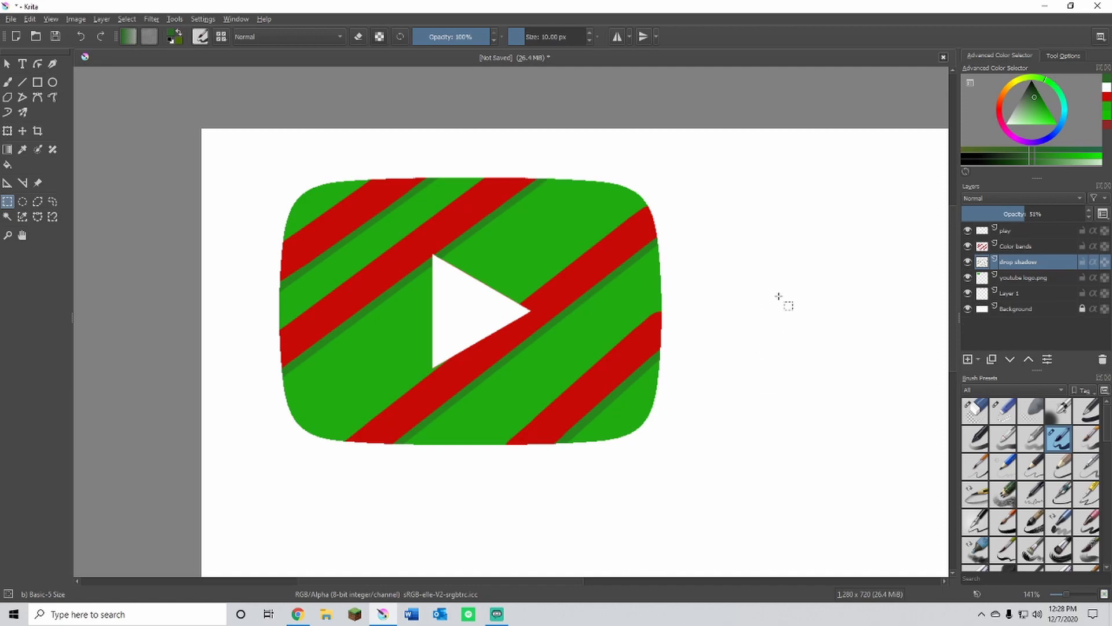
mouse_move(797, 172)
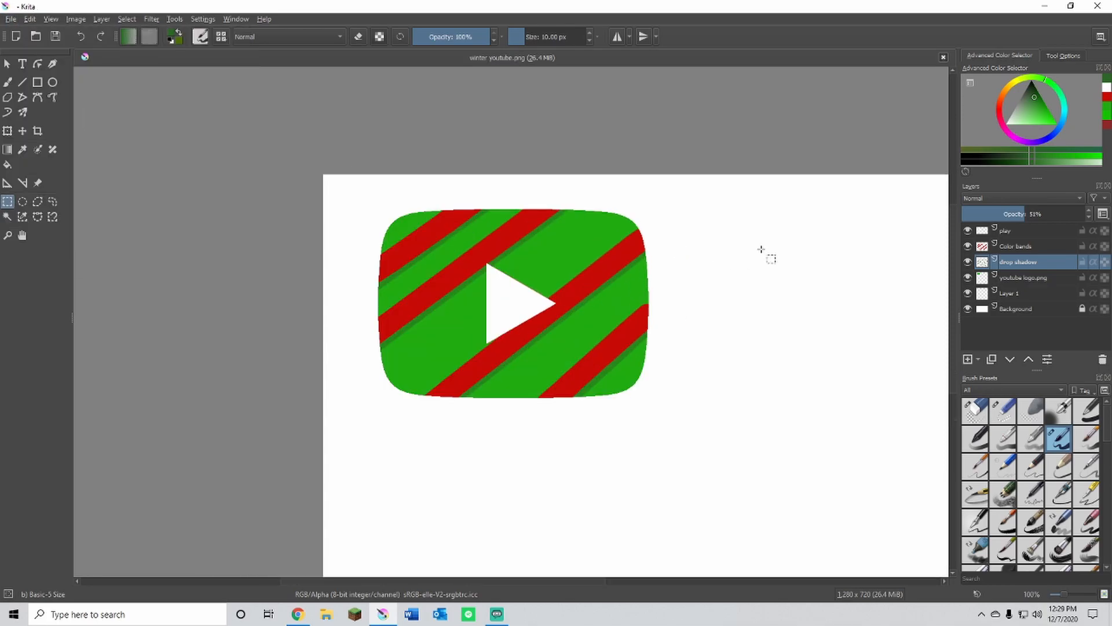
- Hide the white Background layer and put Krita away to reach the desktop
click(967, 308)
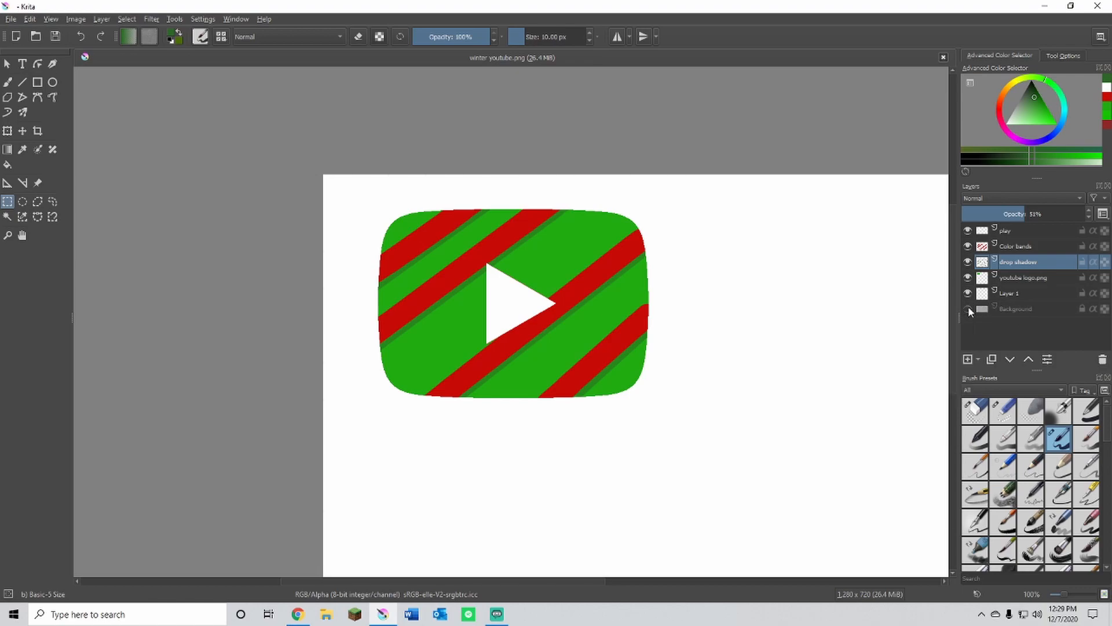
click(966, 308)
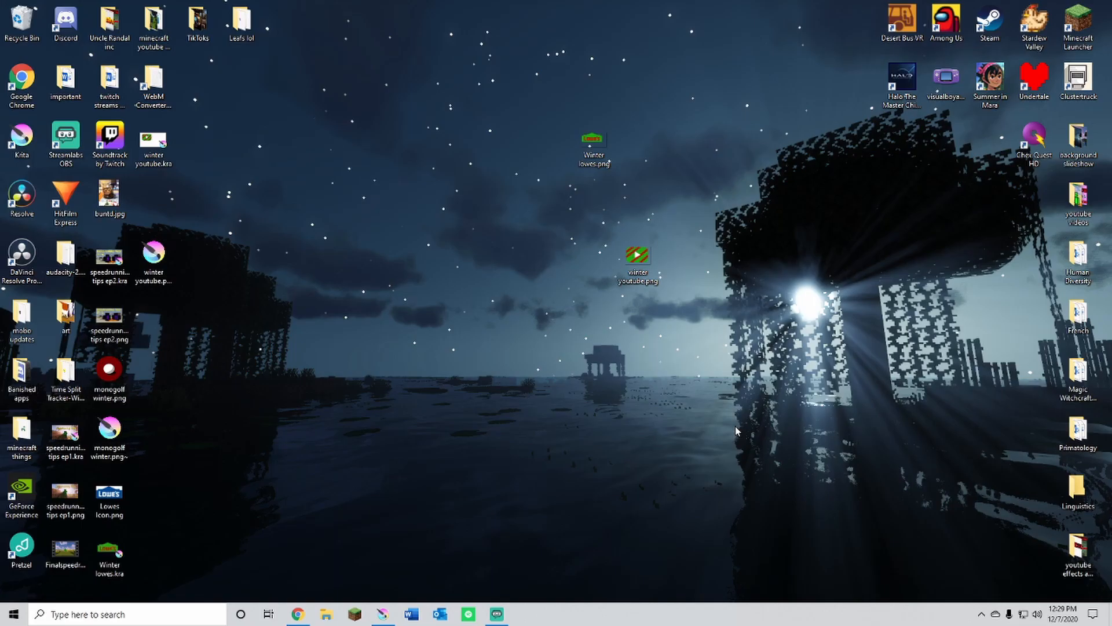
mouse_move(722, 431)
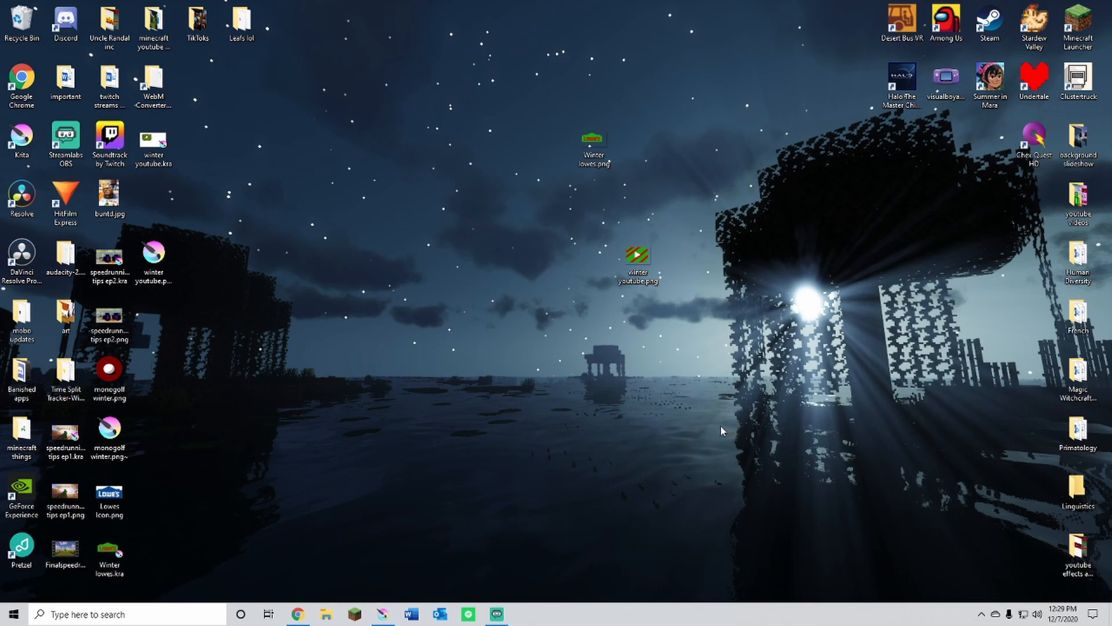
mouse_move(704, 431)
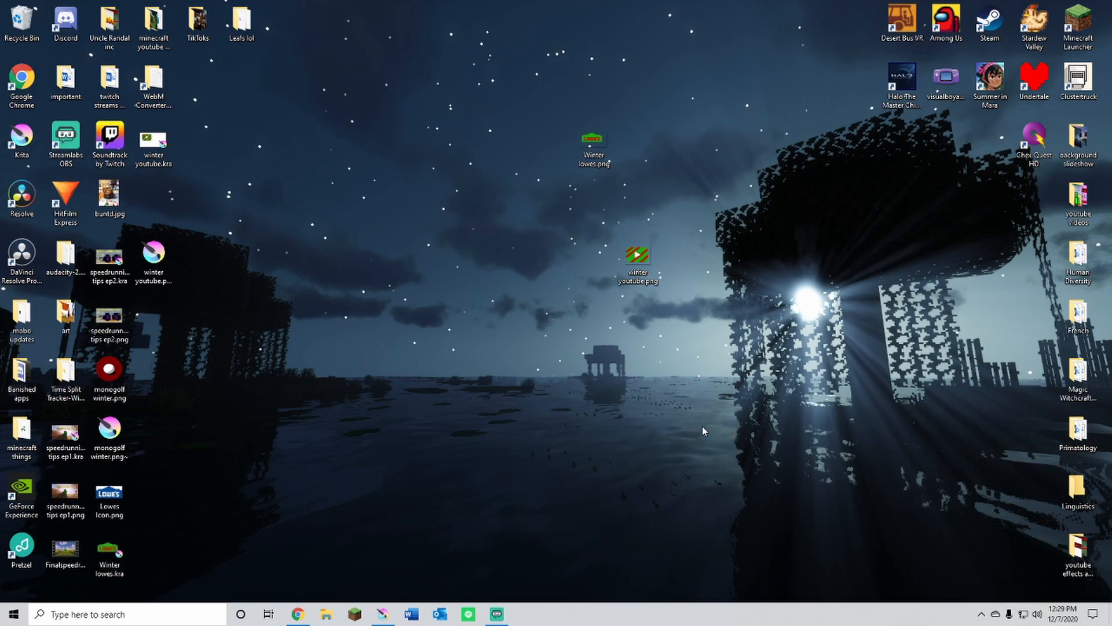
mouse_move(659, 175)
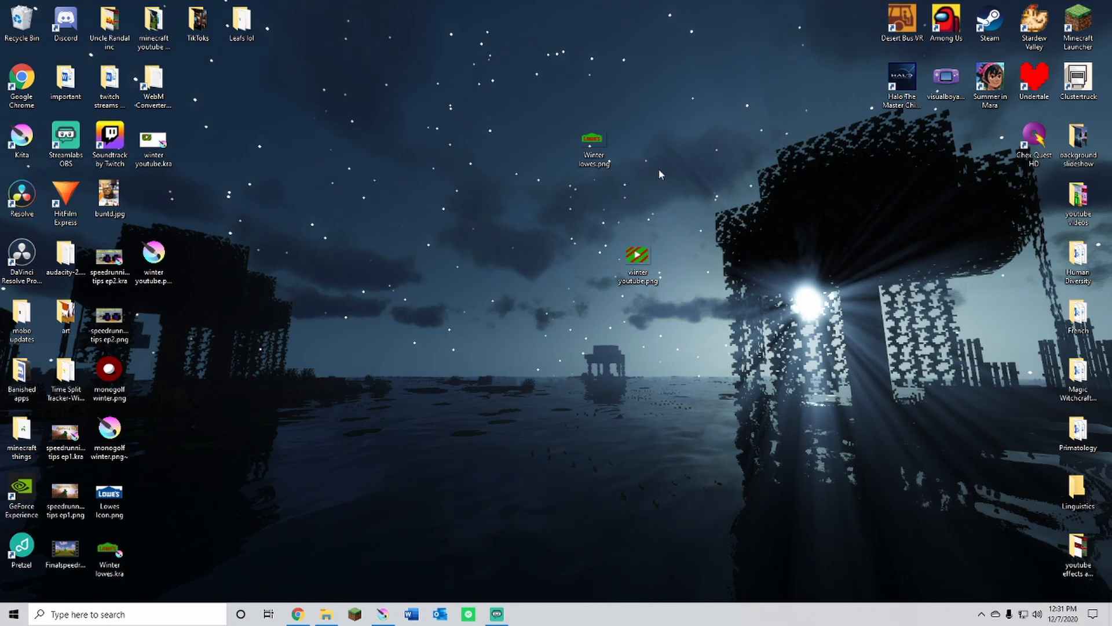
mouse_move(354, 275)
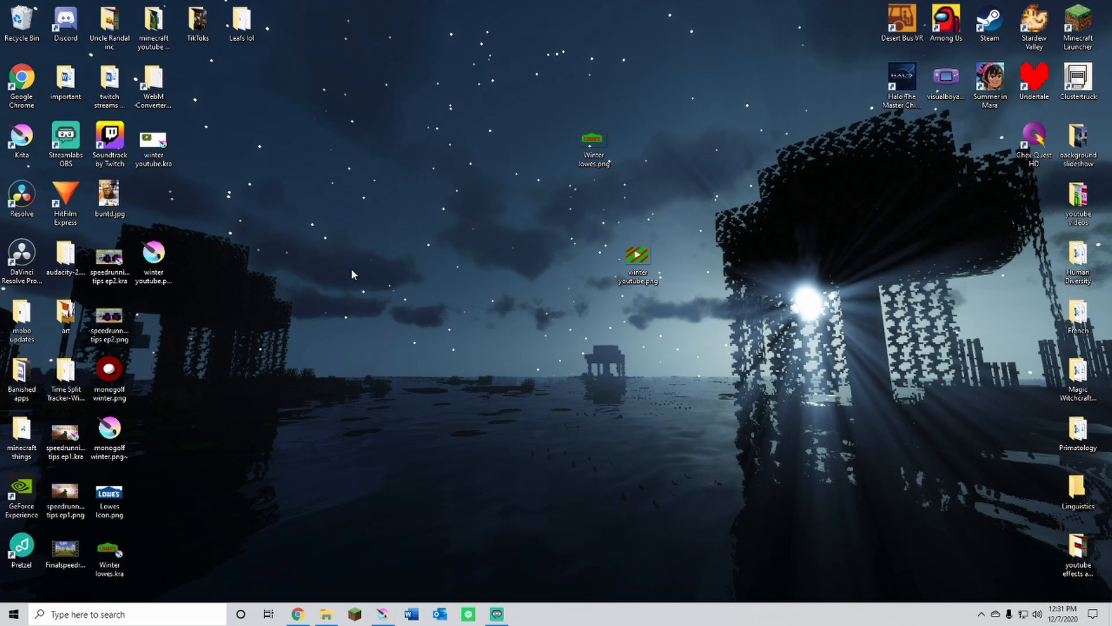
click(638, 261)
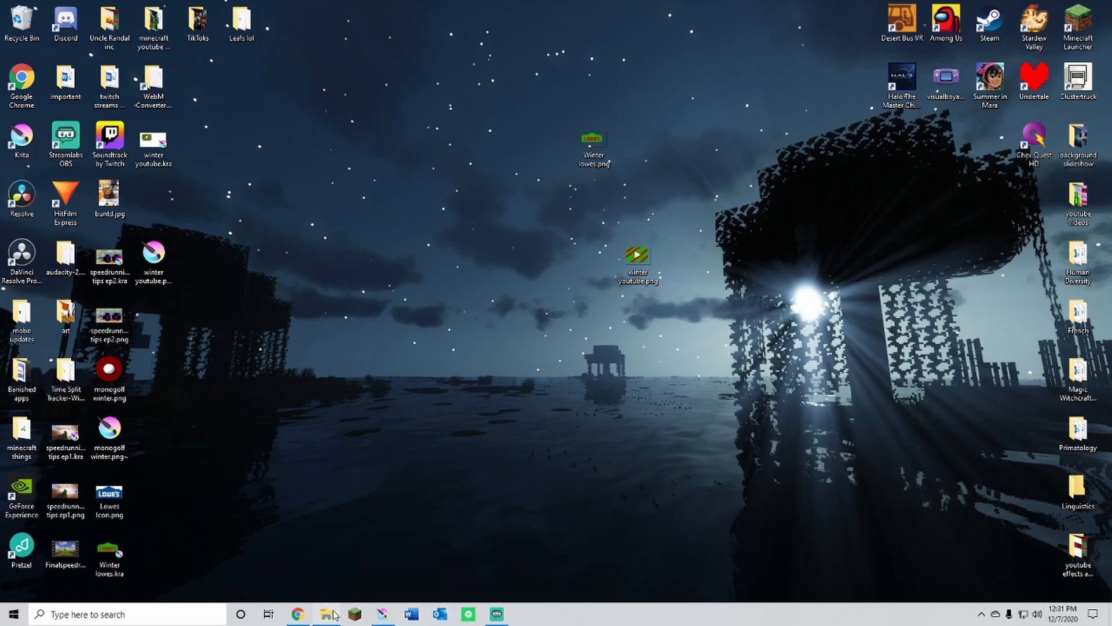
- Browse the Galaxy phone's storage into the DCIM folder for winter youtube.png, then close File Explorer
click(325, 615)
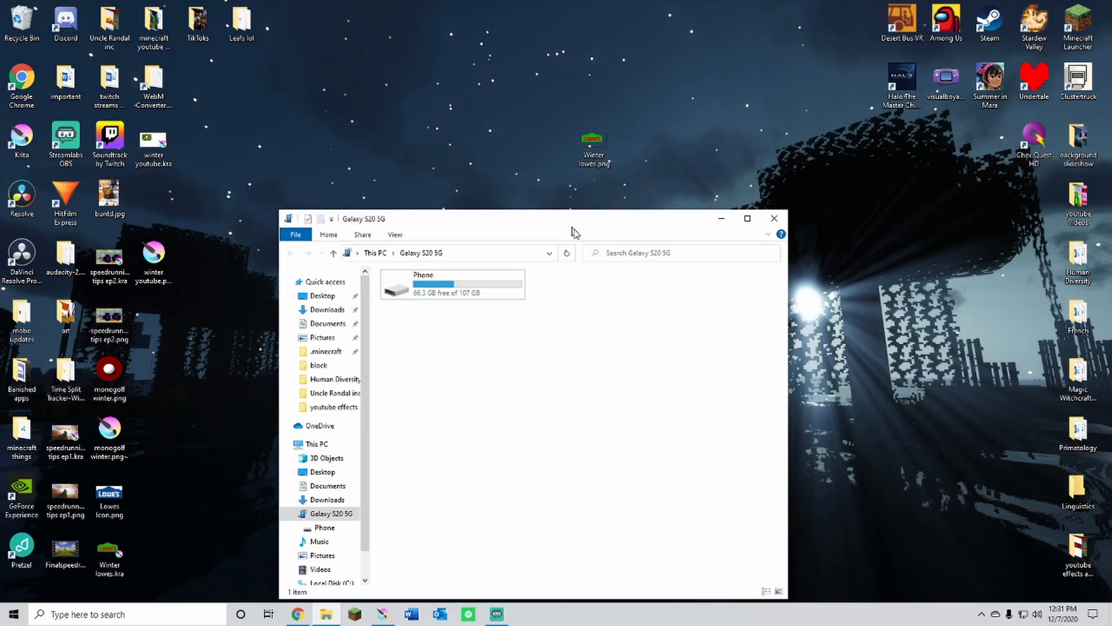
double_click(424, 284)
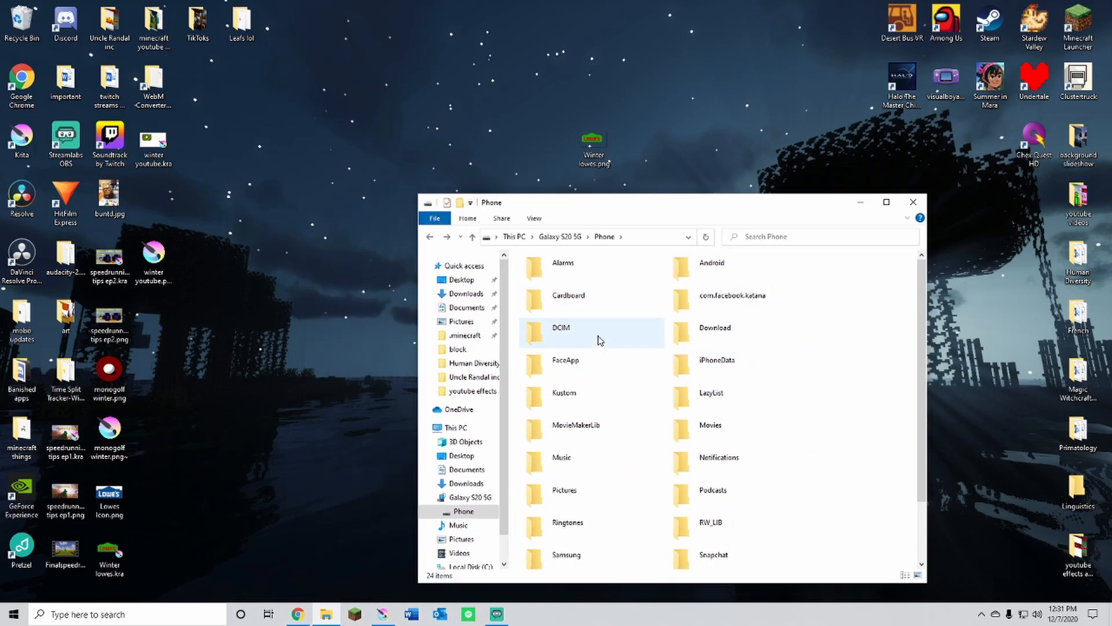
click(561, 328)
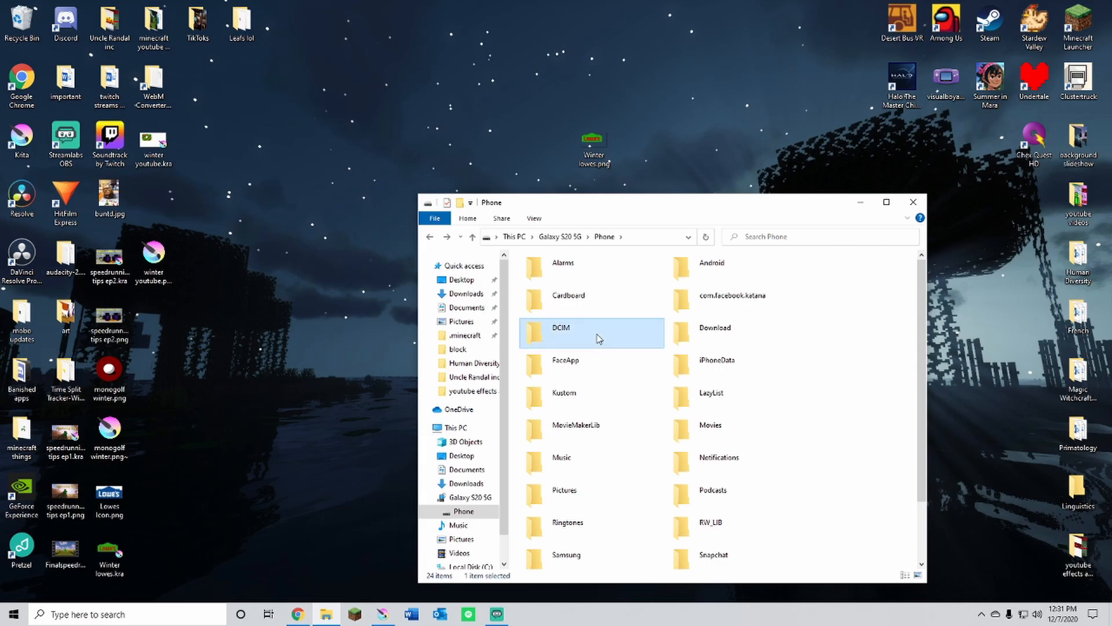
double_click(561, 328)
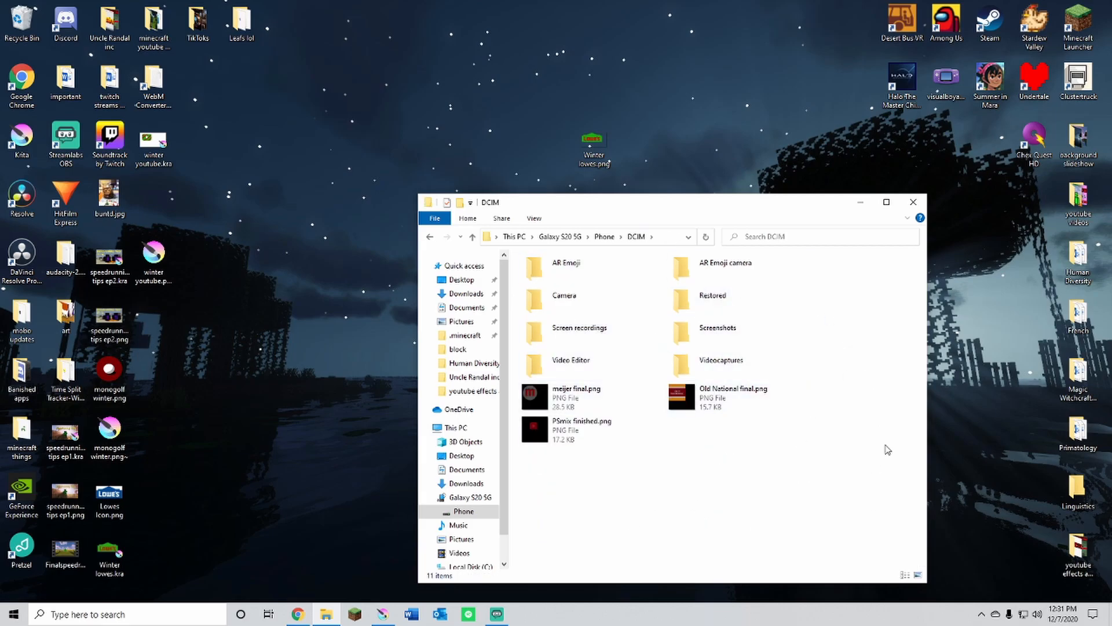
mouse_move(823, 483)
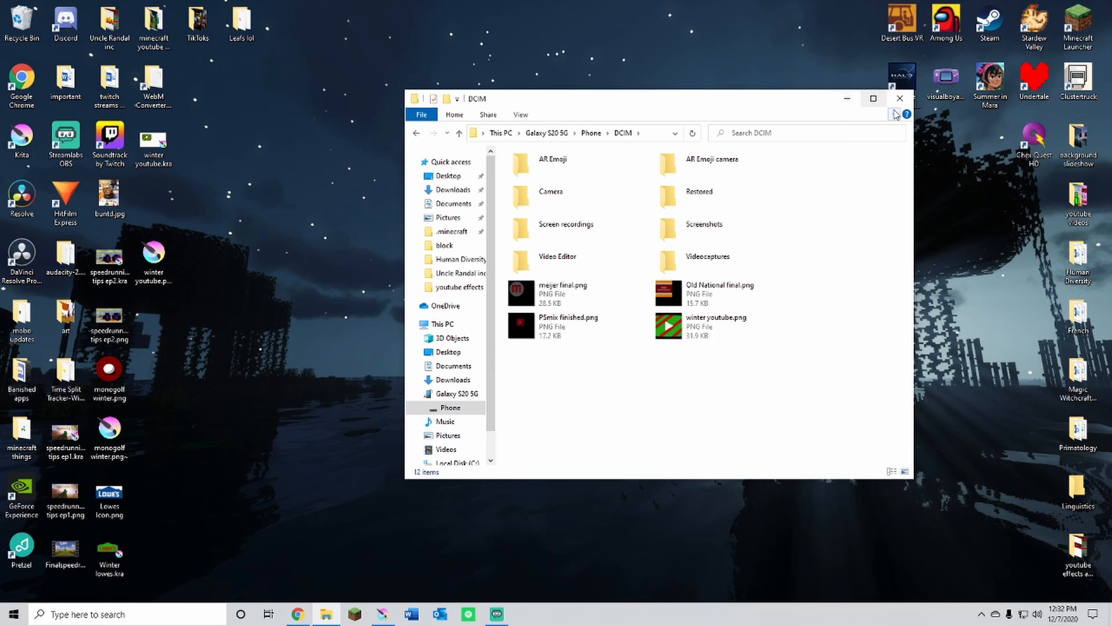
click(899, 98)
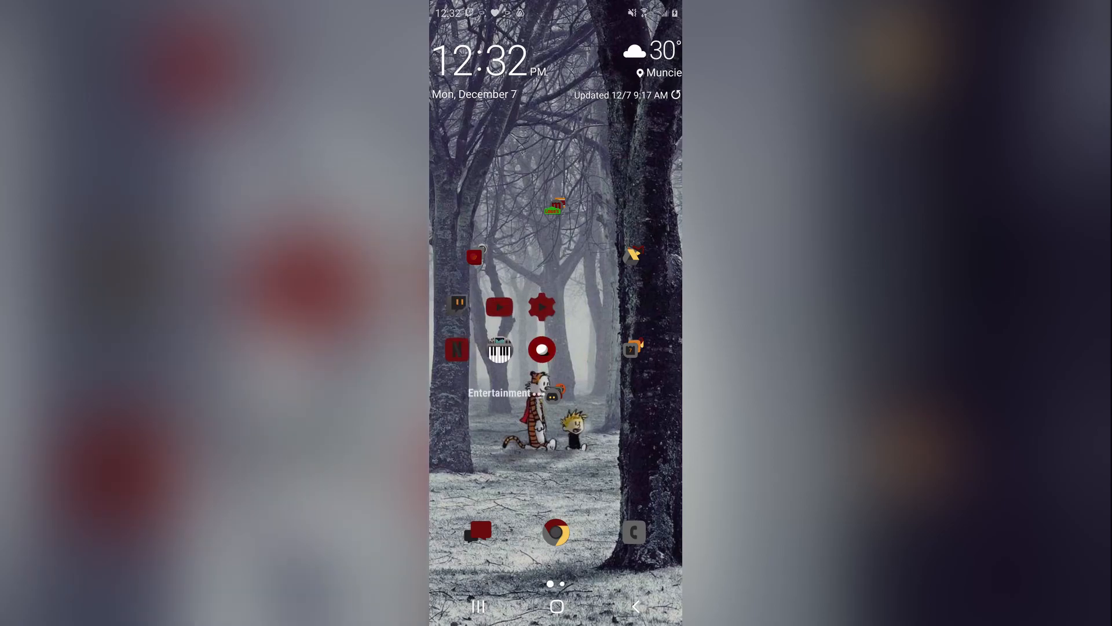
- Show the phone's recent files to verify the striped green icon arrived
click(499, 306)
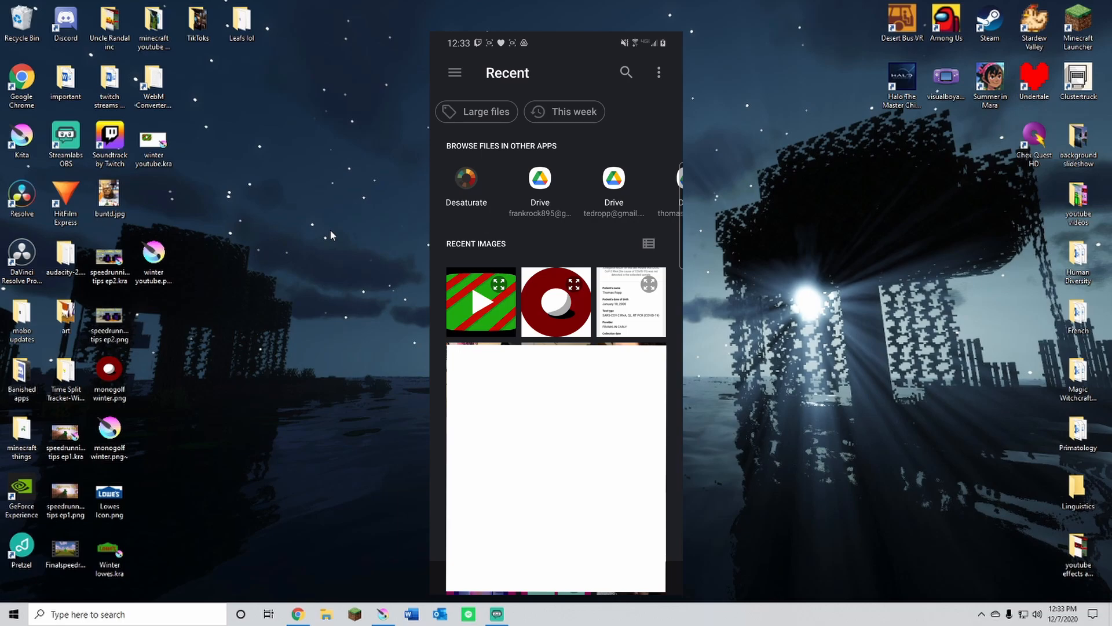
click(481, 302)
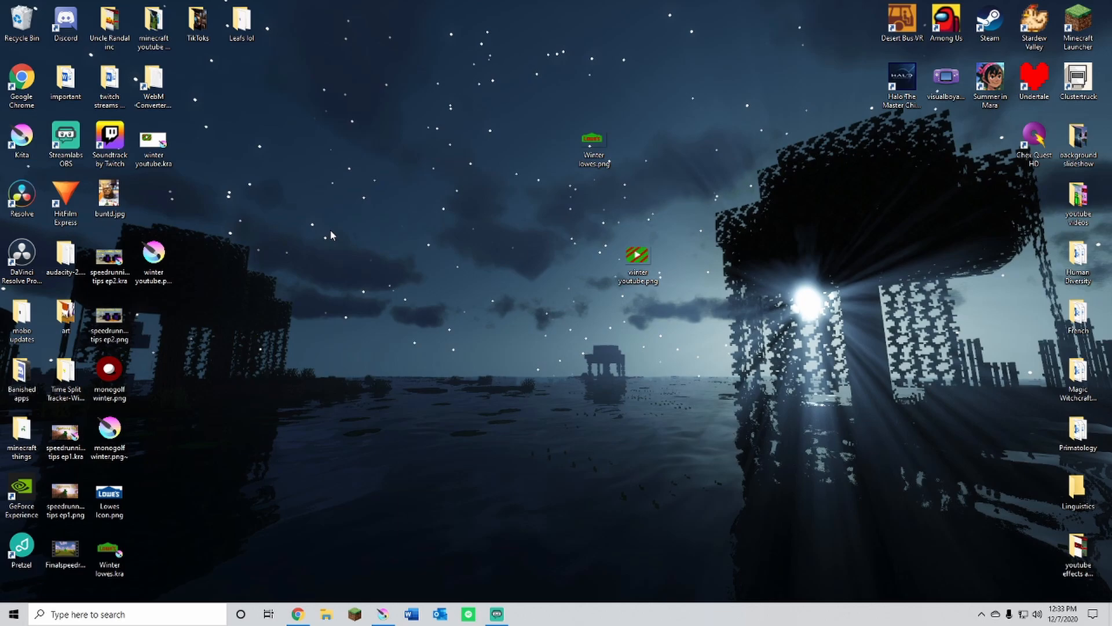
- Reopen winter youtube.png in Krita as a flattened transparent icon
double_click(637, 256)
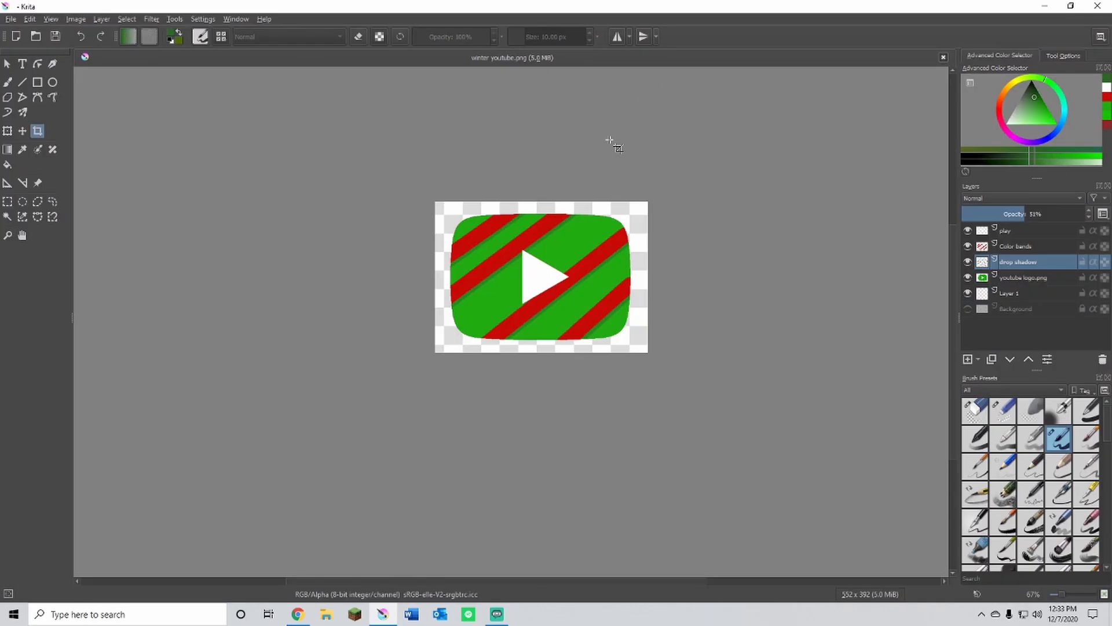
mouse_move(766, 204)
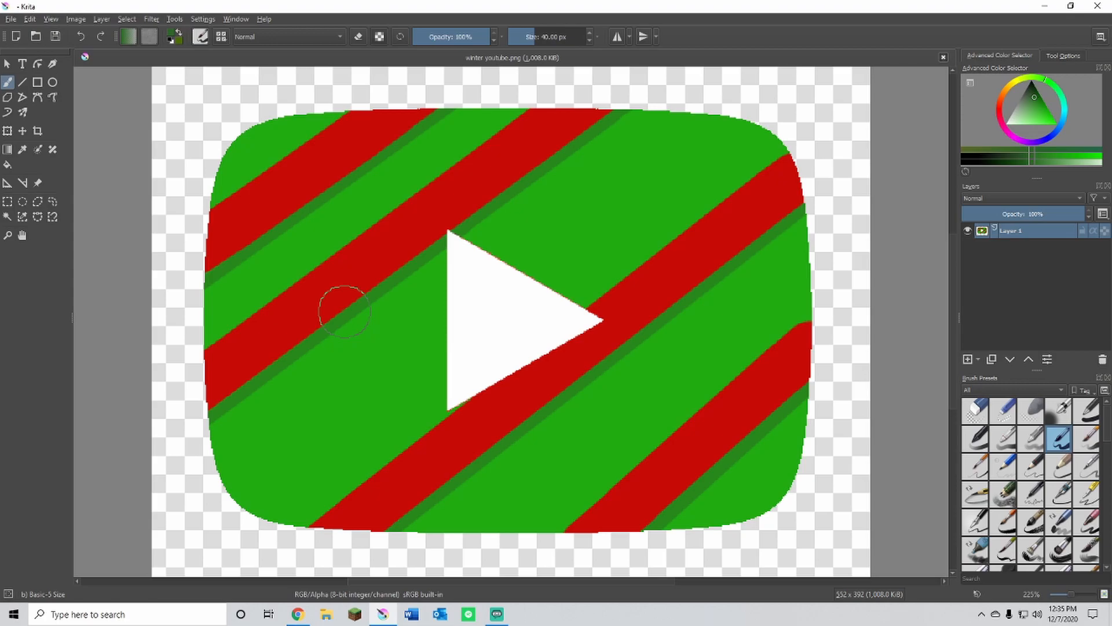
mouse_move(567, 78)
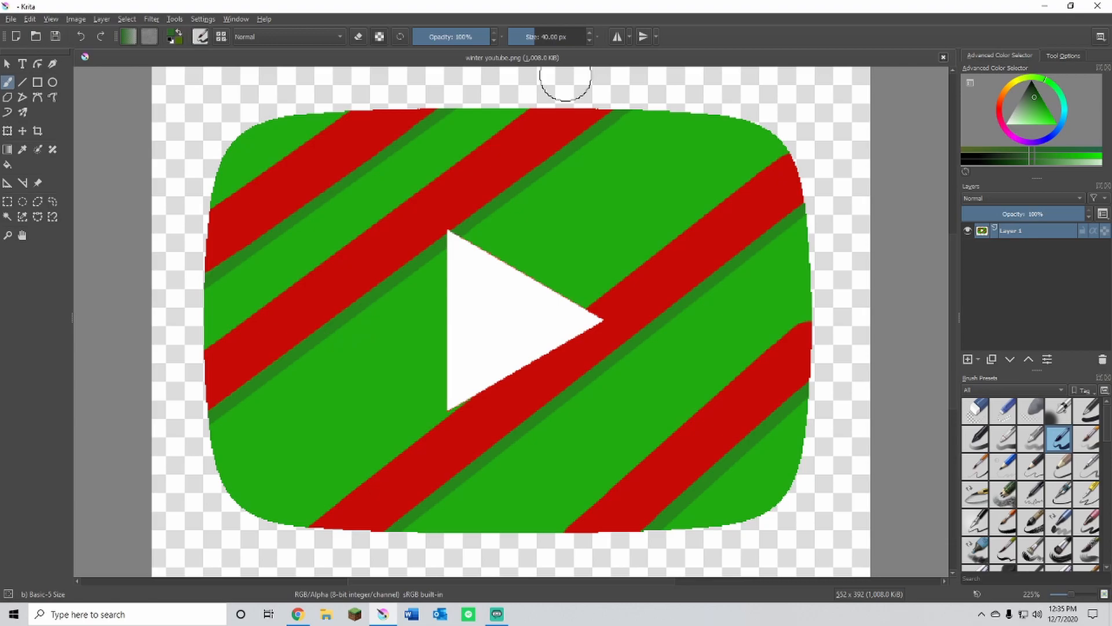